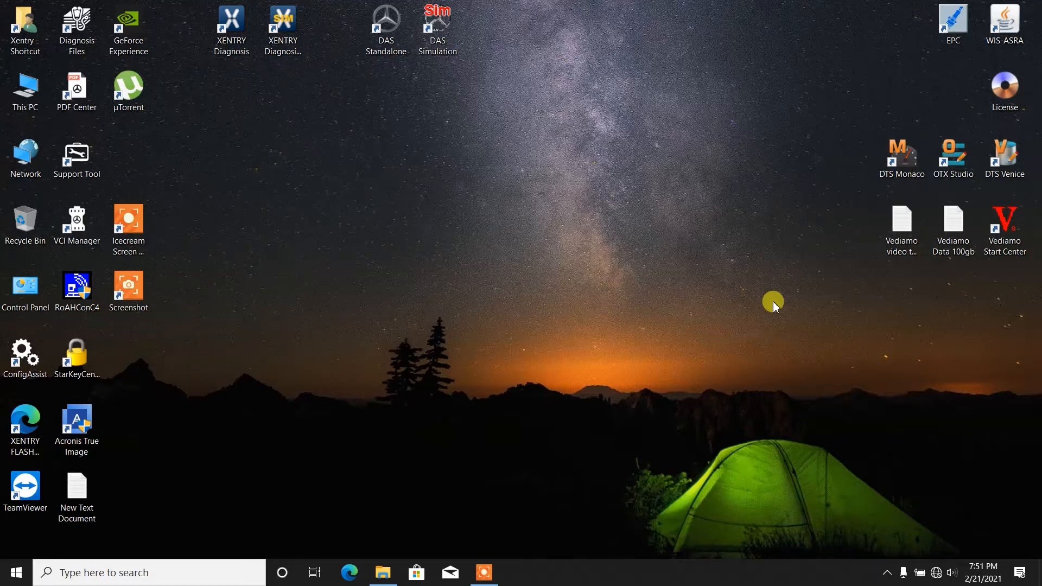
mouse_move(762, 300)
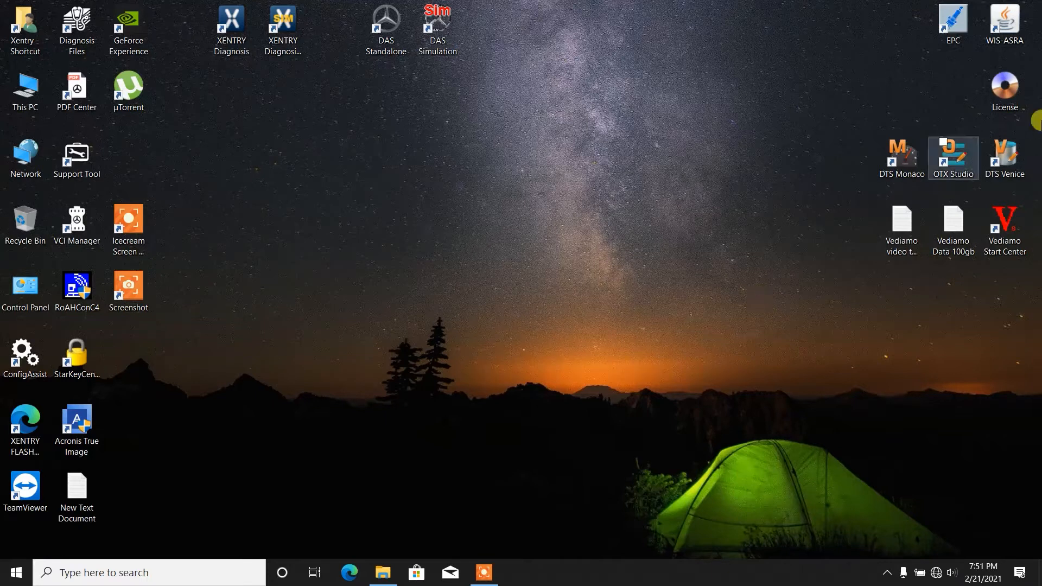
mouse_move(1003, 23)
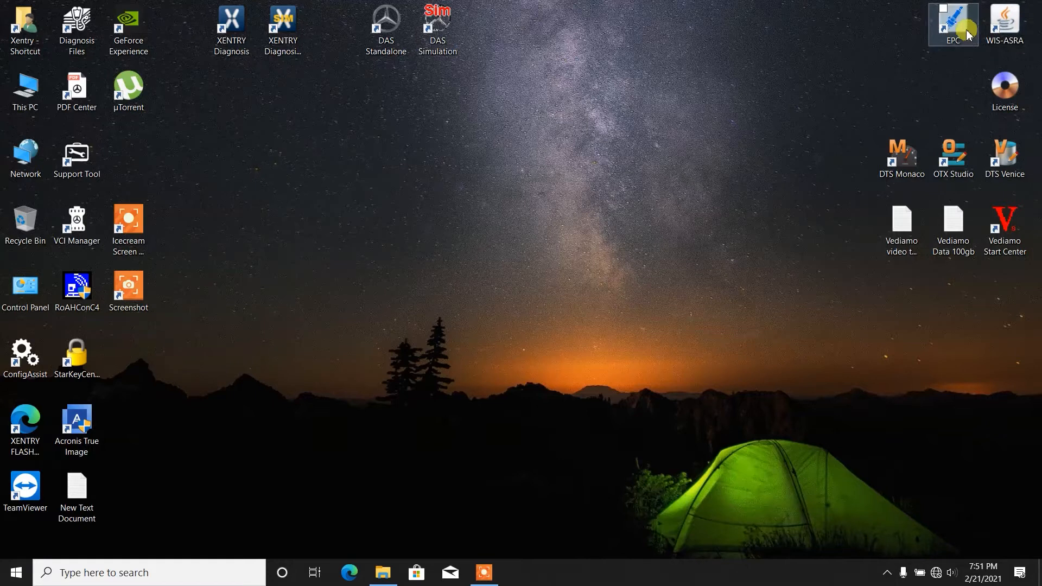
double_click(952, 20)
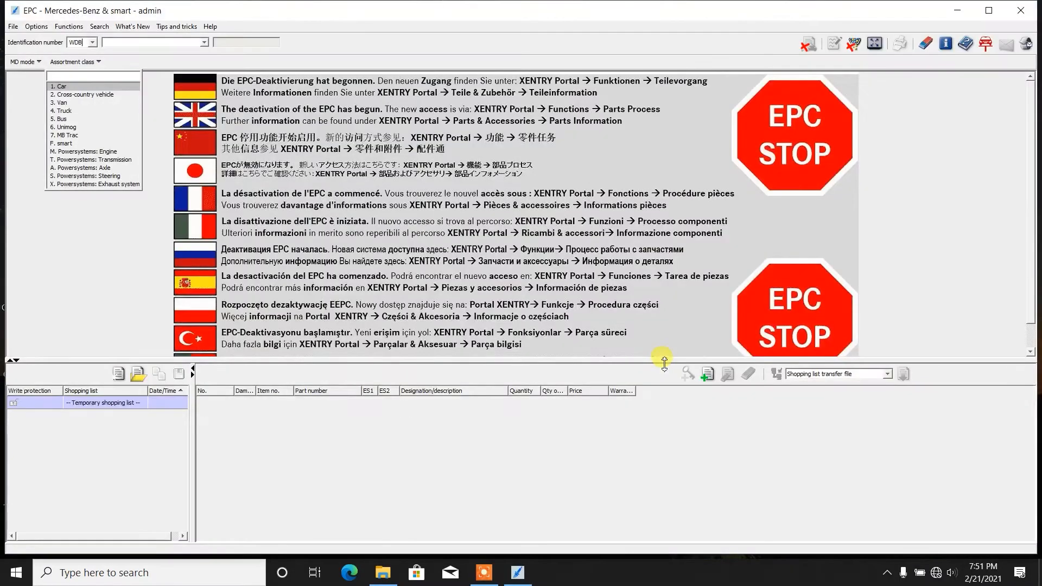
left_click(203, 42)
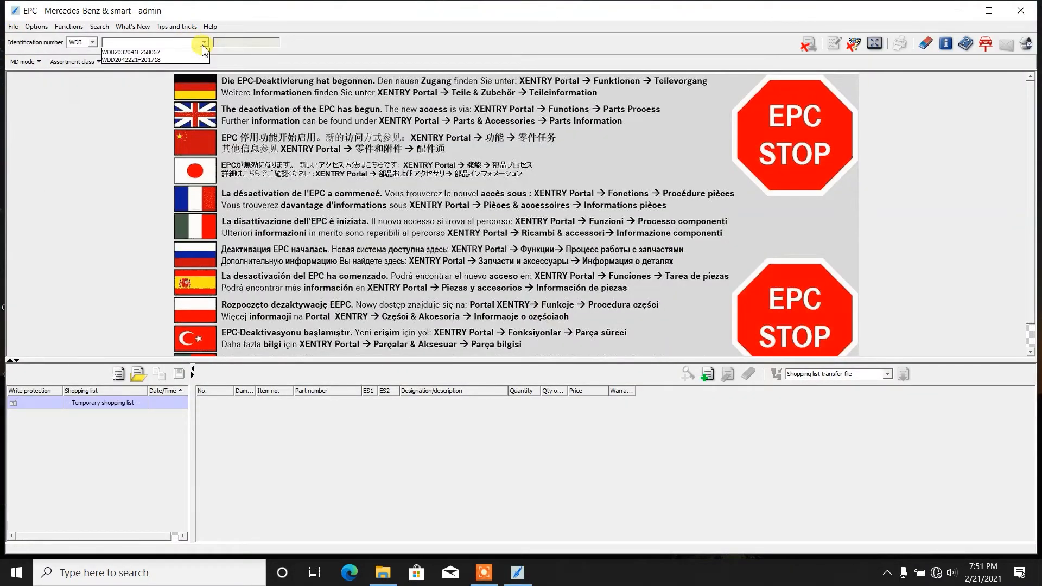
left_click(132, 52)
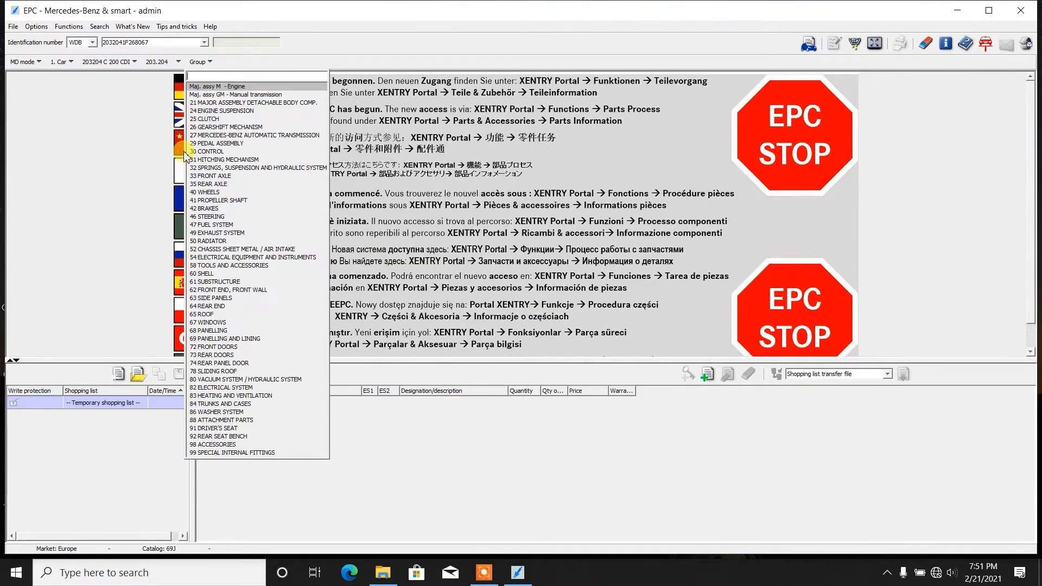
mouse_move(260, 233)
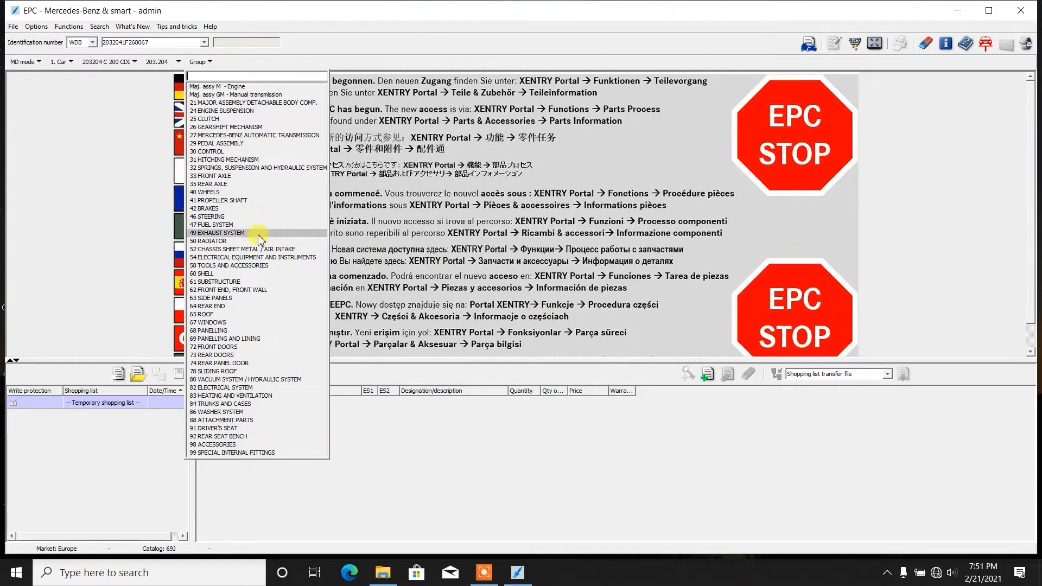
mouse_move(239, 175)
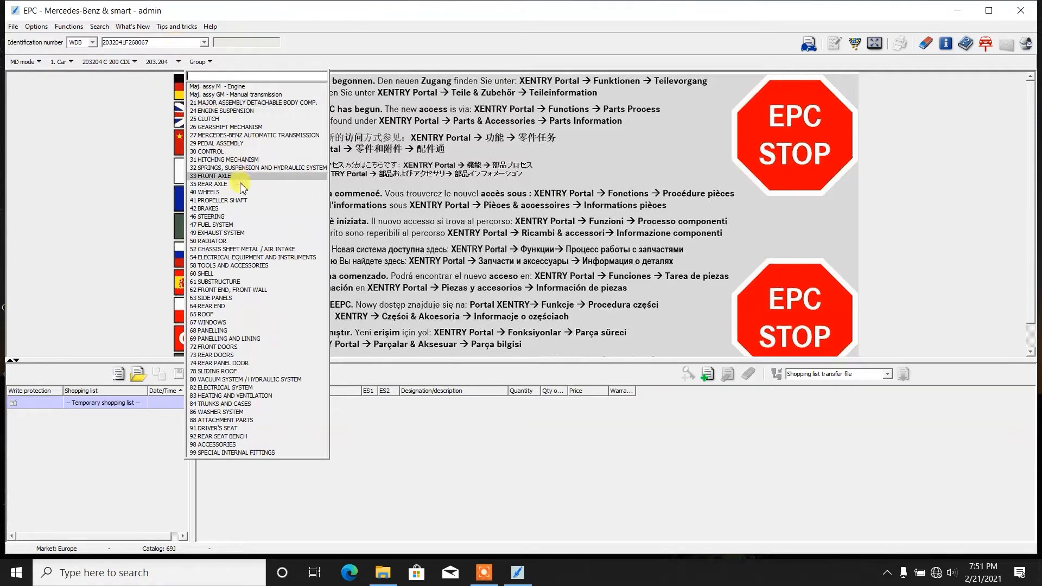
mouse_move(252, 151)
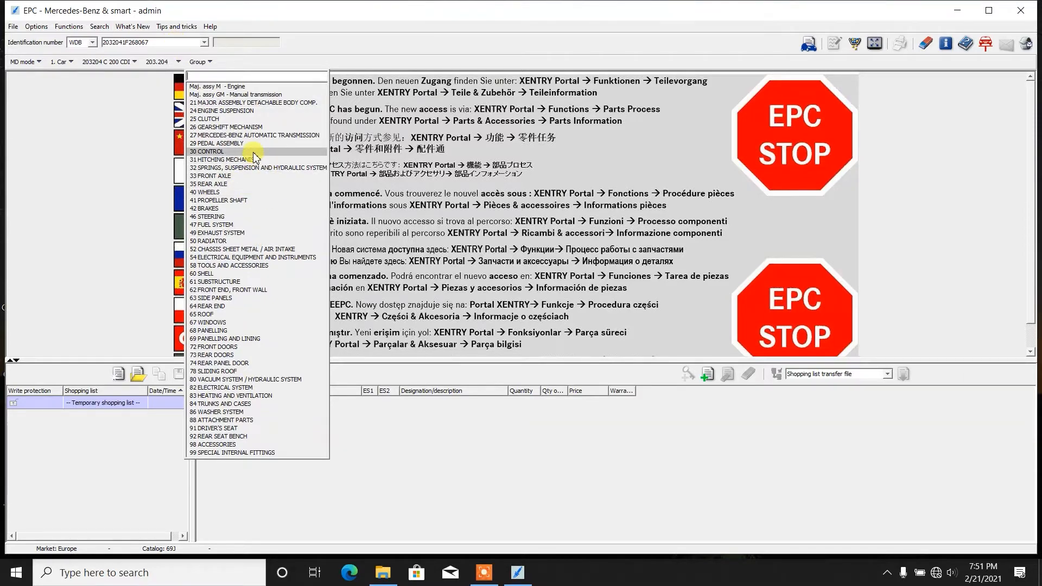
- List the 30 CONTROL accelerator pedal parts, then bring WIS/ASRA to the front
left_click(207, 152)
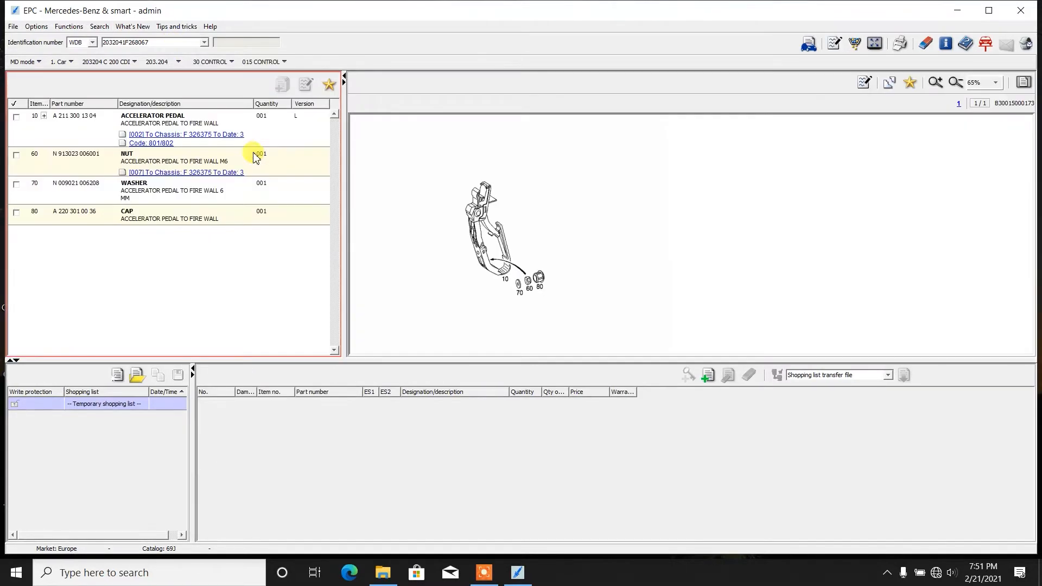
mouse_move(85, 136)
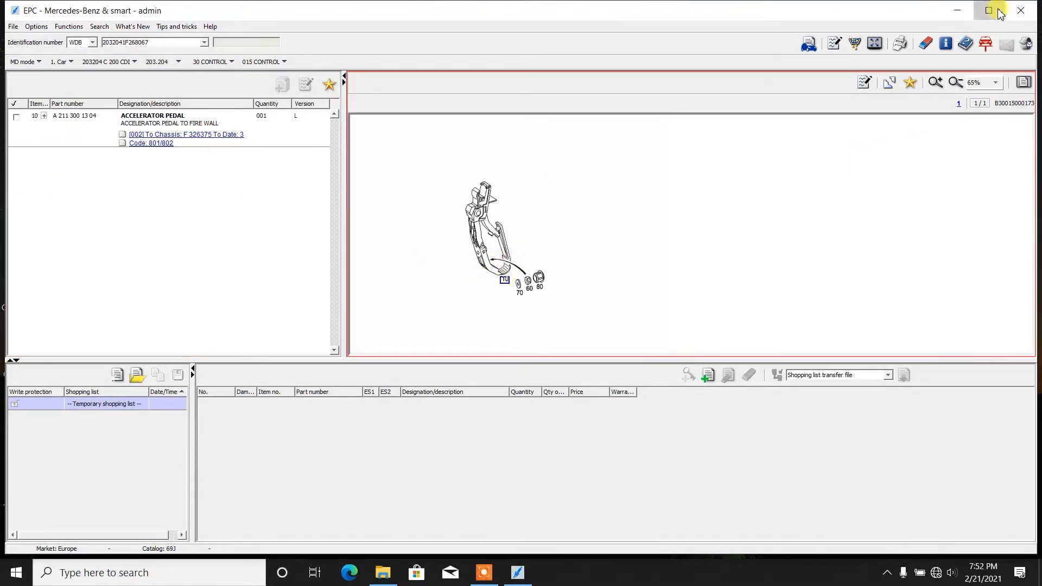
left_click(989, 10)
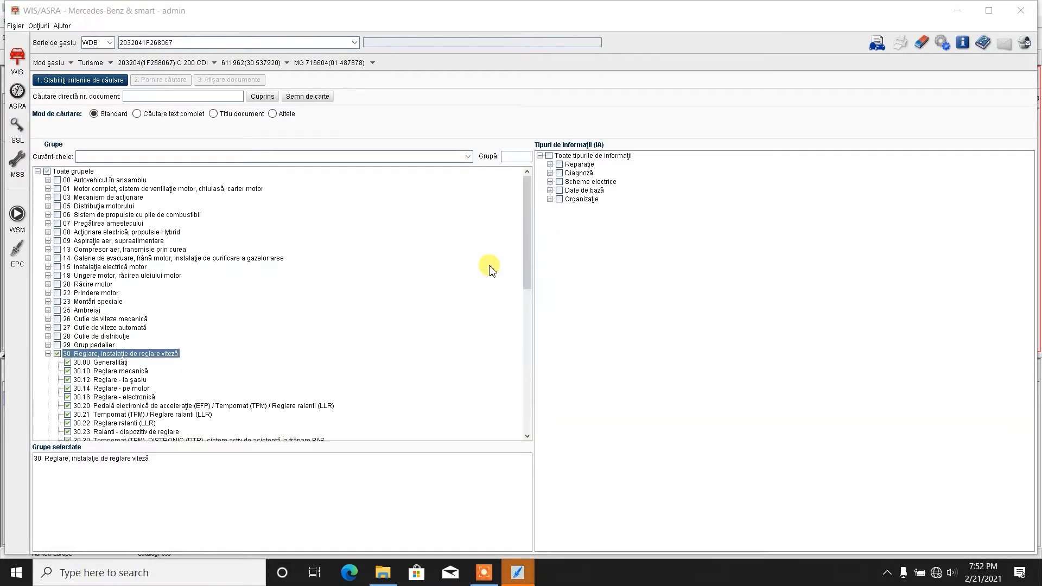
- Narrow criteria from group 30 to subgroup 30.12, excluding 30.00, with all information types
scroll("down", 3)
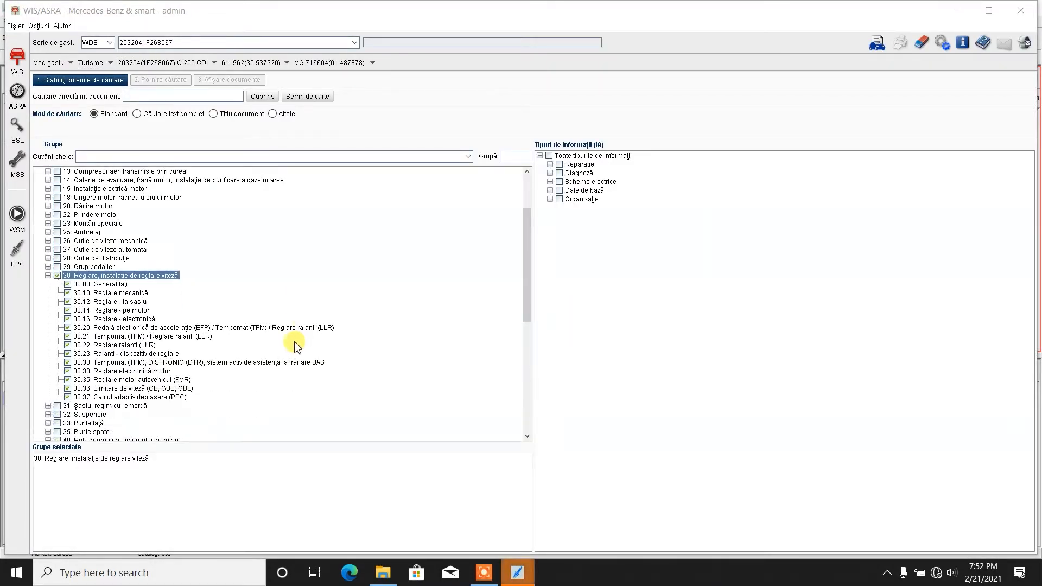
mouse_move(59, 275)
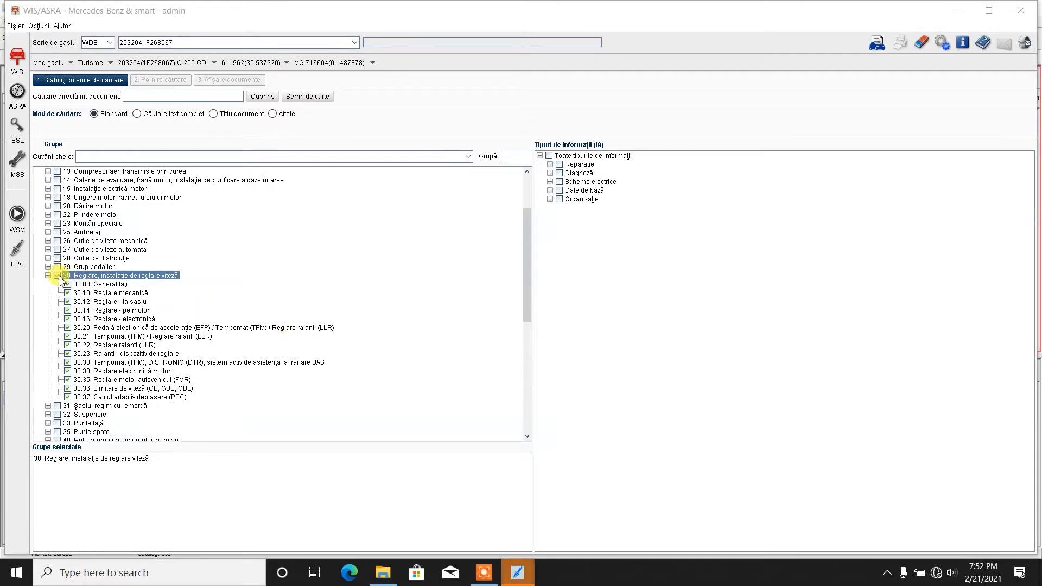
left_click(57, 275)
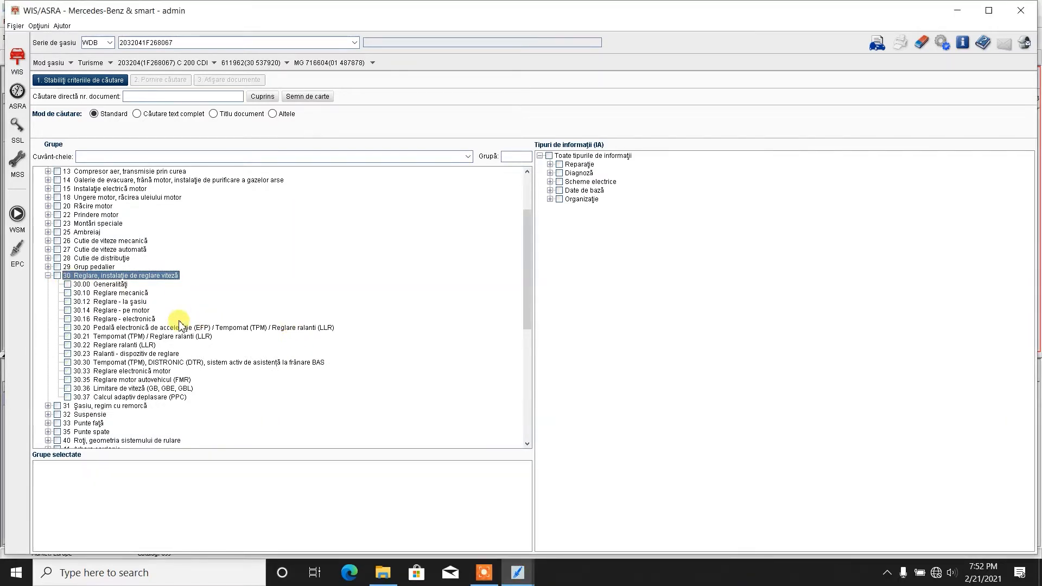
mouse_move(279, 296)
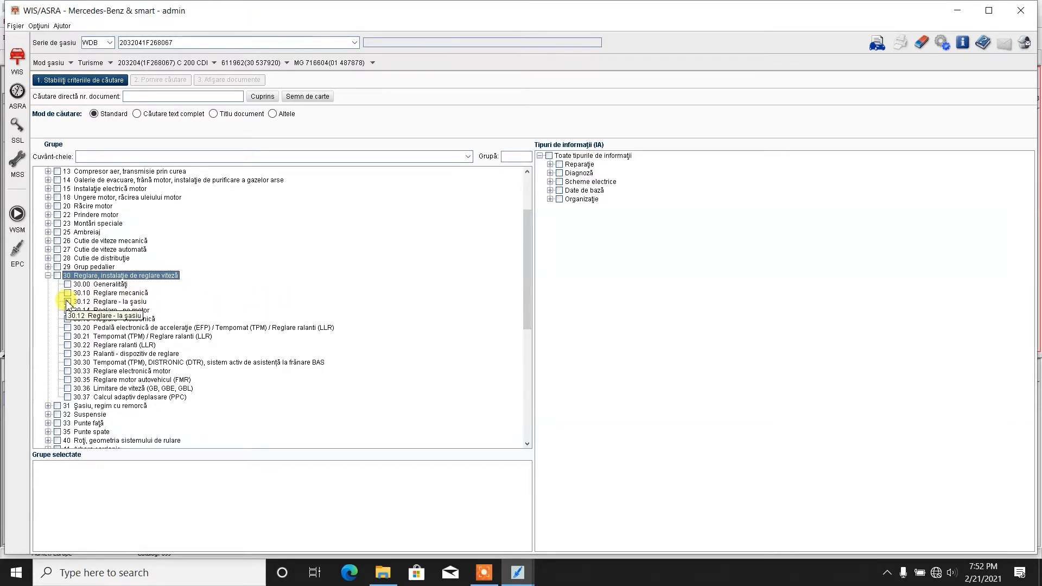
left_click(68, 301)
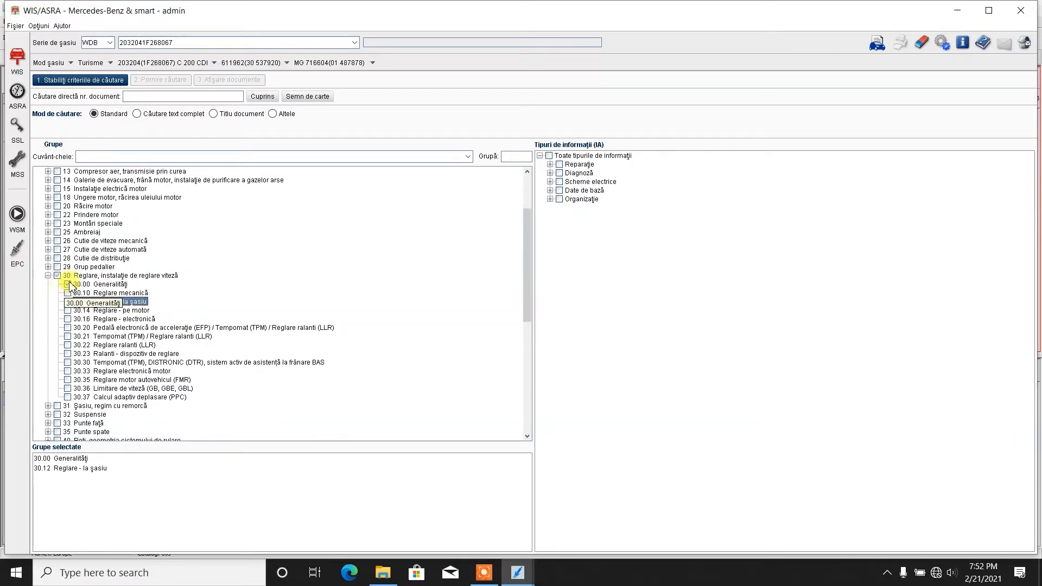
left_click(67, 301)
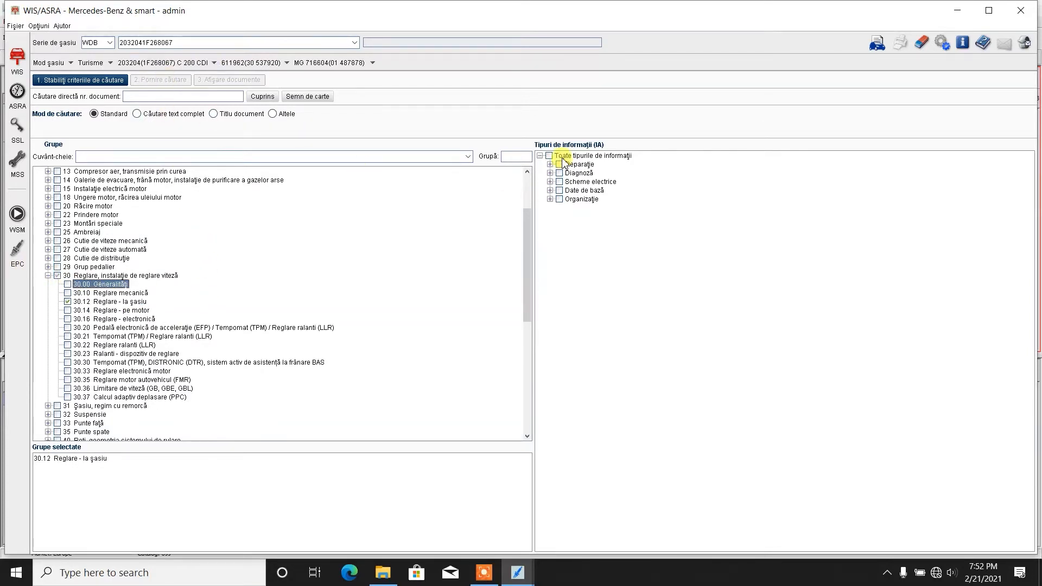
left_click(559, 155)
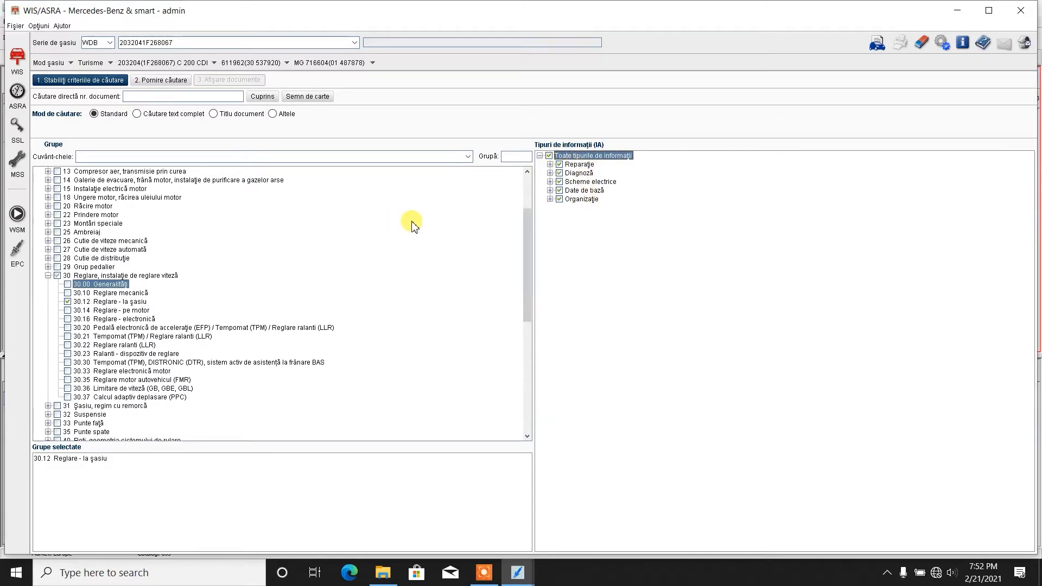
mouse_move(623, 184)
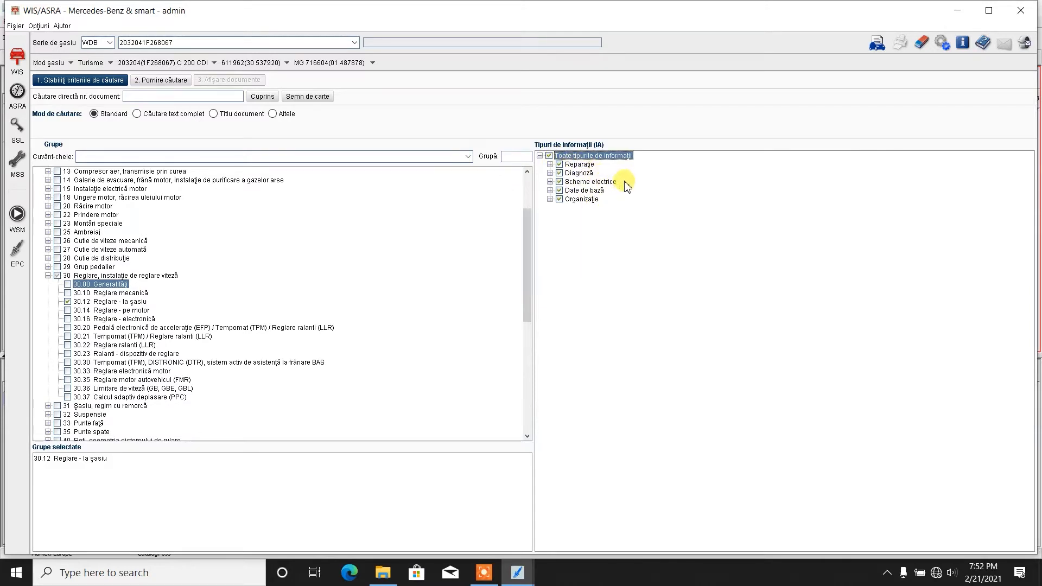
mouse_move(618, 207)
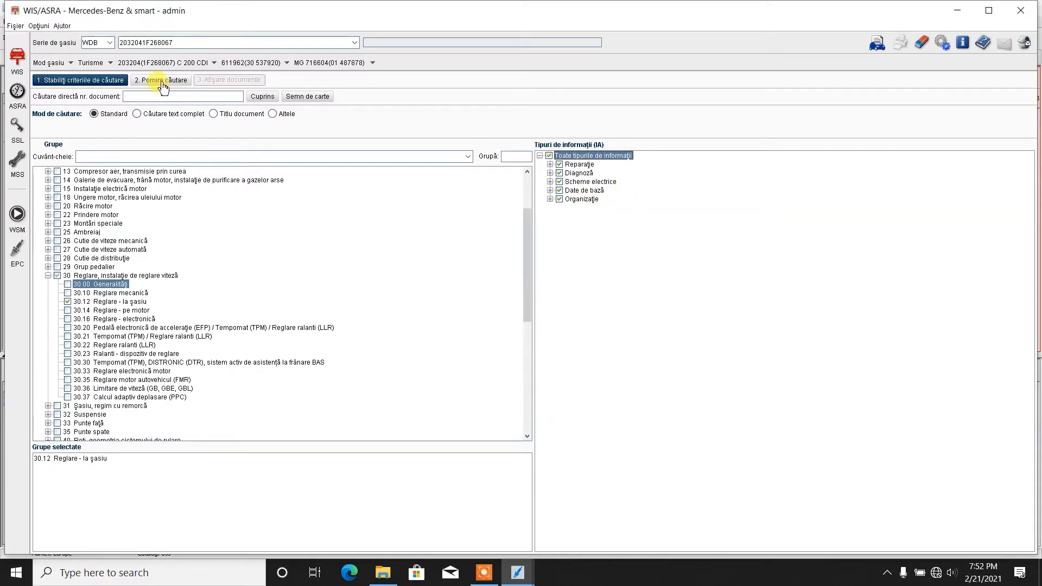
- Run the search to display AR30.12-P-1321P, Remove/install accelerator pedal
left_click(159, 80)
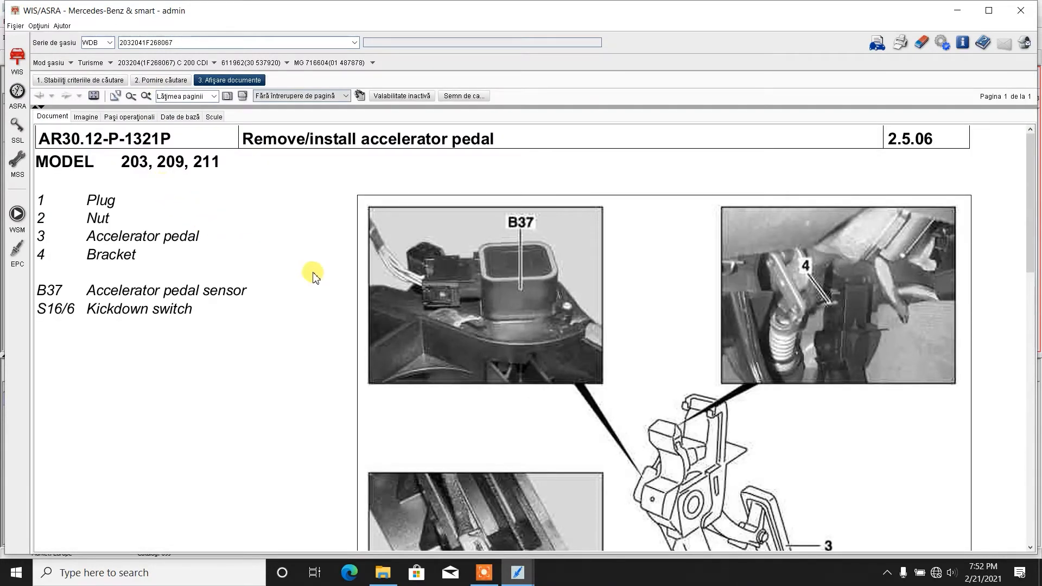
mouse_move(337, 304)
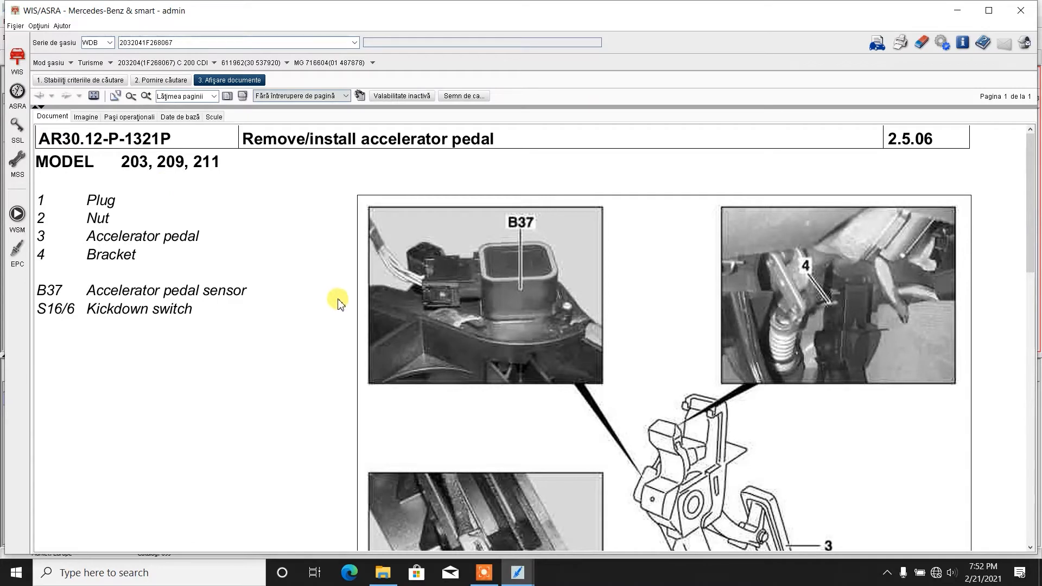
mouse_move(304, 208)
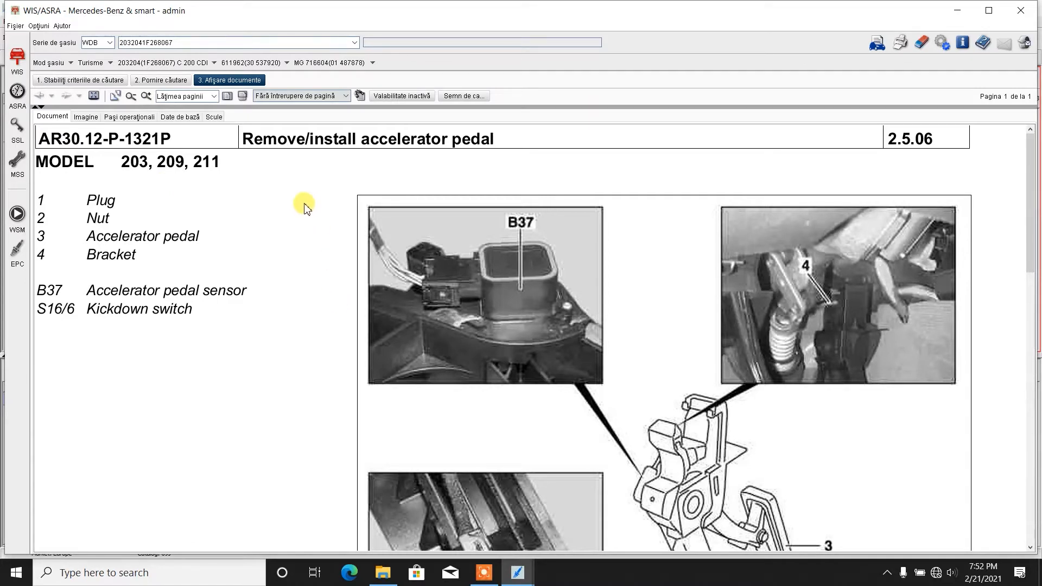
mouse_move(431, 158)
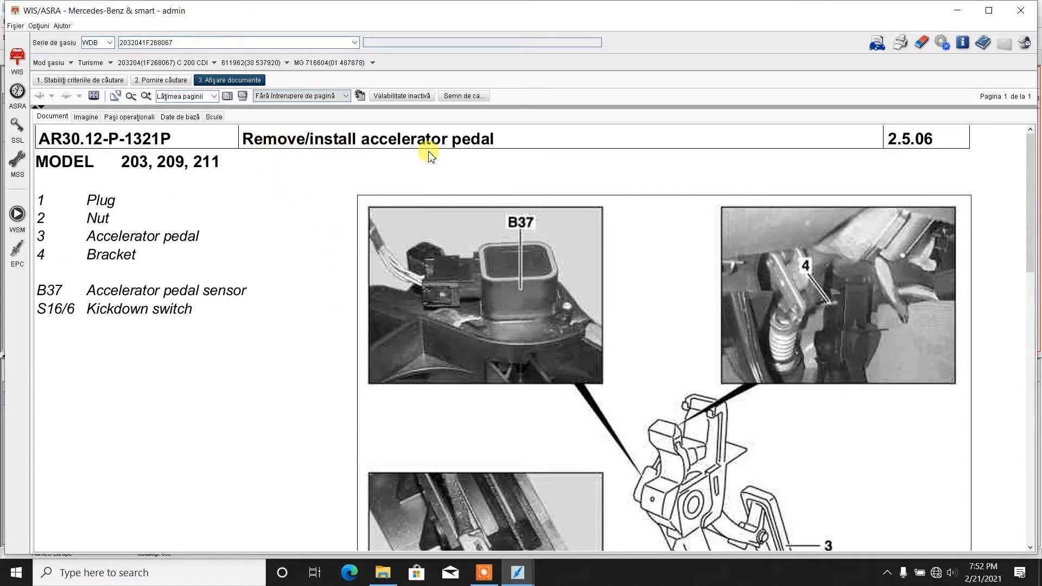
mouse_move(229, 248)
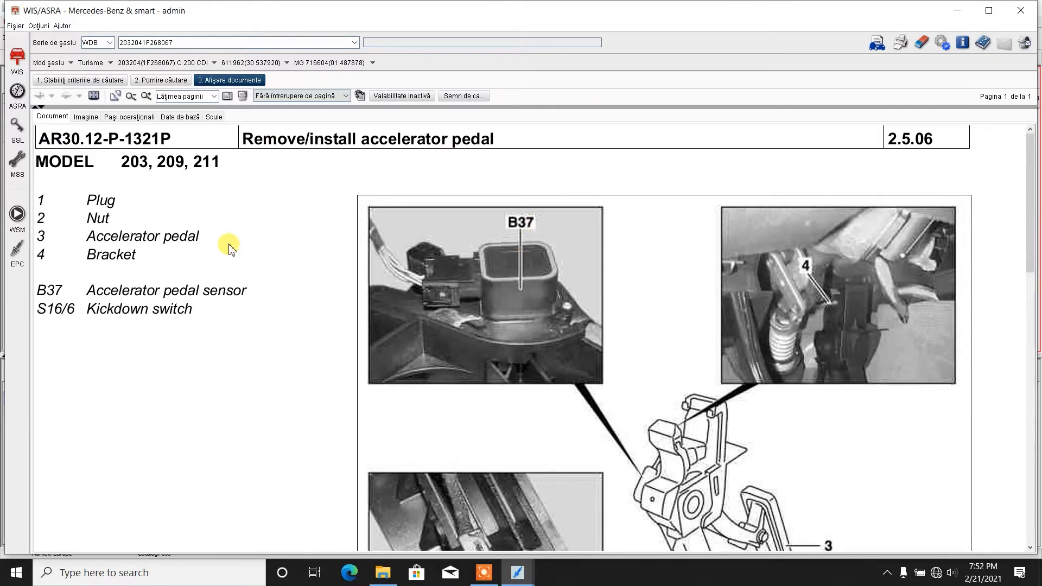
mouse_move(123, 299)
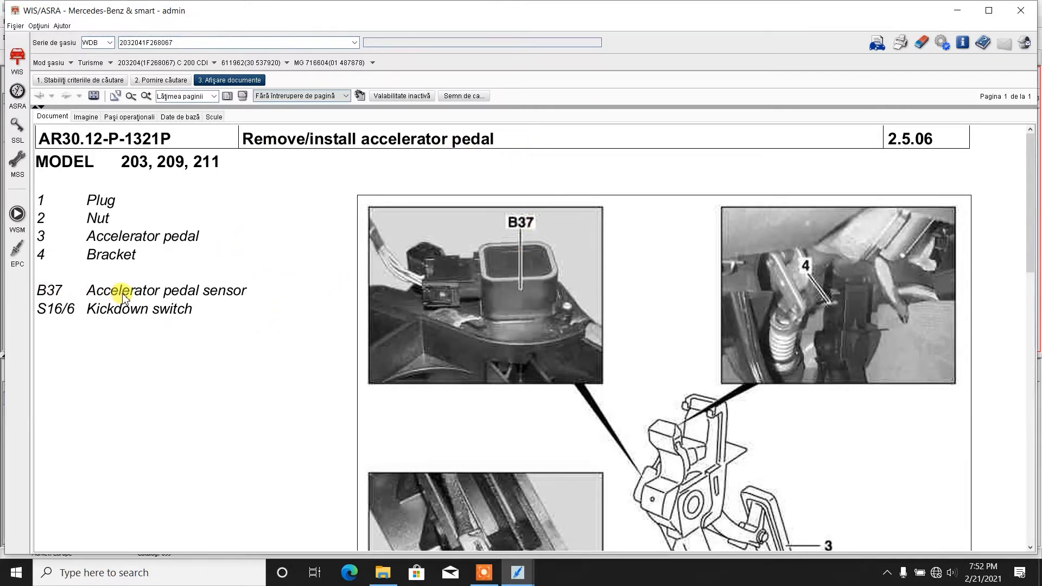
mouse_move(228, 307)
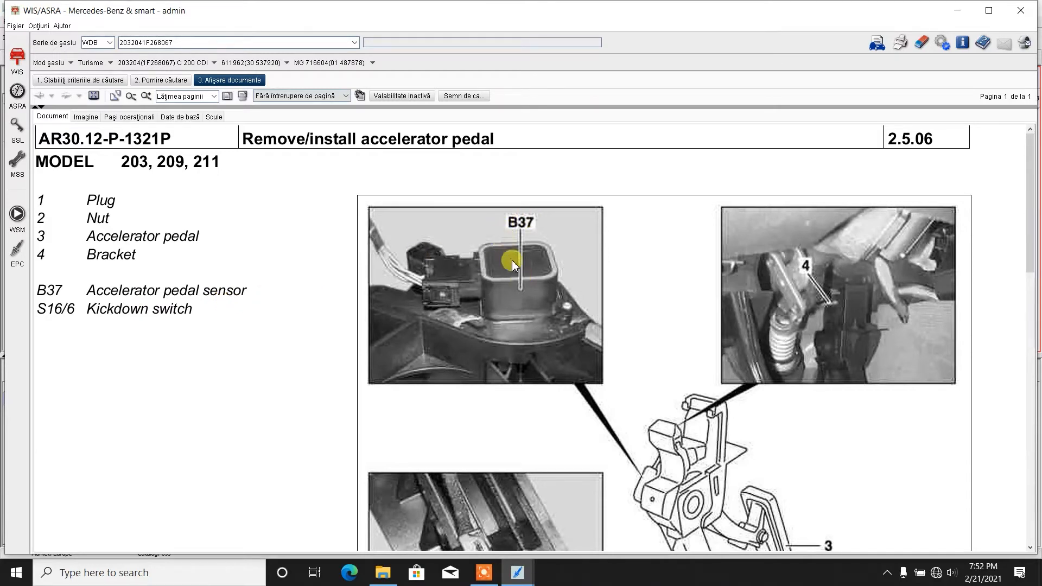
mouse_move(529, 251)
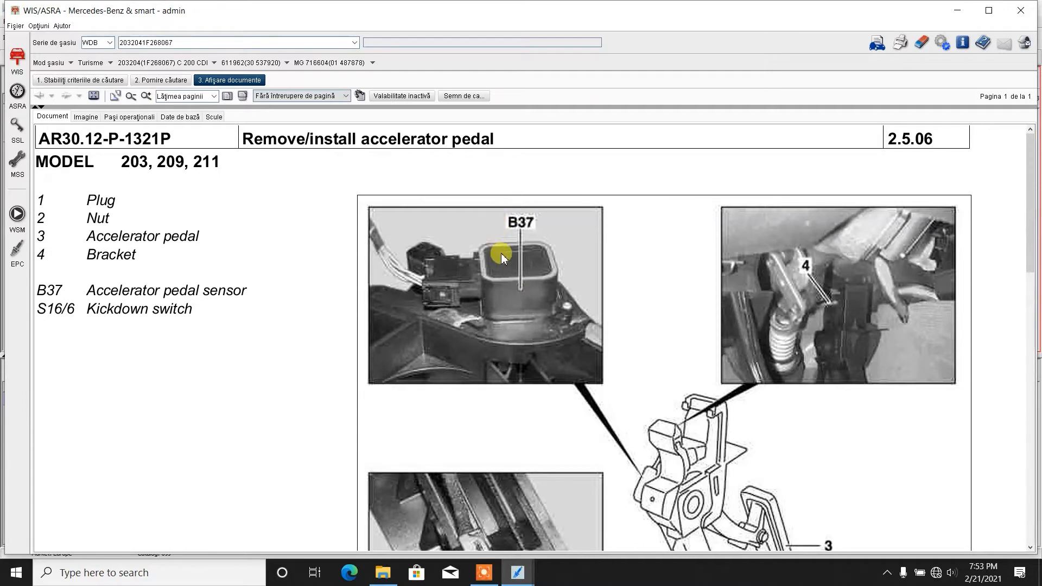
mouse_move(57, 331)
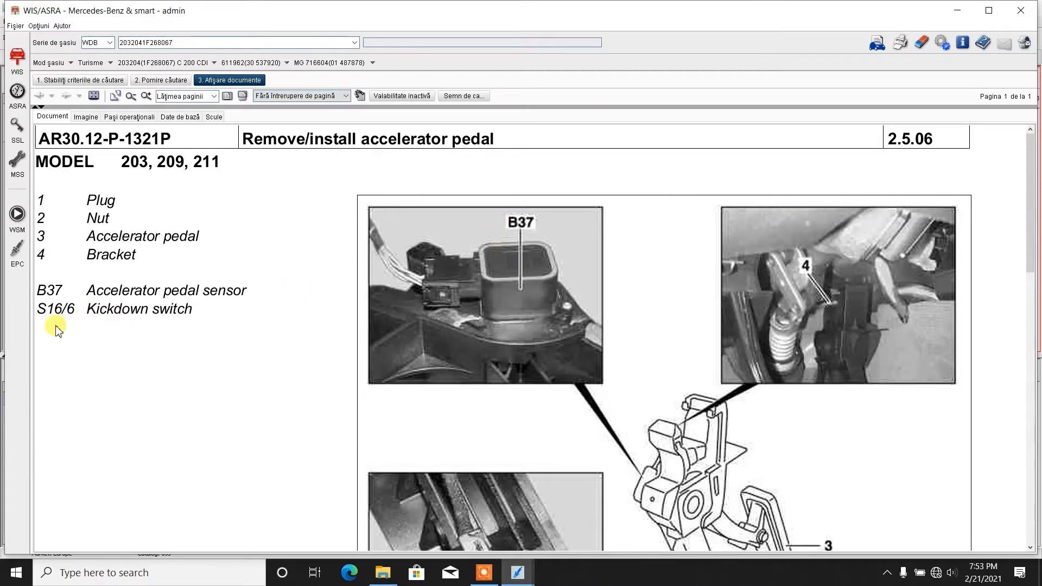
- Return to the parts legend and the B37 sensor and bracket (4) photos
scroll("down", 3)
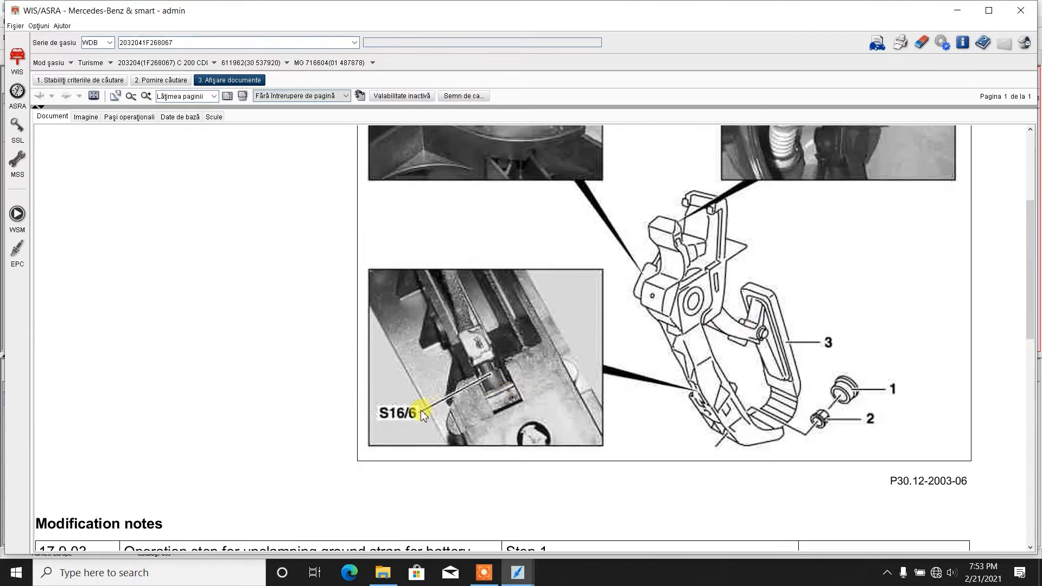
mouse_move(736, 396)
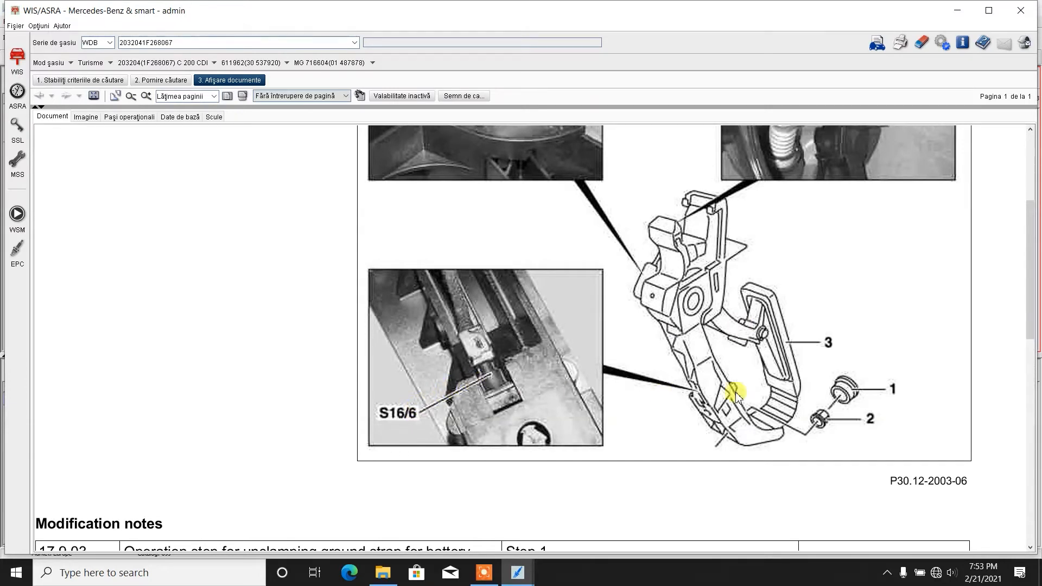
mouse_move(707, 418)
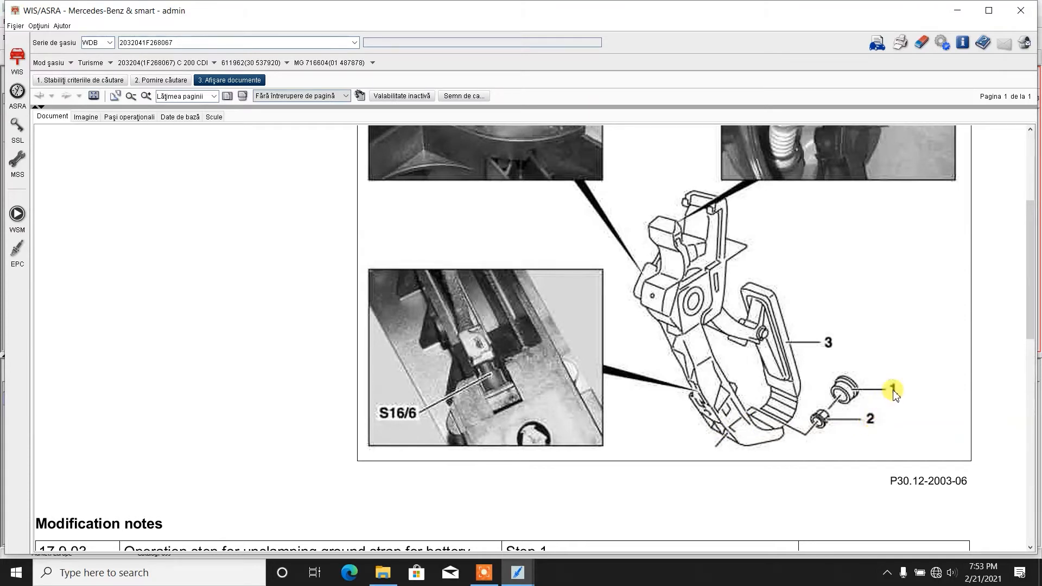
mouse_move(797, 351)
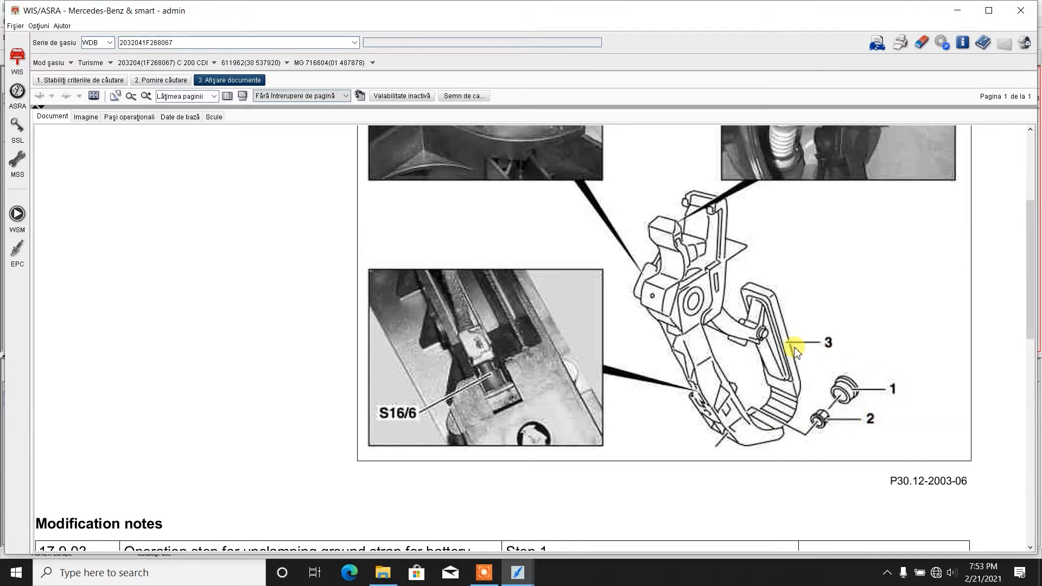
scroll("up", 3)
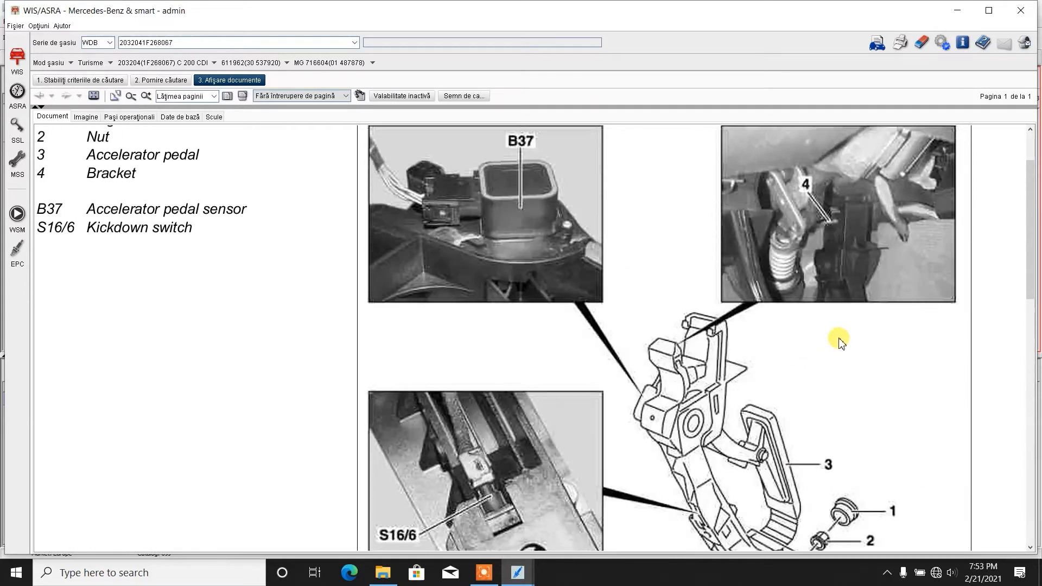
mouse_move(821, 202)
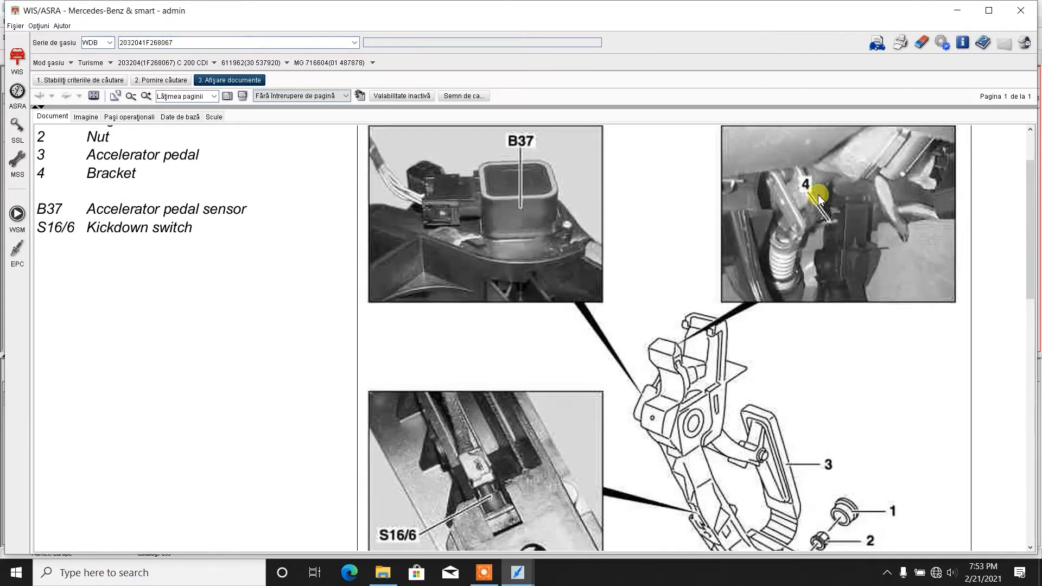
mouse_move(814, 216)
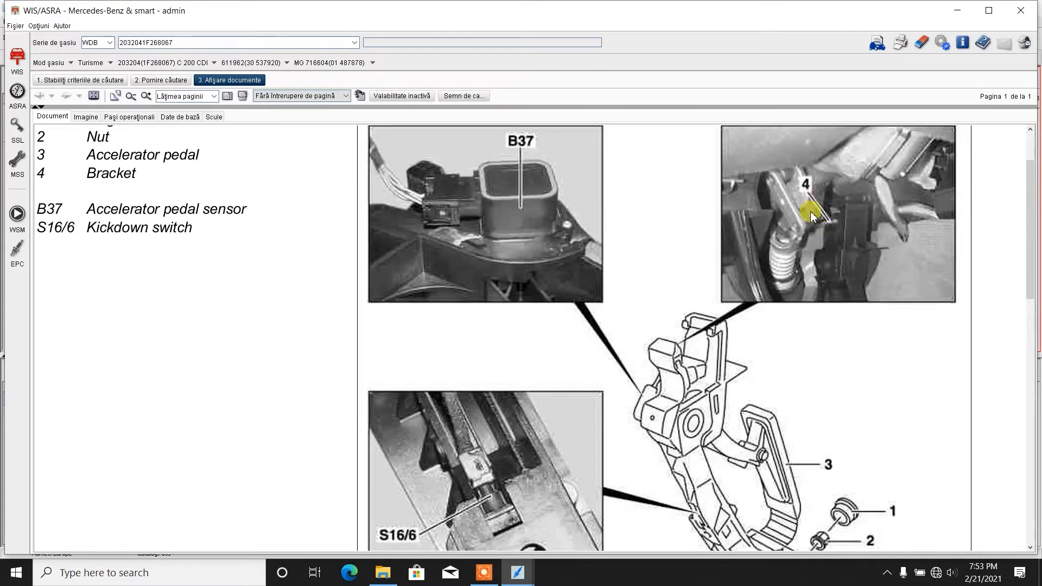
- Move past the document header to the Modification notes table
scroll("down", 3)
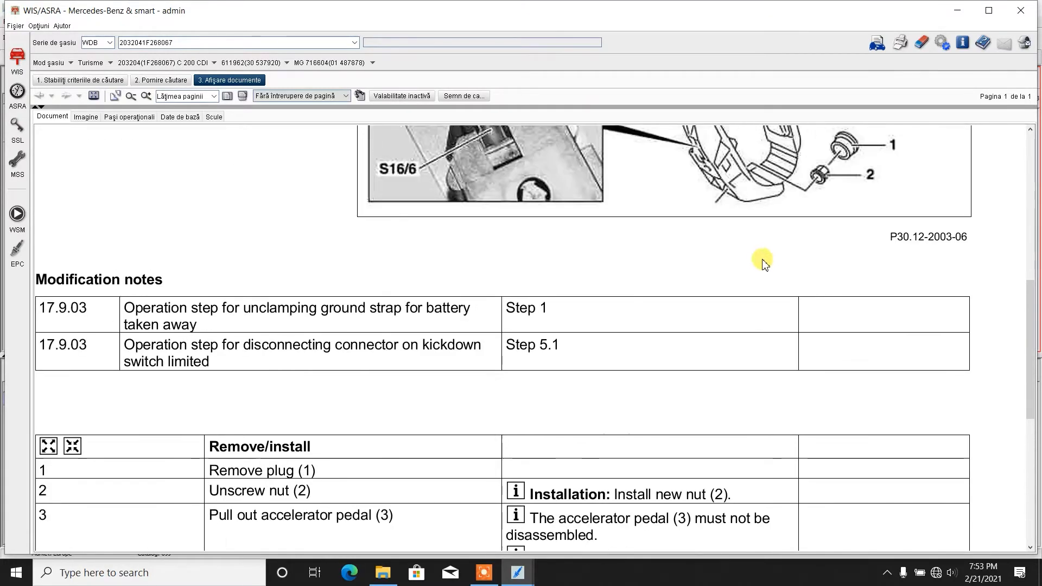
mouse_move(206, 332)
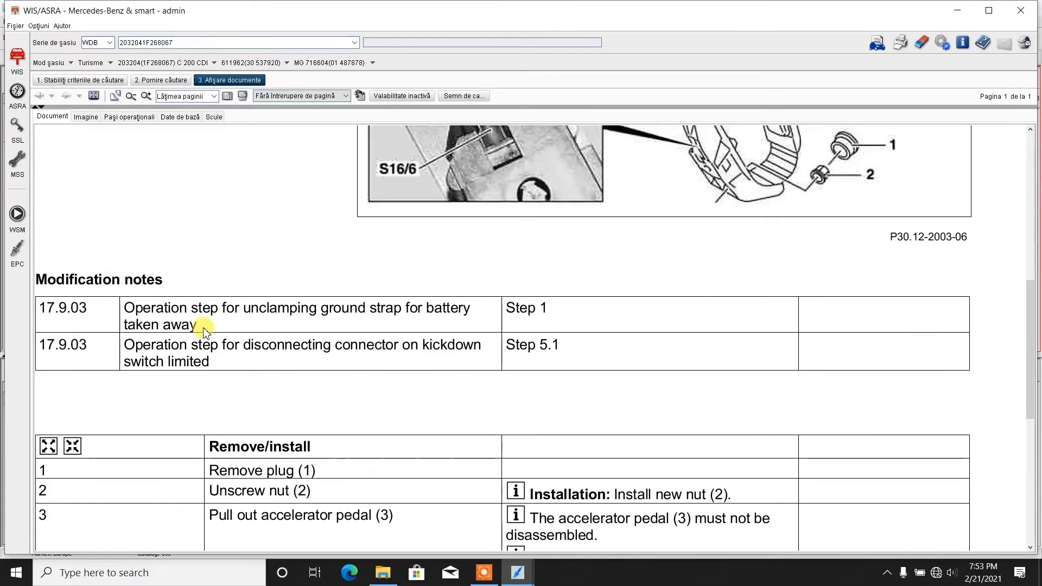
mouse_move(323, 322)
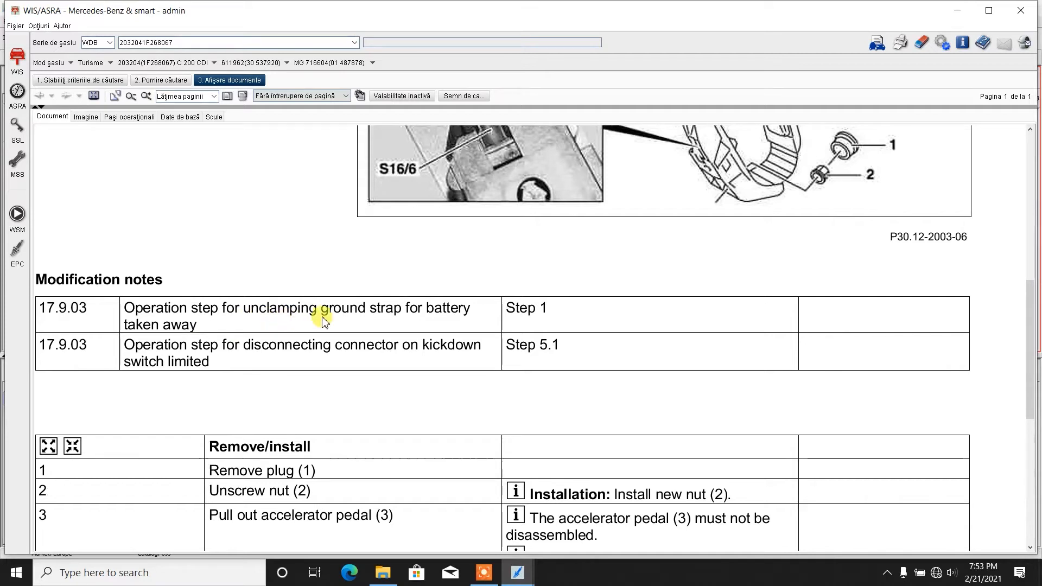
mouse_move(246, 332)
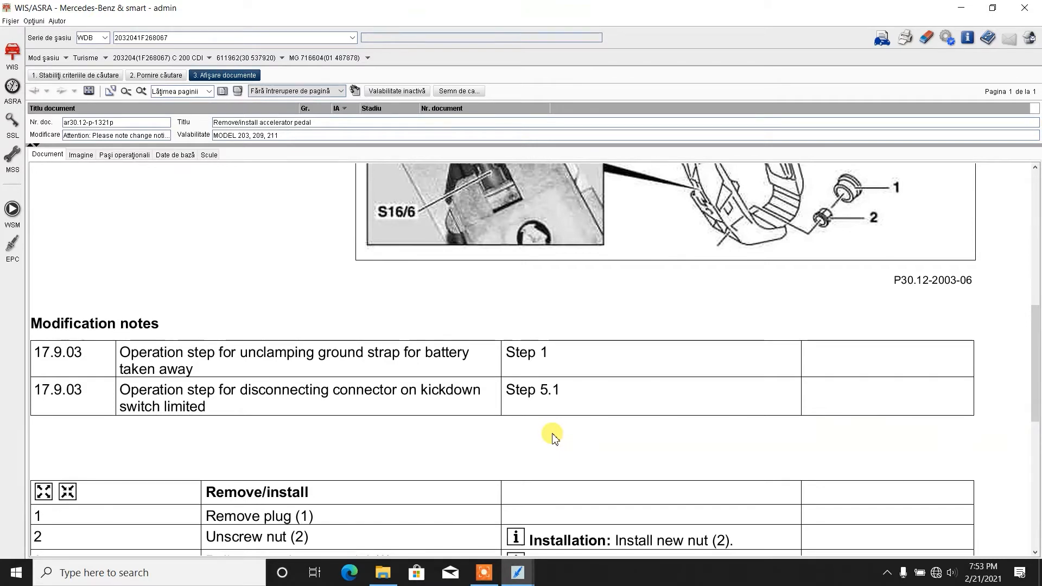
mouse_move(233, 405)
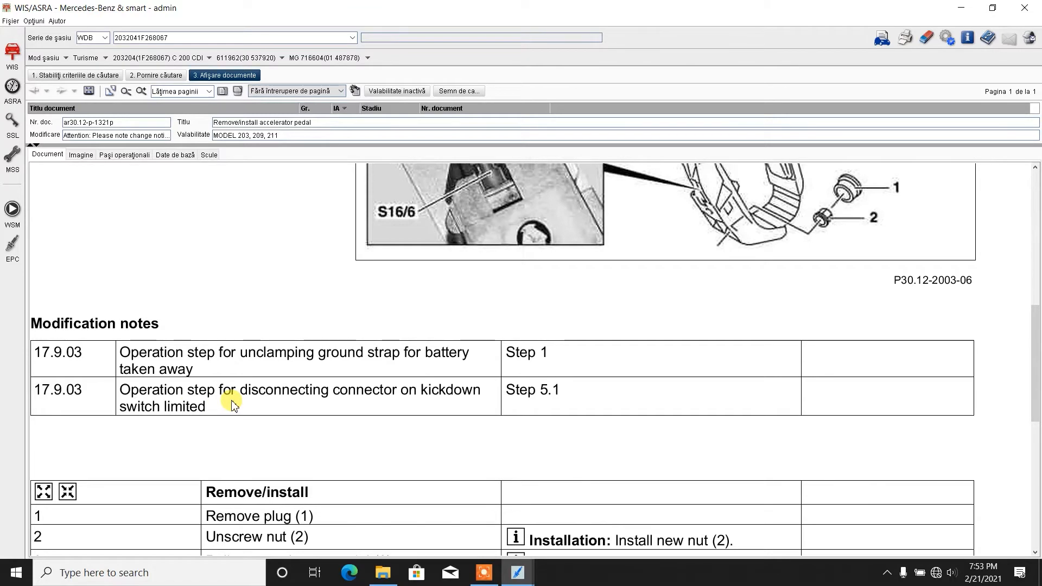
- Scroll through the Remove/install table to show steps 1 through 8
scroll("down", 3)
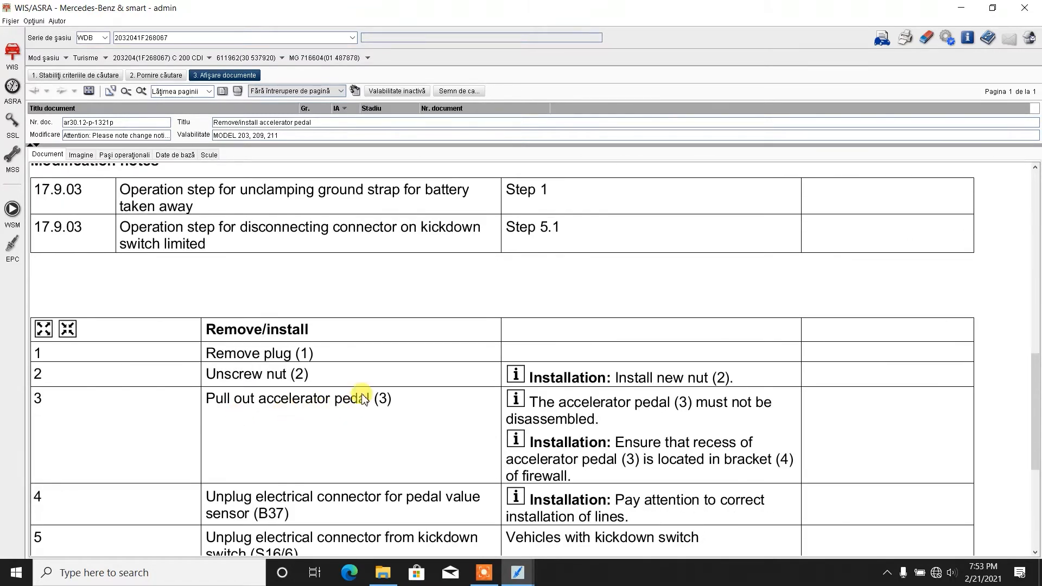
mouse_move(306, 370)
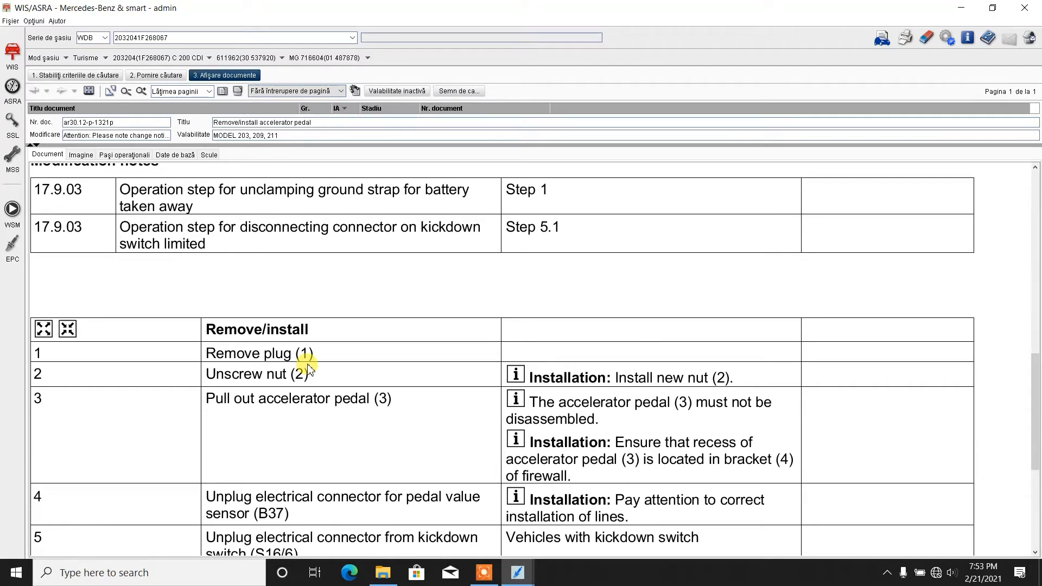
mouse_move(361, 440)
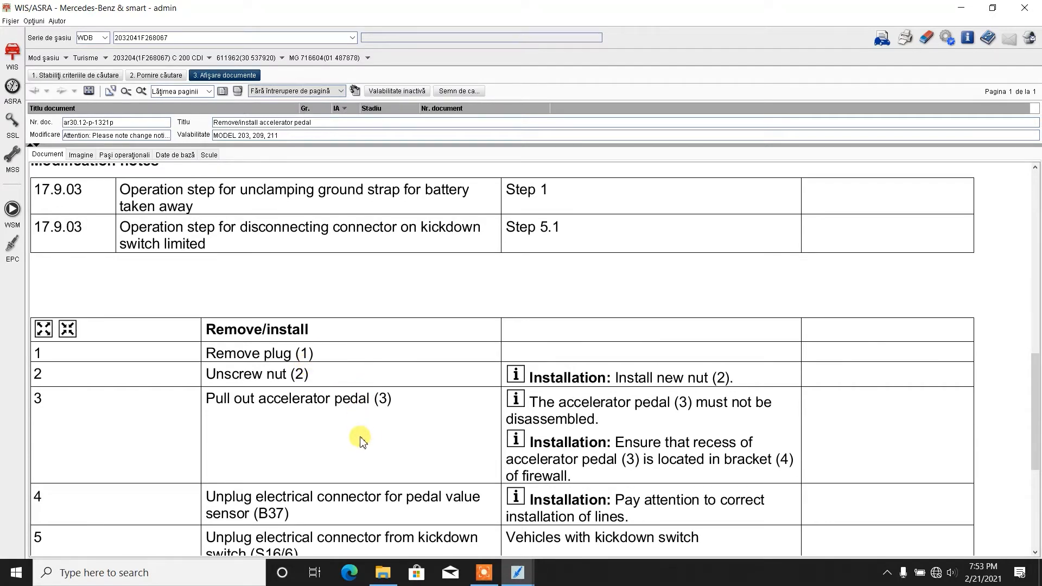
mouse_move(384, 432)
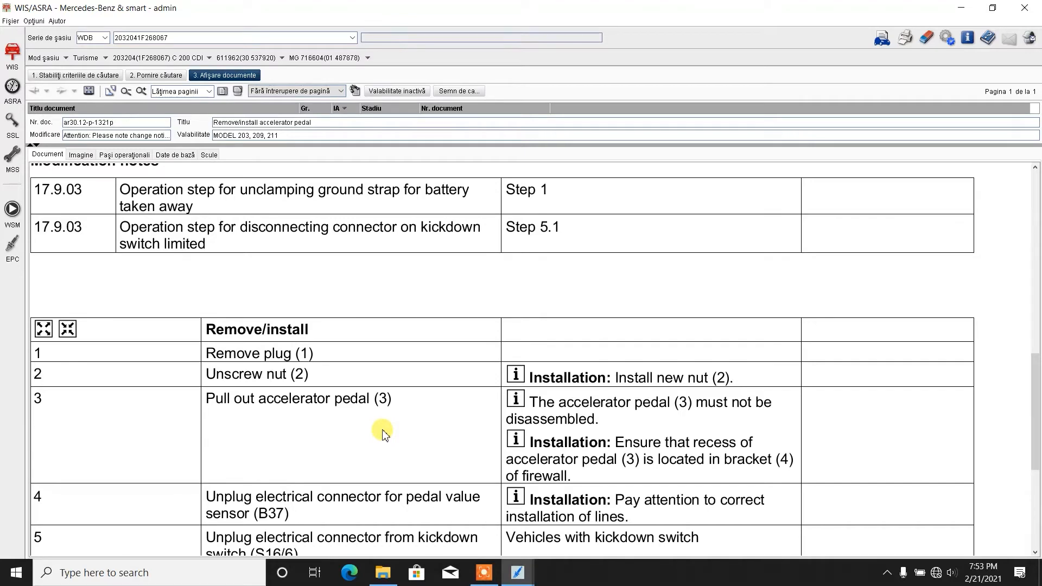
mouse_move(400, 419)
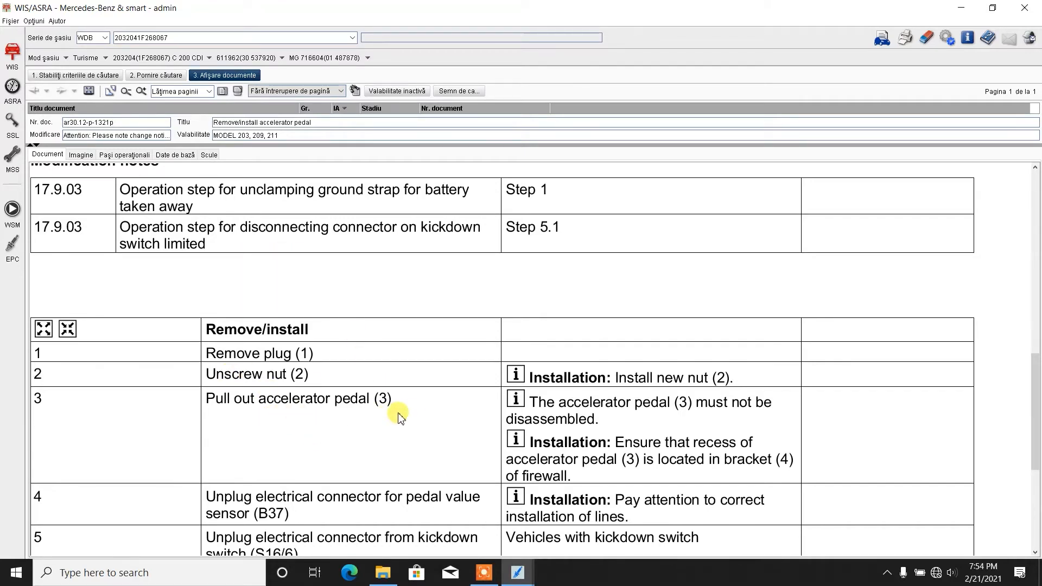
scroll("down", 3)
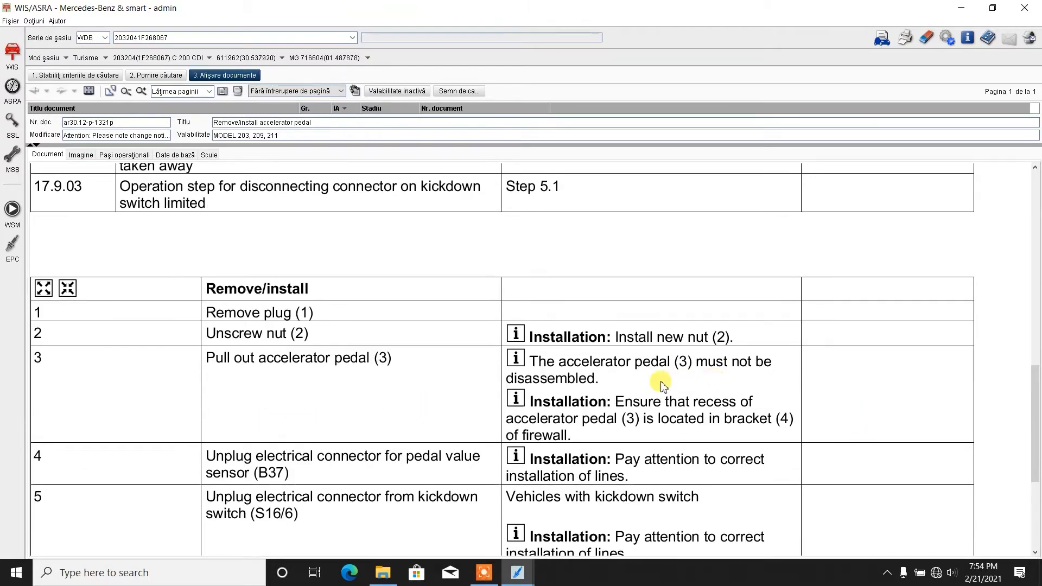
mouse_move(650, 405)
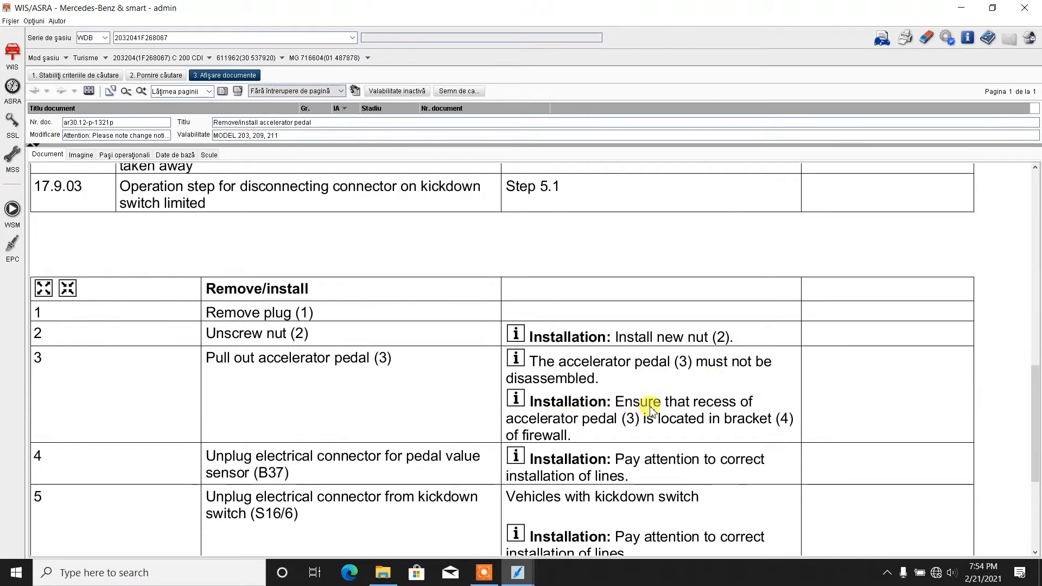
mouse_move(641, 432)
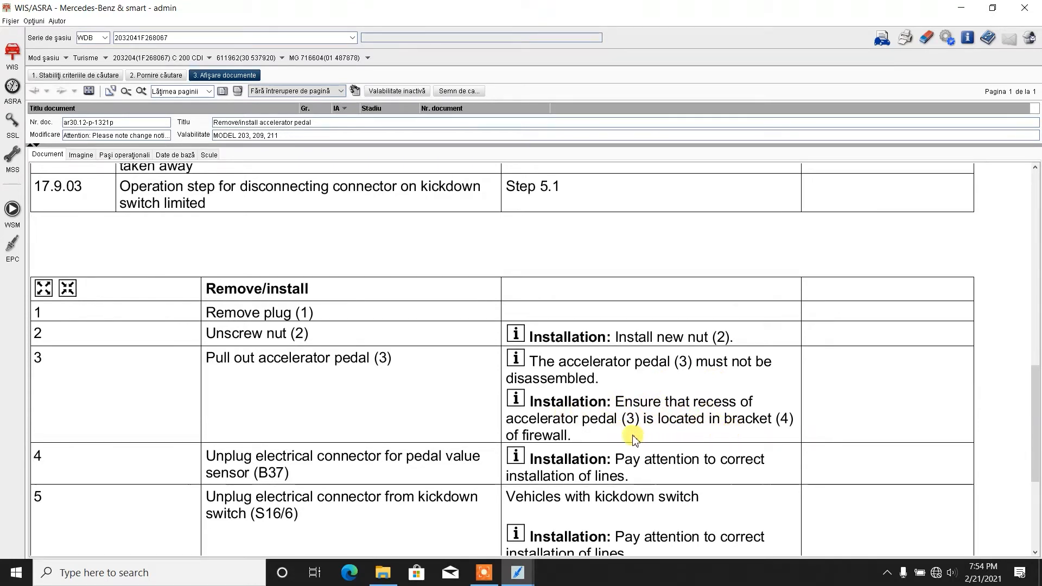
scroll("down", 3)
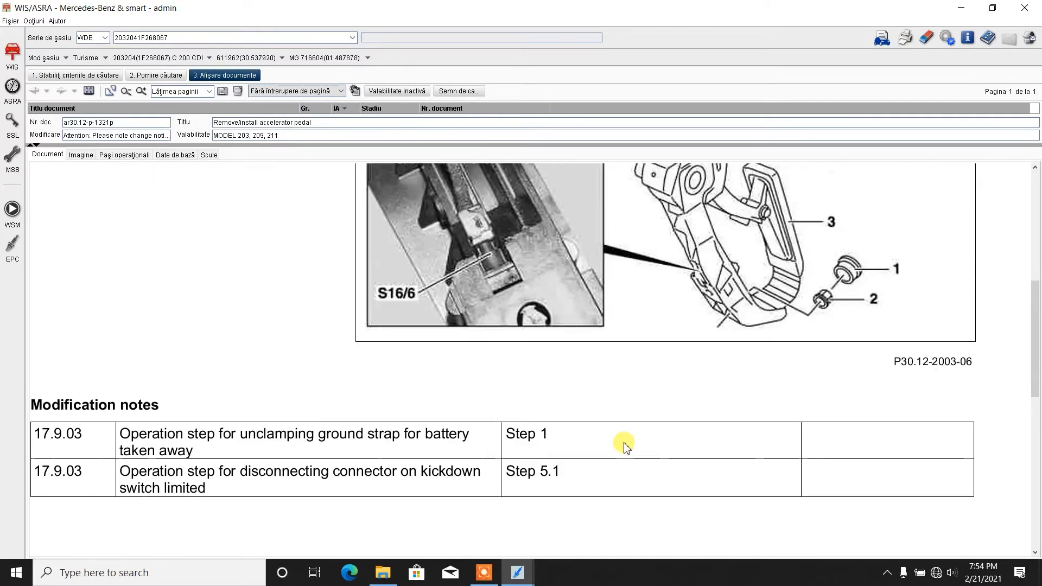
scroll("up", 3)
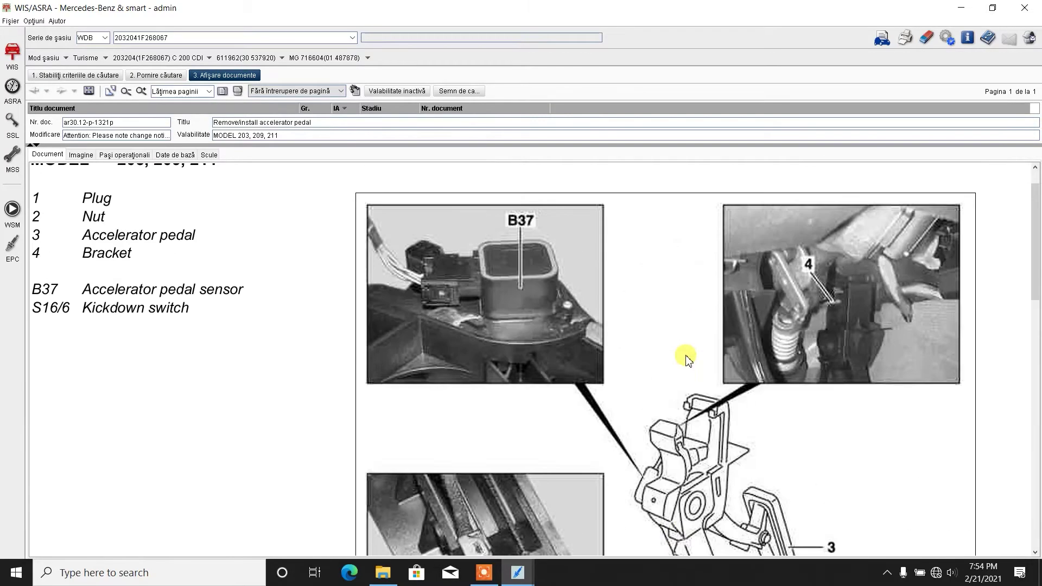
scroll("down", 3)
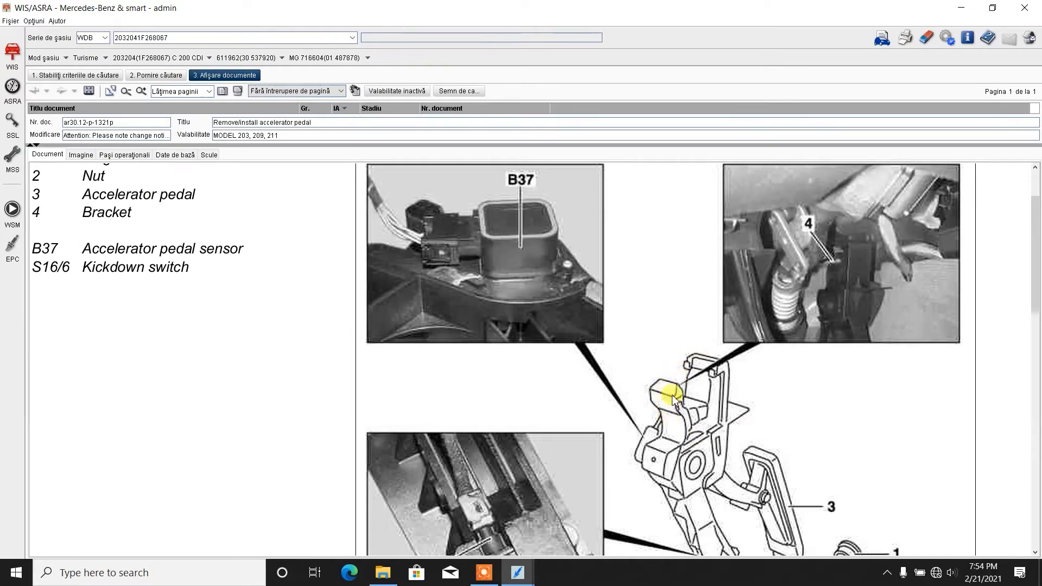
mouse_move(847, 259)
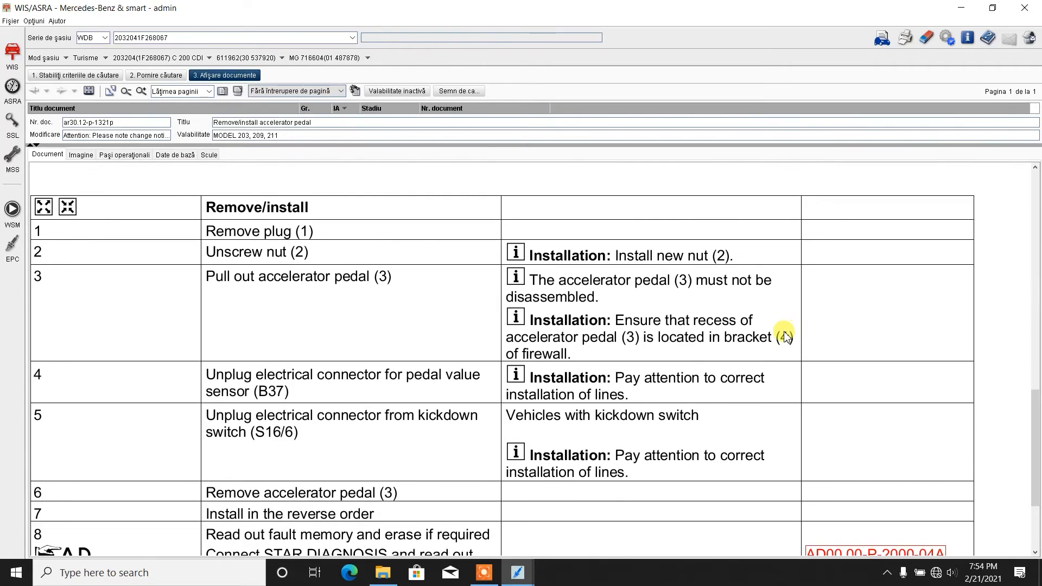
- Bring step 8 and its AD00.00-P-2000-04A fault-memory reference into view
scroll("down", 3)
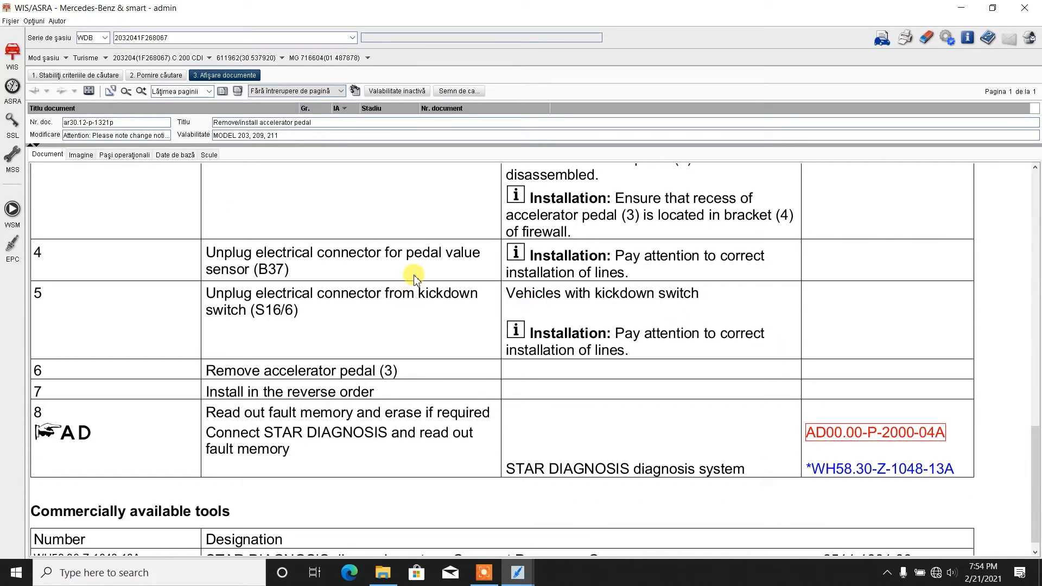
mouse_move(289, 311)
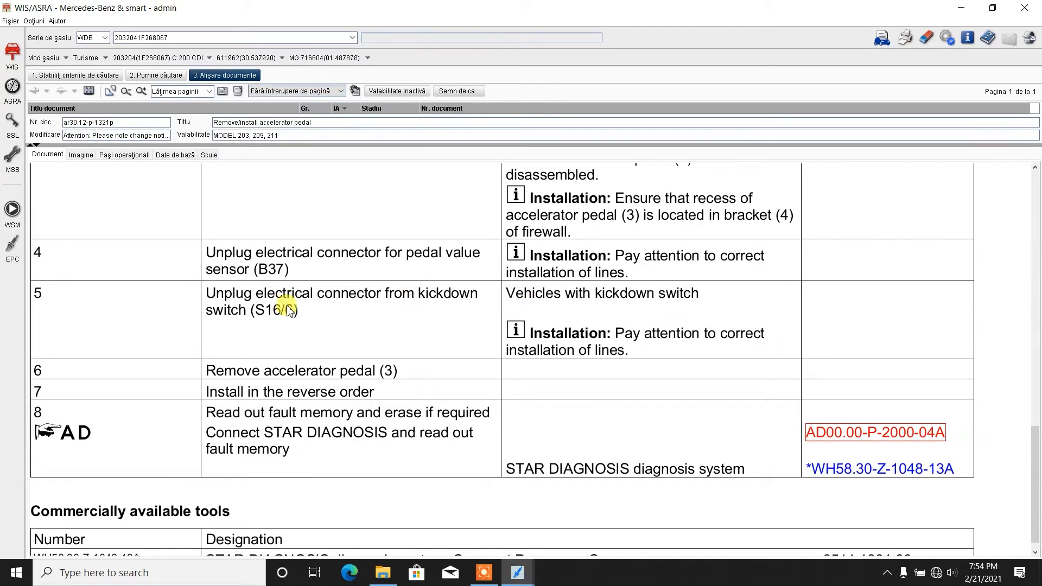
mouse_move(338, 277)
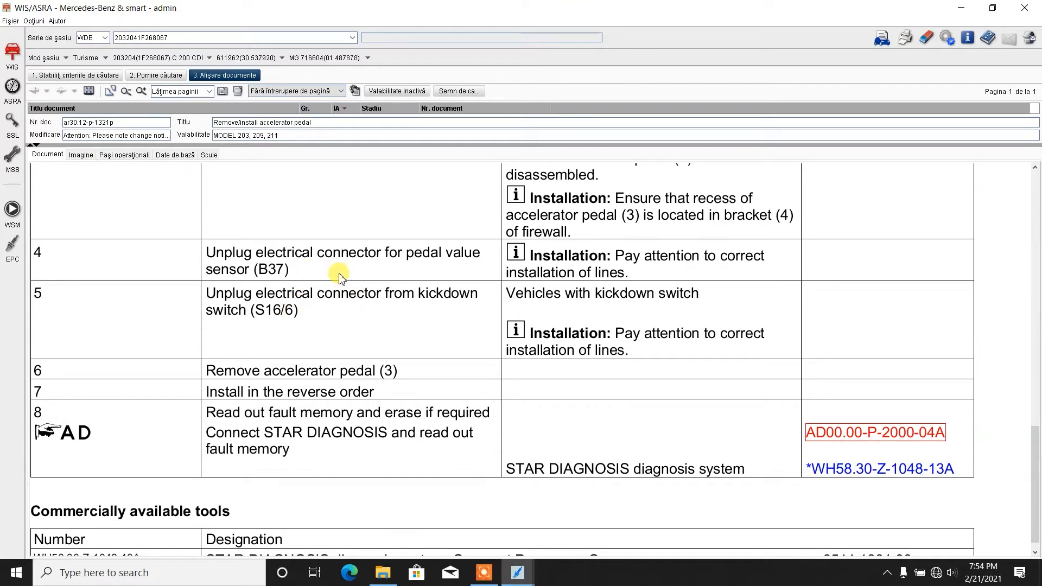
mouse_move(304, 278)
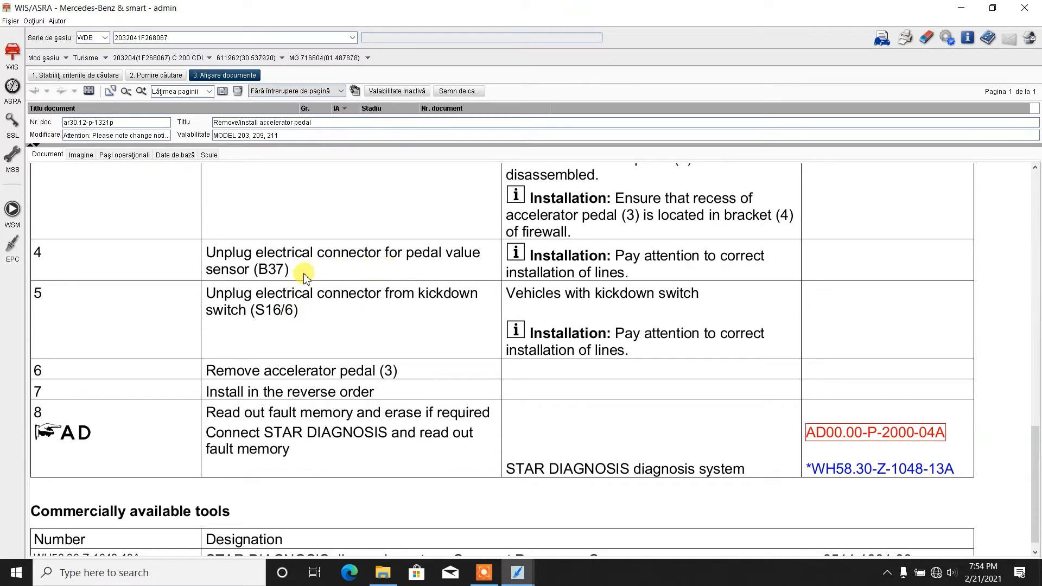
mouse_move(326, 316)
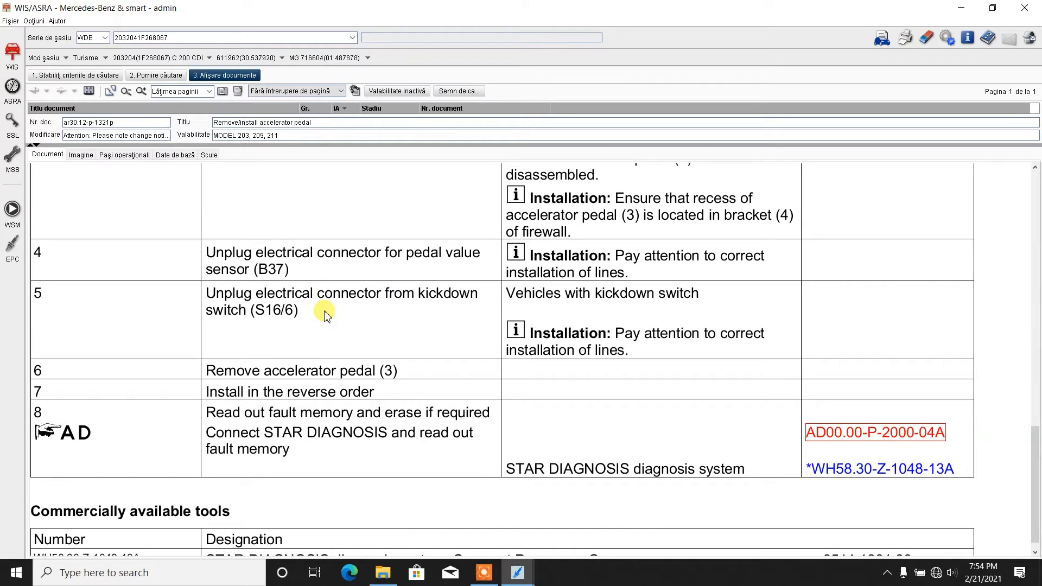
mouse_move(418, 311)
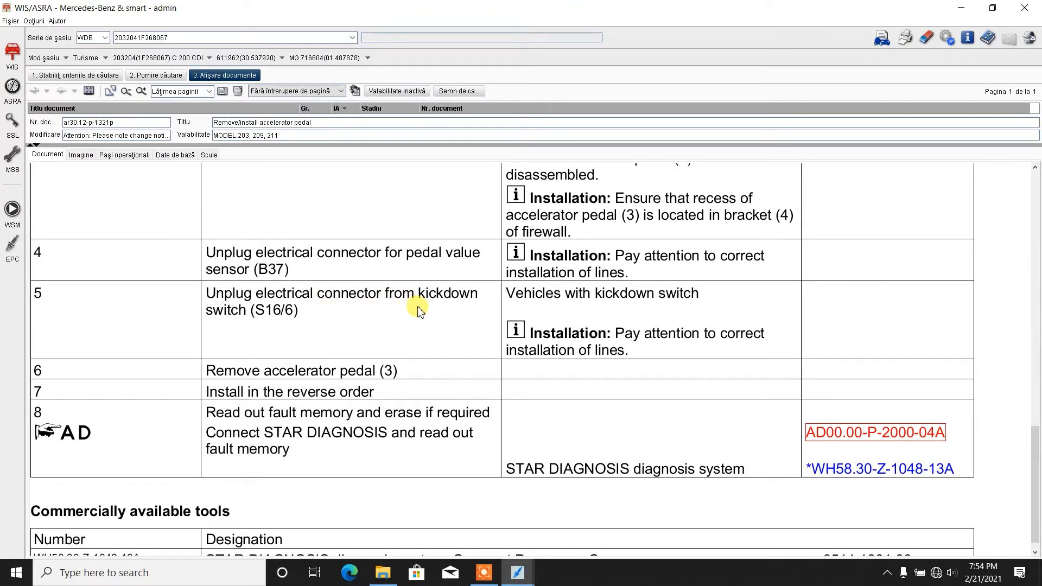
mouse_move(631, 385)
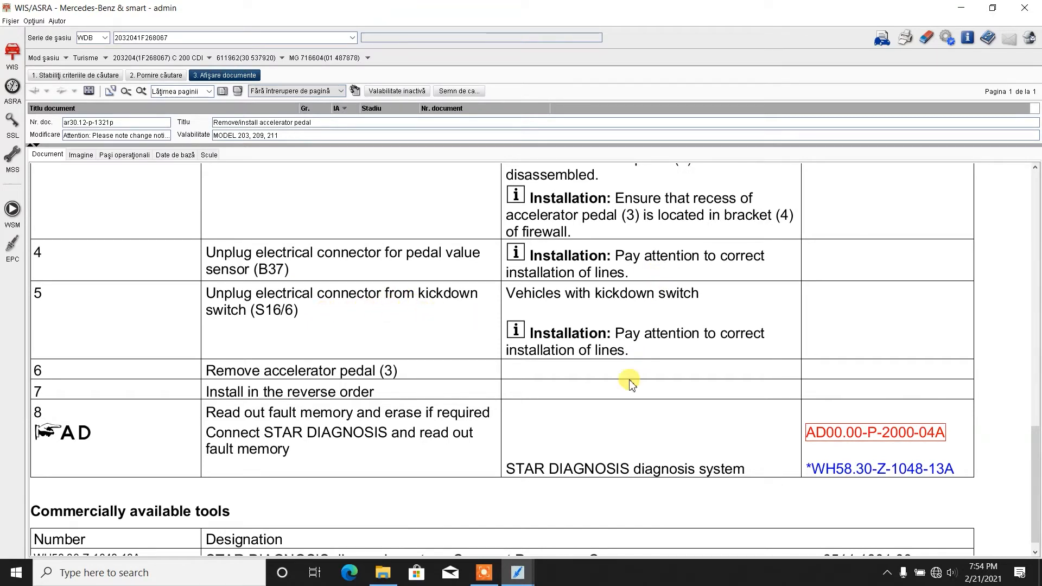
mouse_move(423, 402)
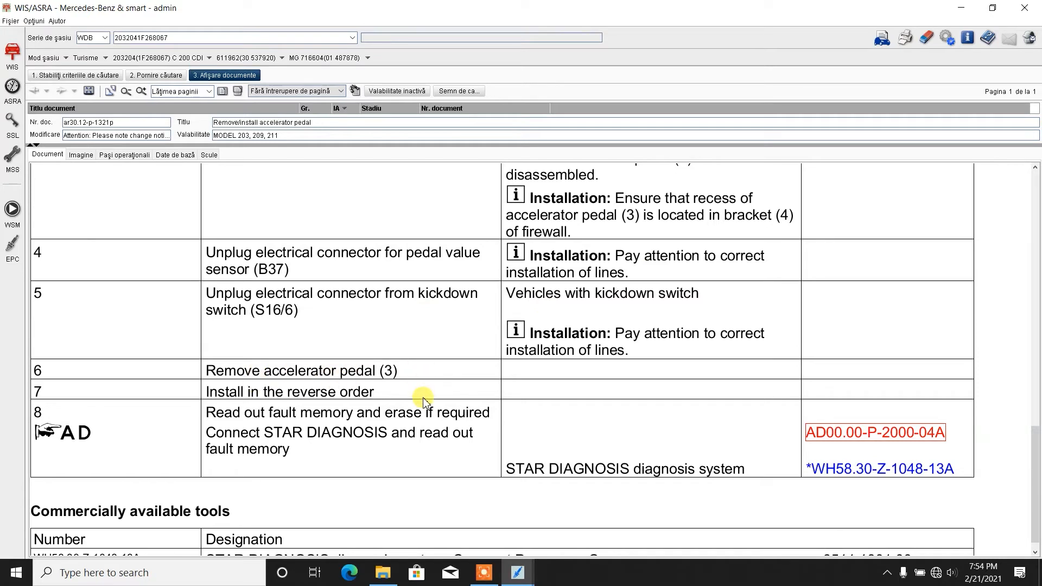
mouse_move(479, 445)
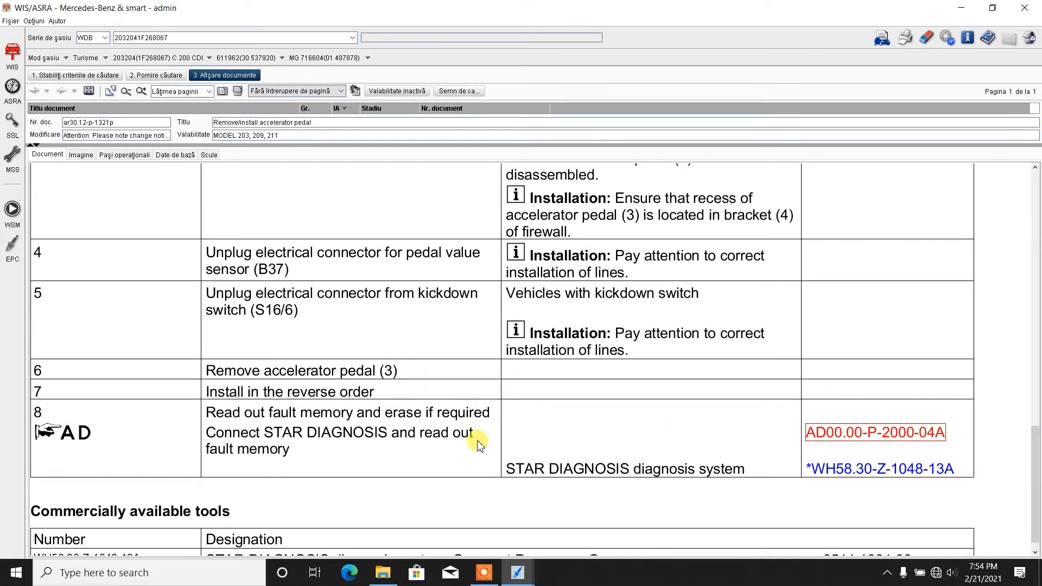
mouse_move(325, 425)
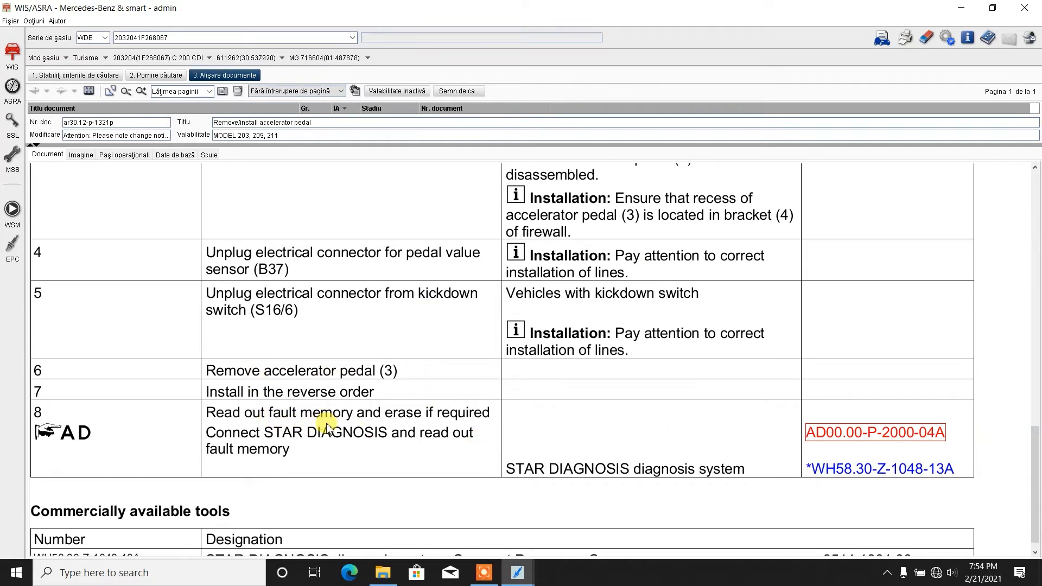
mouse_move(294, 459)
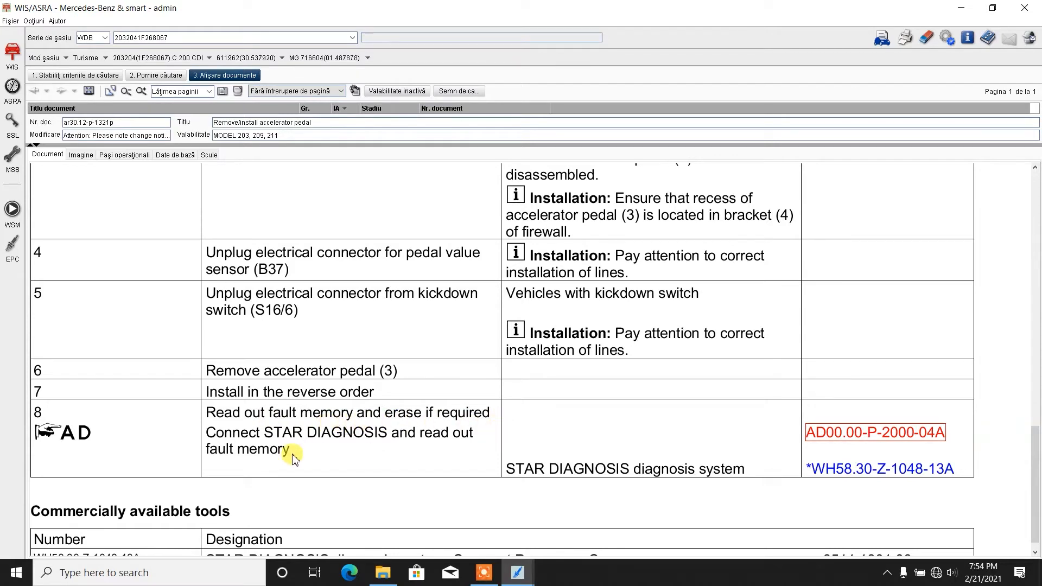
mouse_move(475, 462)
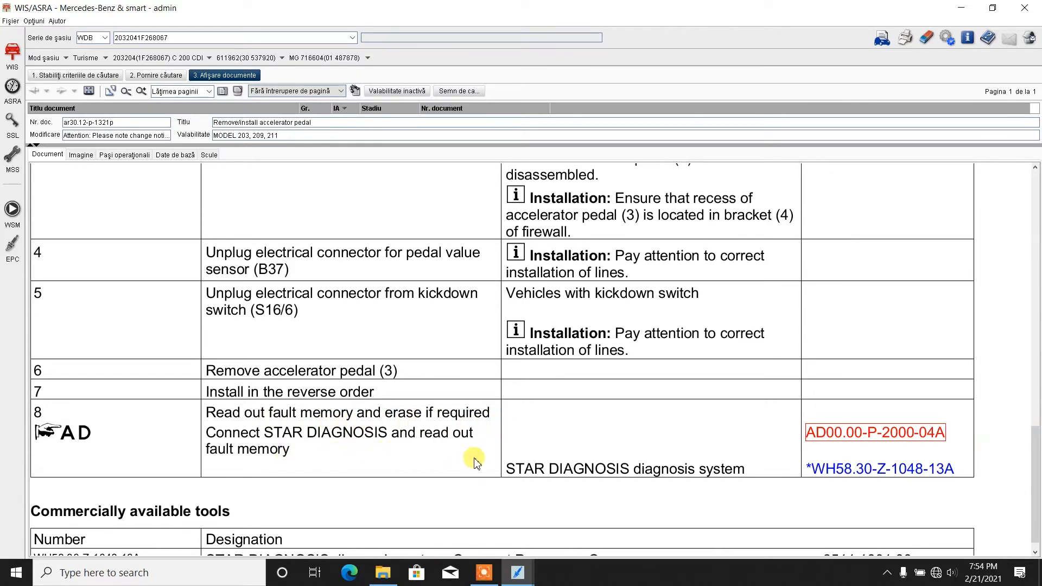
- Open linked document AD00.00-P-2000-04A and look through its diagrams
left_click(874, 432)
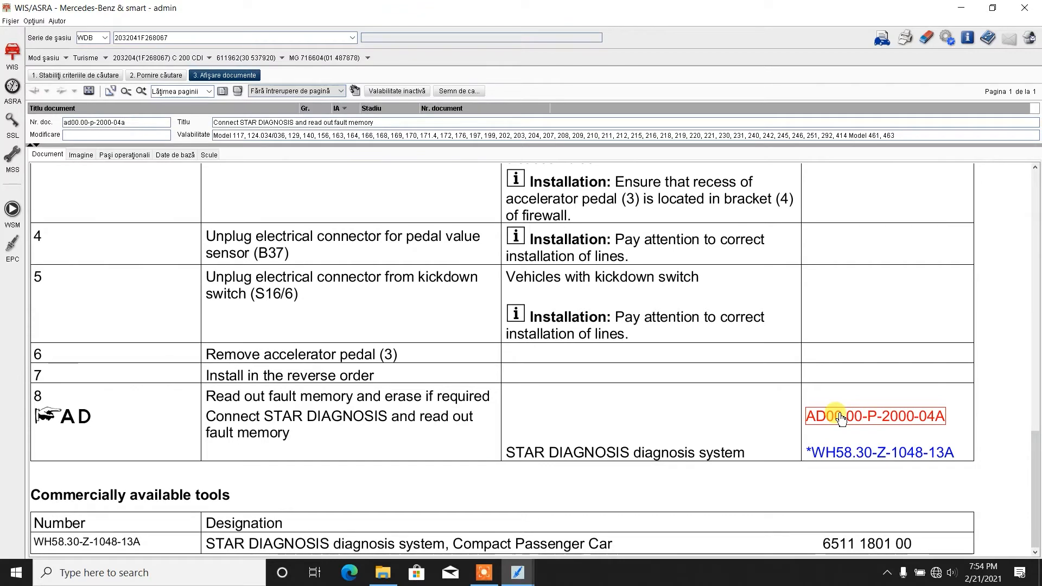
left_click(874, 417)
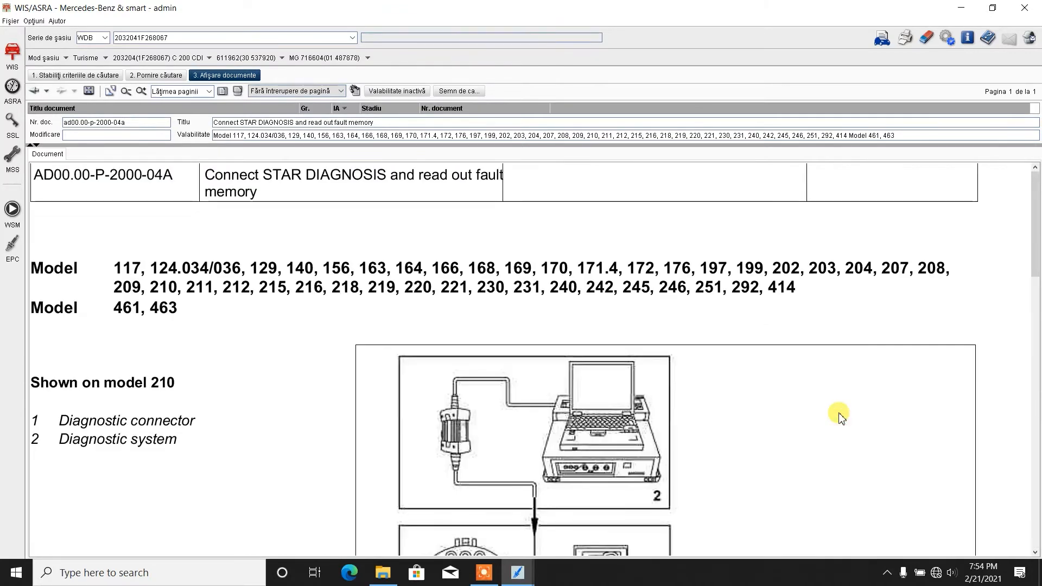
scroll("down", 3)
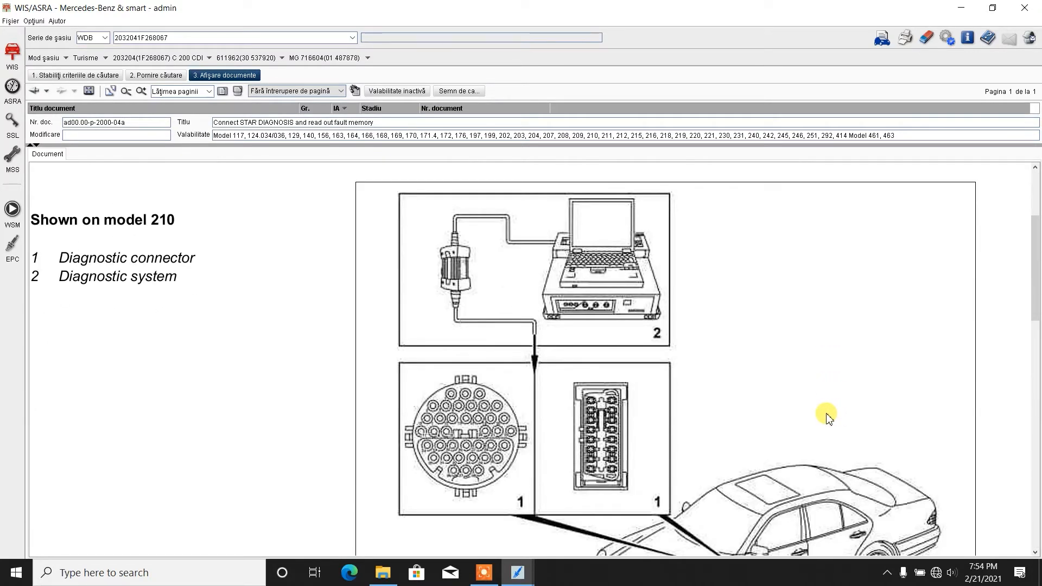
mouse_move(573, 260)
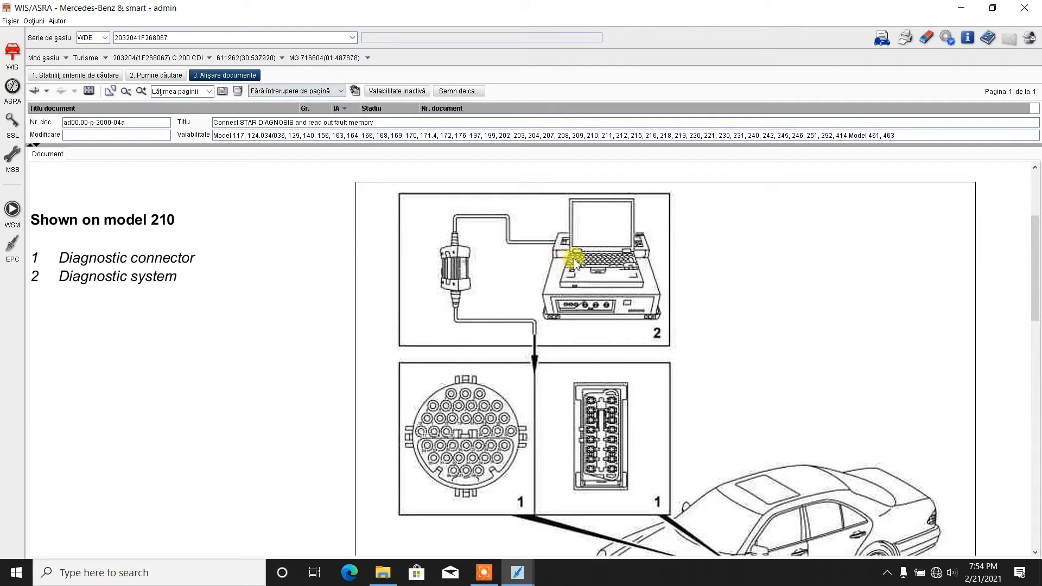
scroll("down", 3)
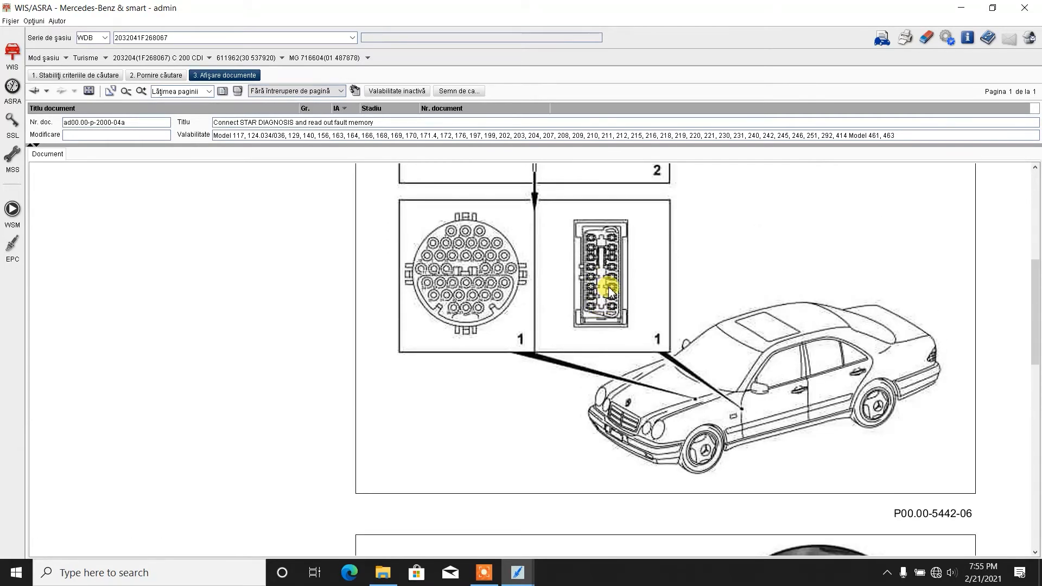
scroll("up", 3)
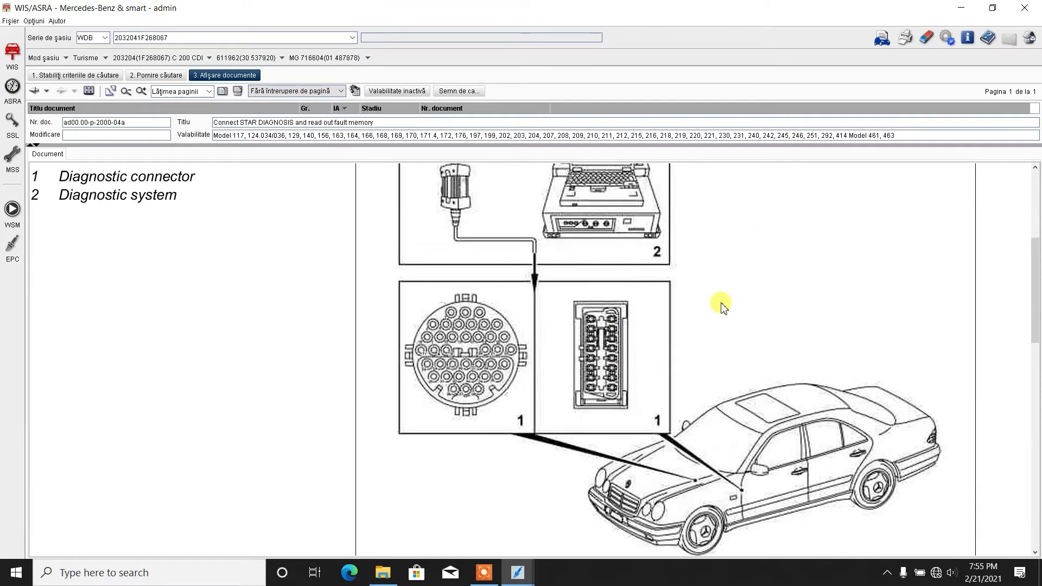
scroll("down", 3)
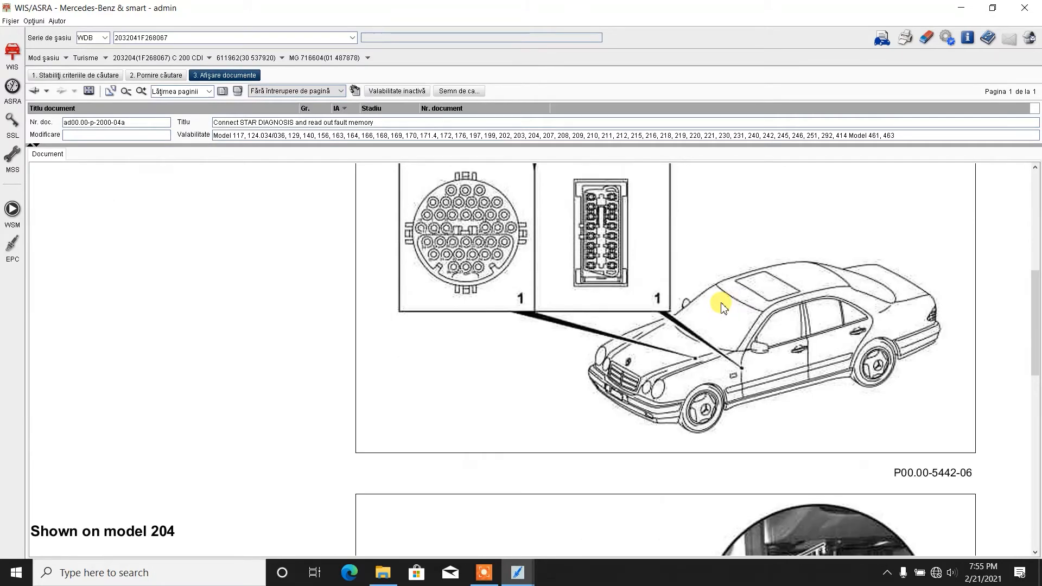
mouse_move(740, 388)
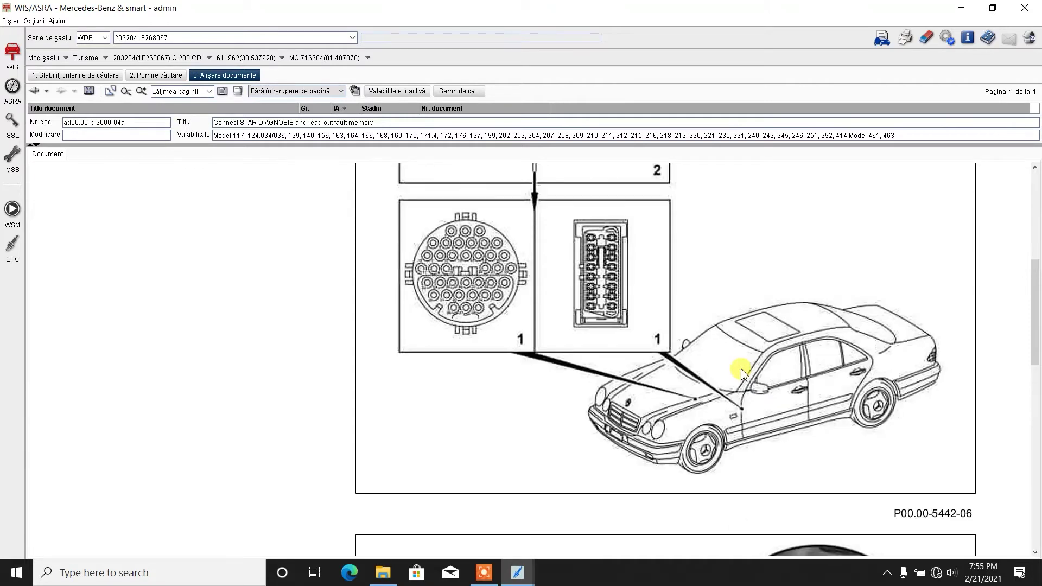
mouse_move(704, 399)
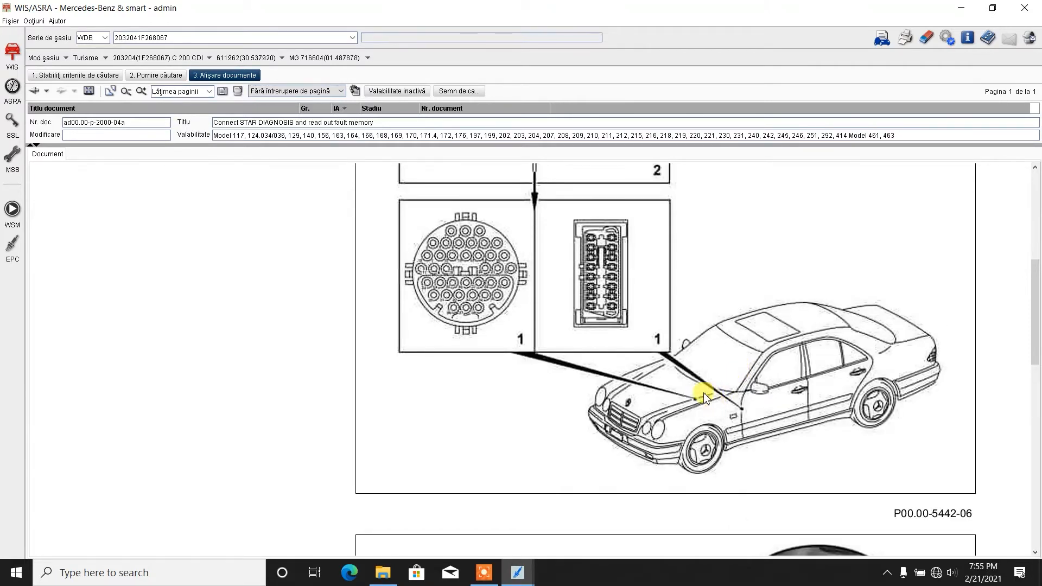
mouse_move(702, 407)
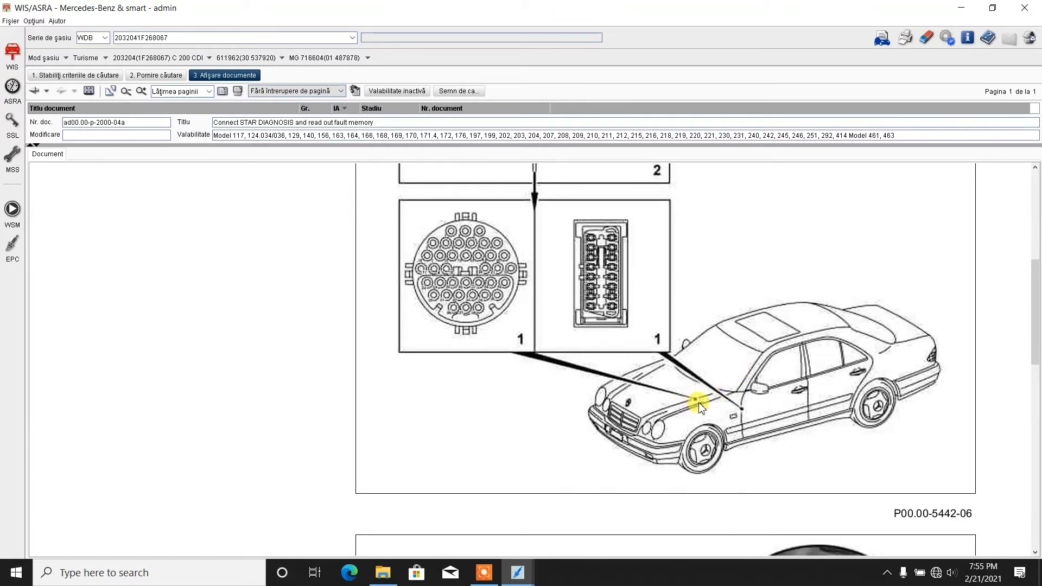
mouse_move(690, 396)
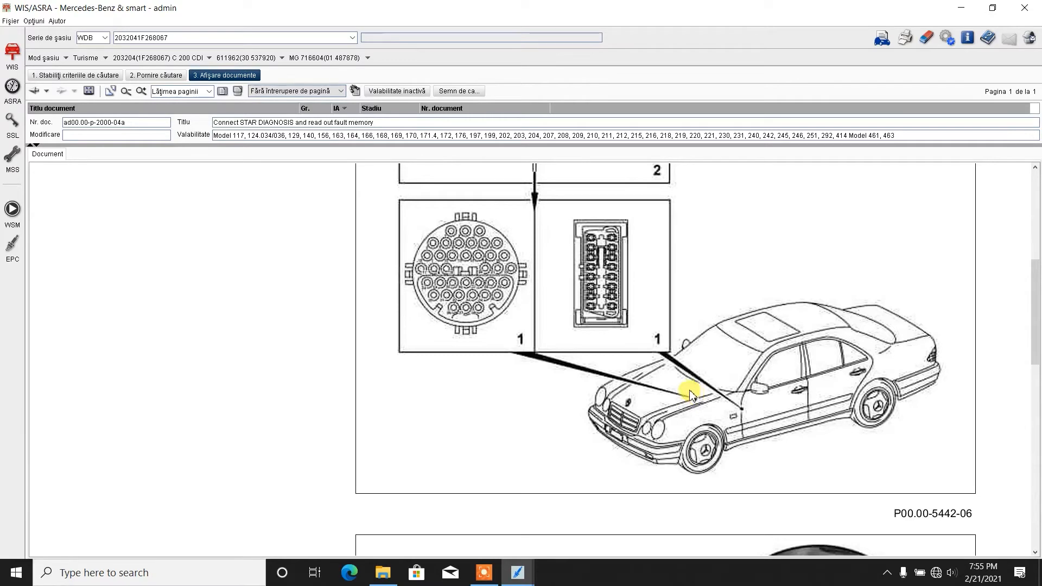
mouse_move(693, 398)
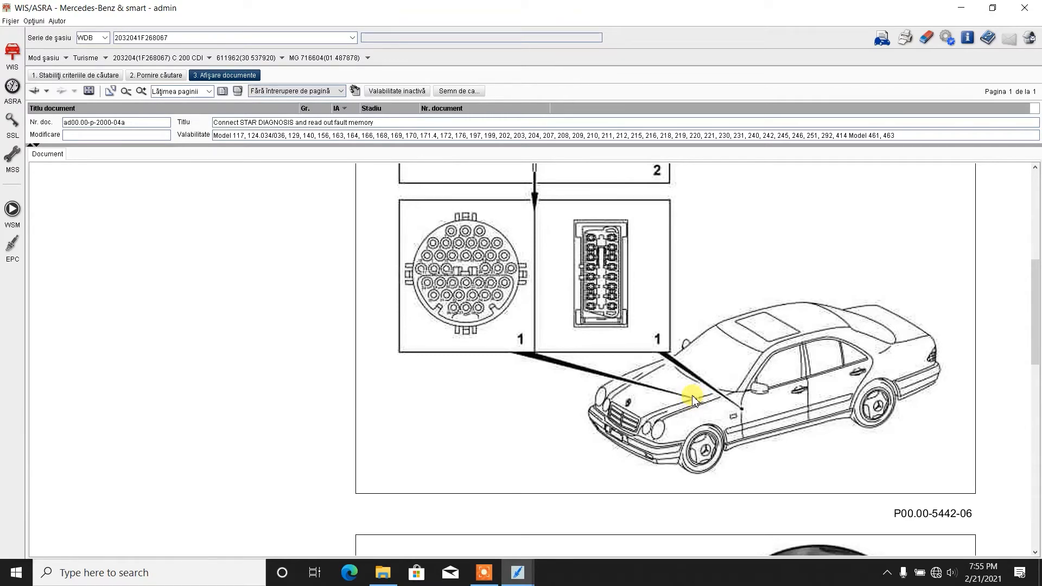
- Read through the STAR DIAGNOSIS connection procedure up to step 4
scroll("up", 3)
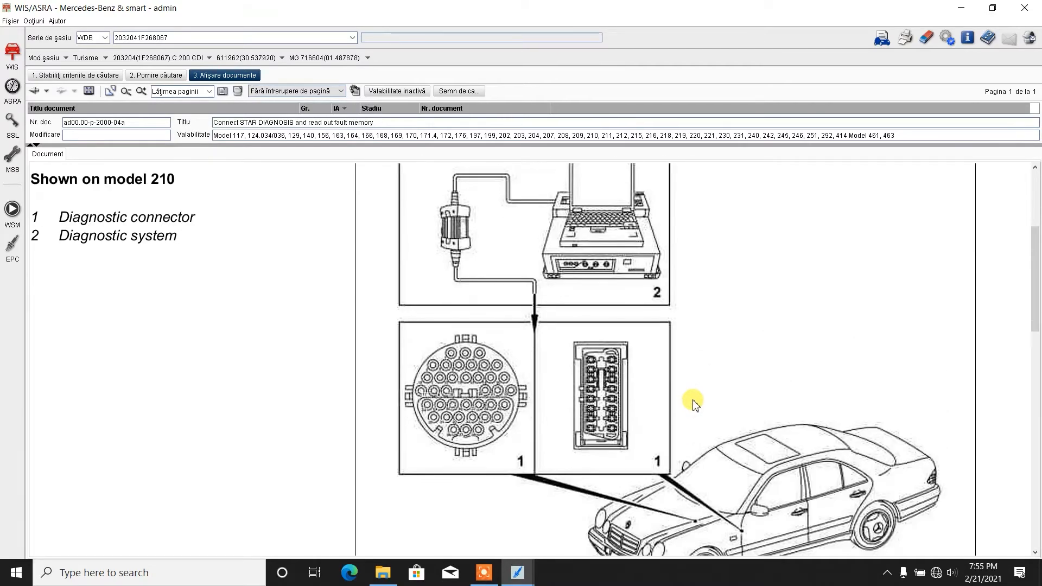
scroll("up", 3)
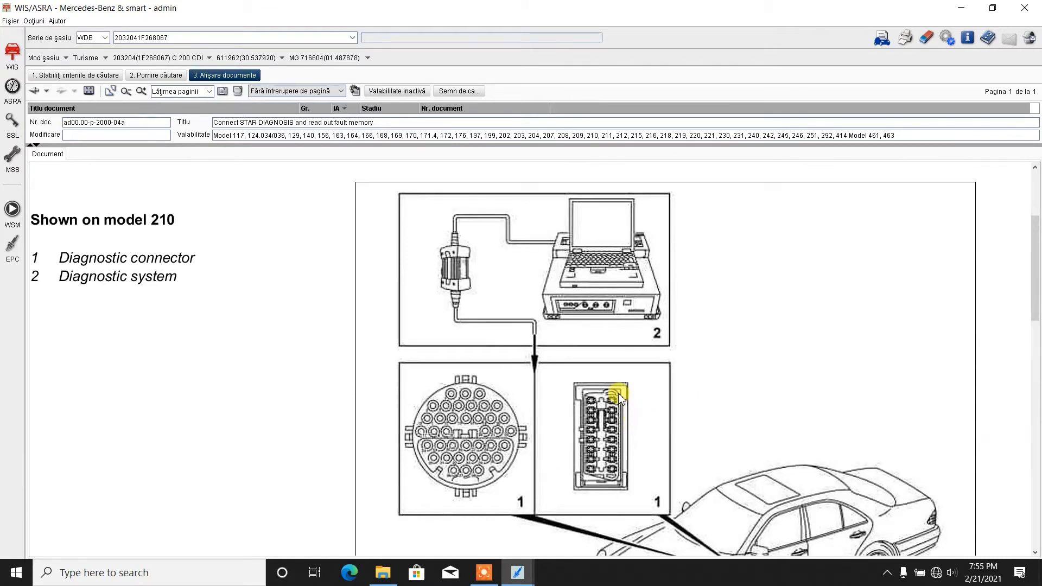
mouse_move(608, 465)
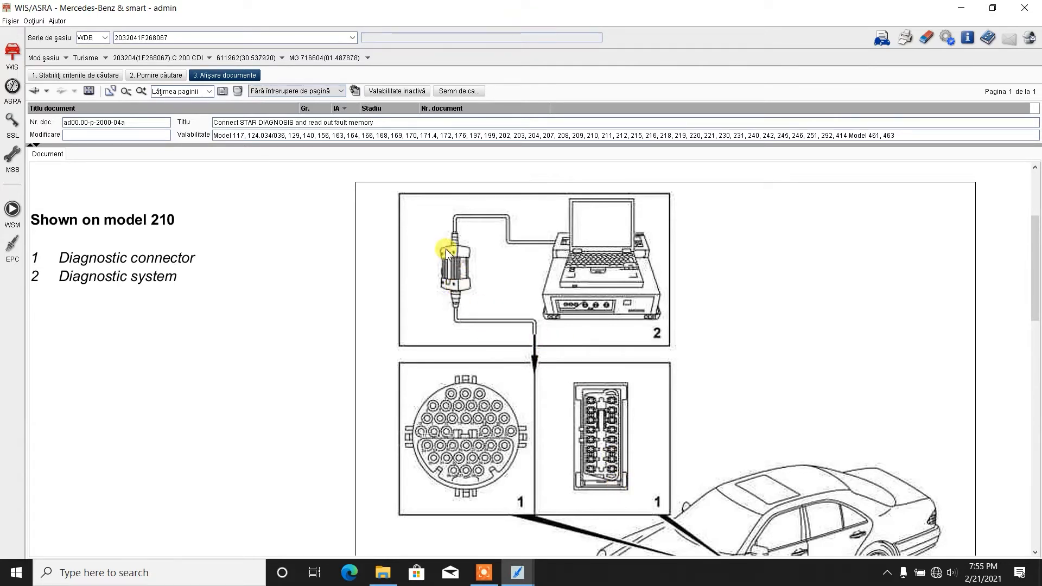
mouse_move(542, 221)
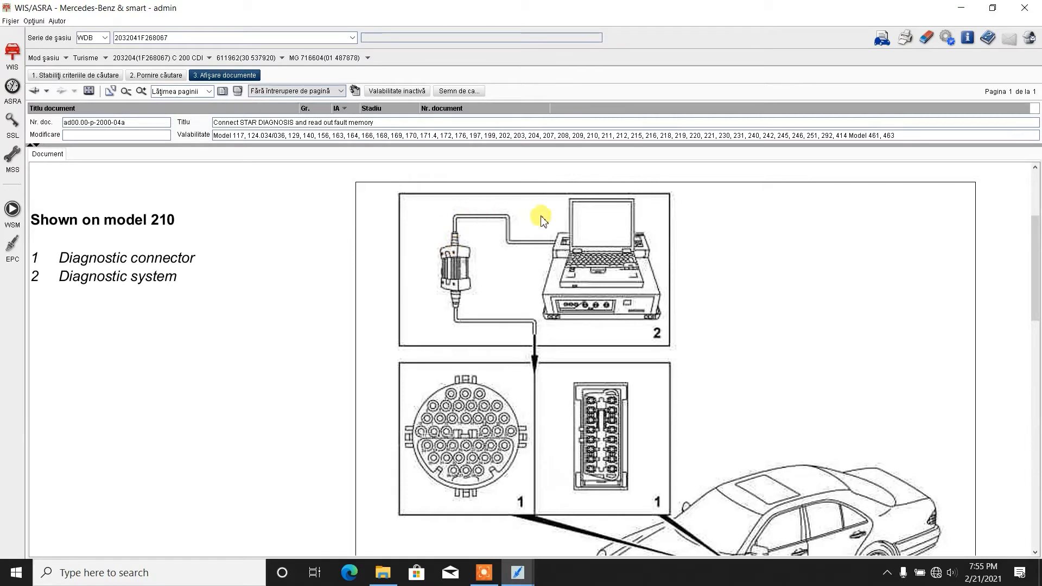
mouse_move(563, 258)
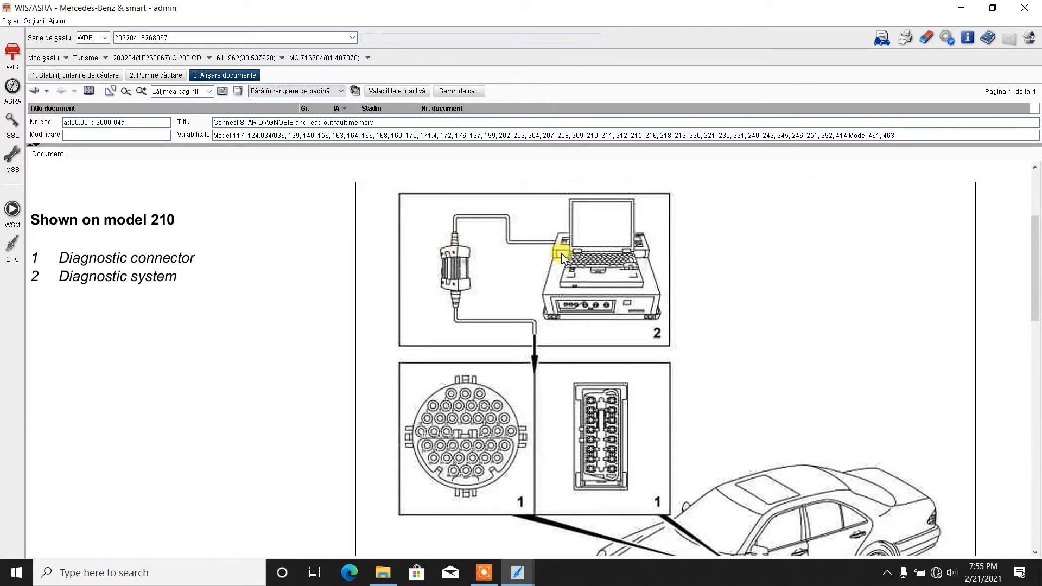
mouse_move(532, 264)
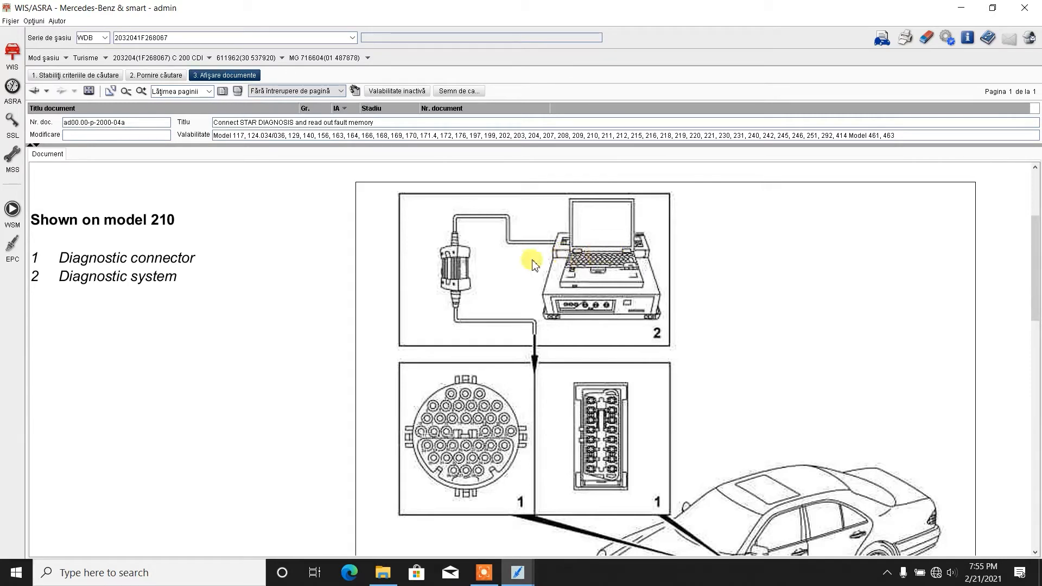
mouse_move(476, 266)
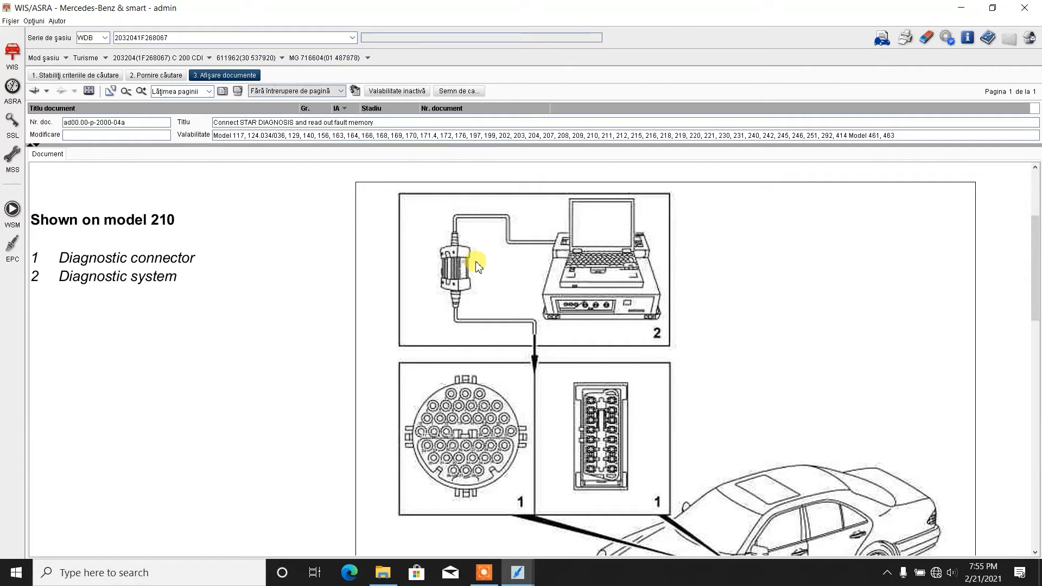
mouse_move(465, 257)
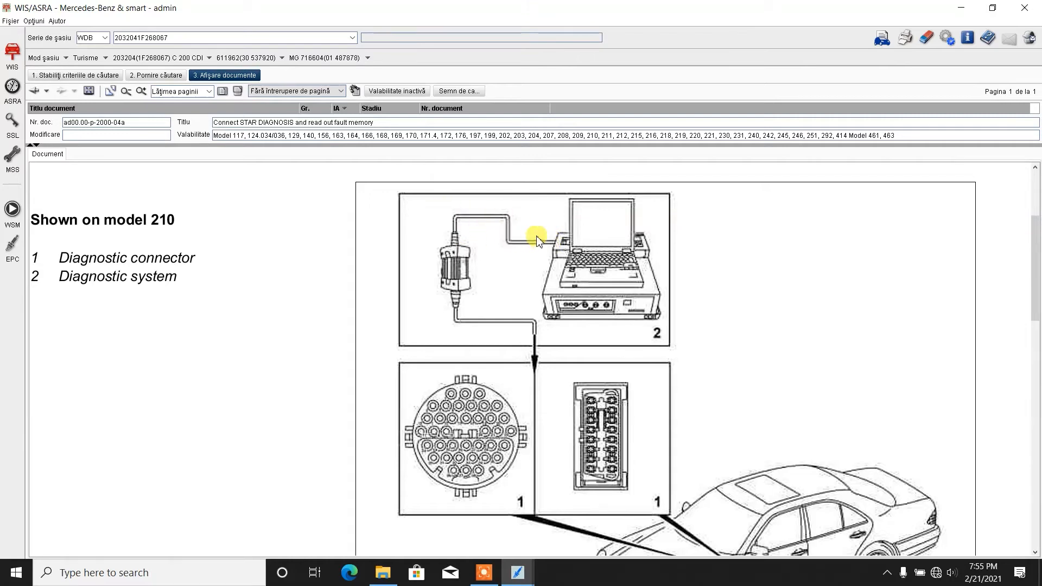
scroll("down", 3)
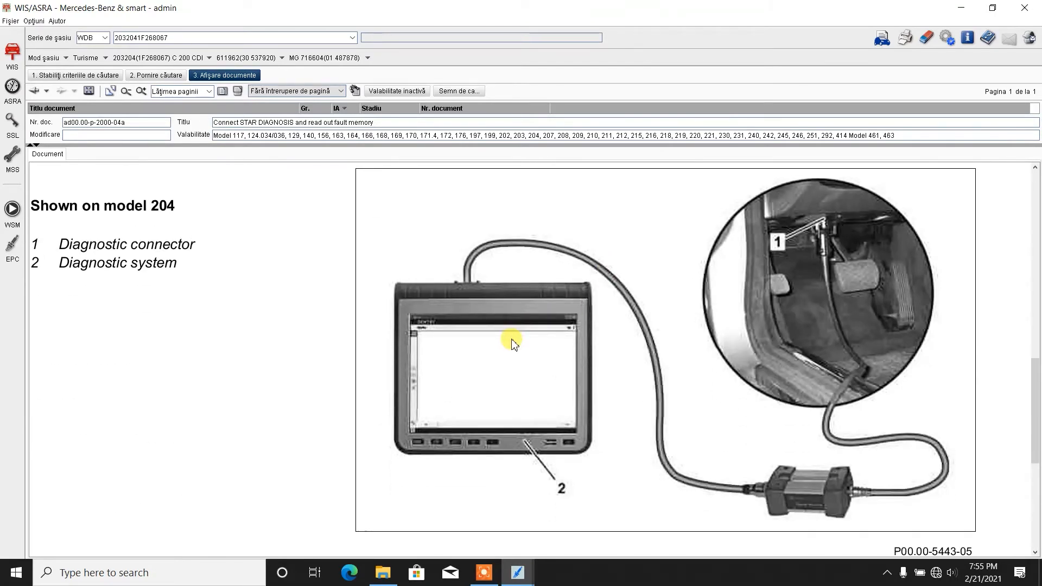
scroll("down", 3)
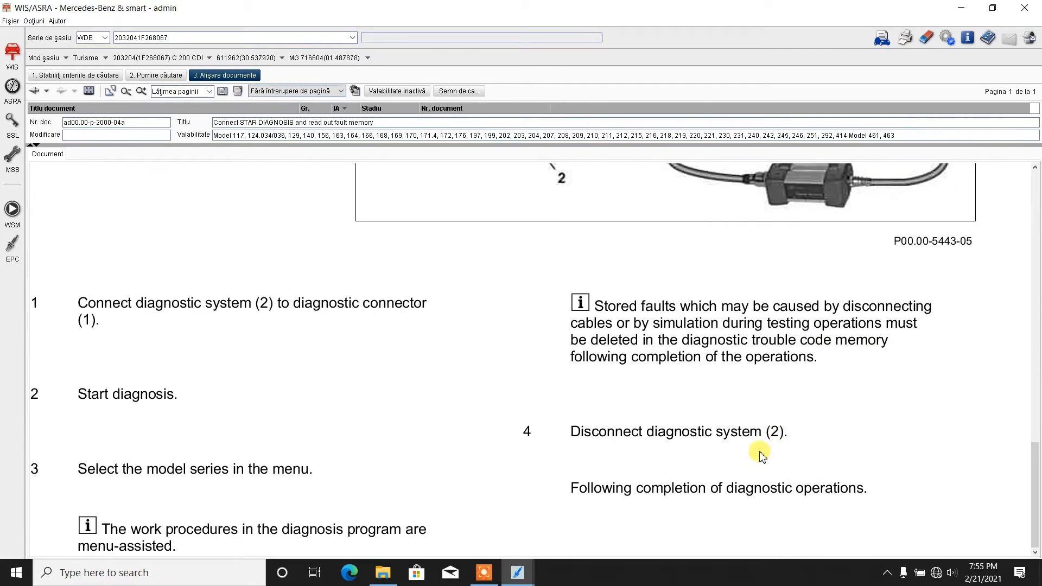
scroll("up", 3)
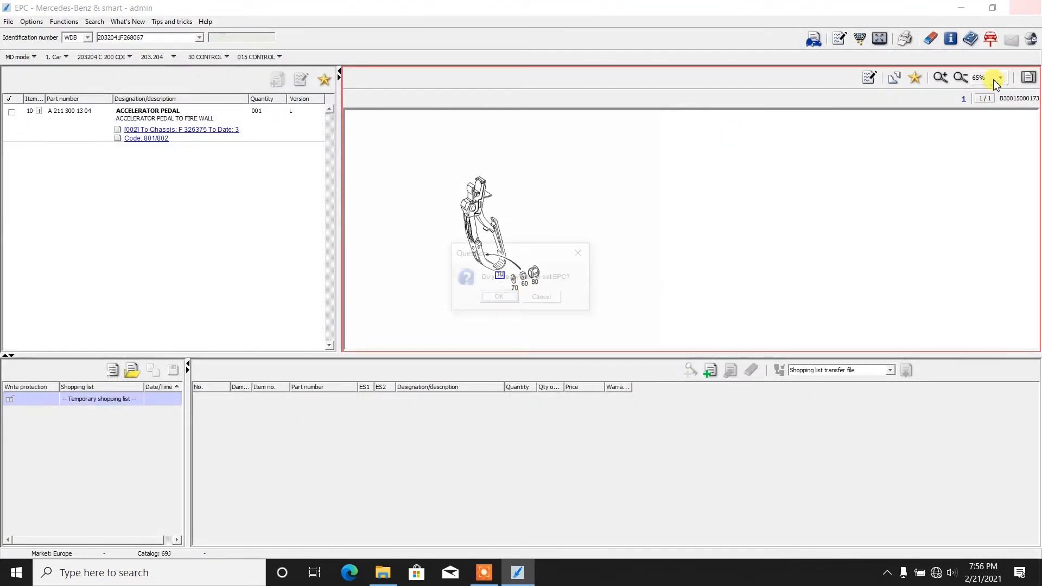
- Confirm exiting EPC and relaunch WIS/ASRA from its desktop shortcut
left_click(498, 296)
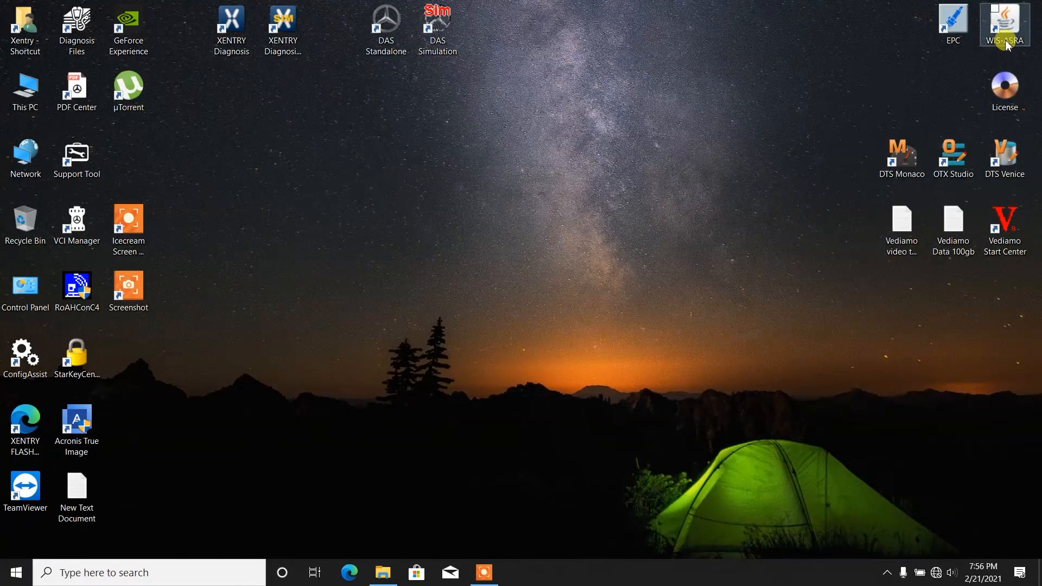
mouse_move(748, 191)
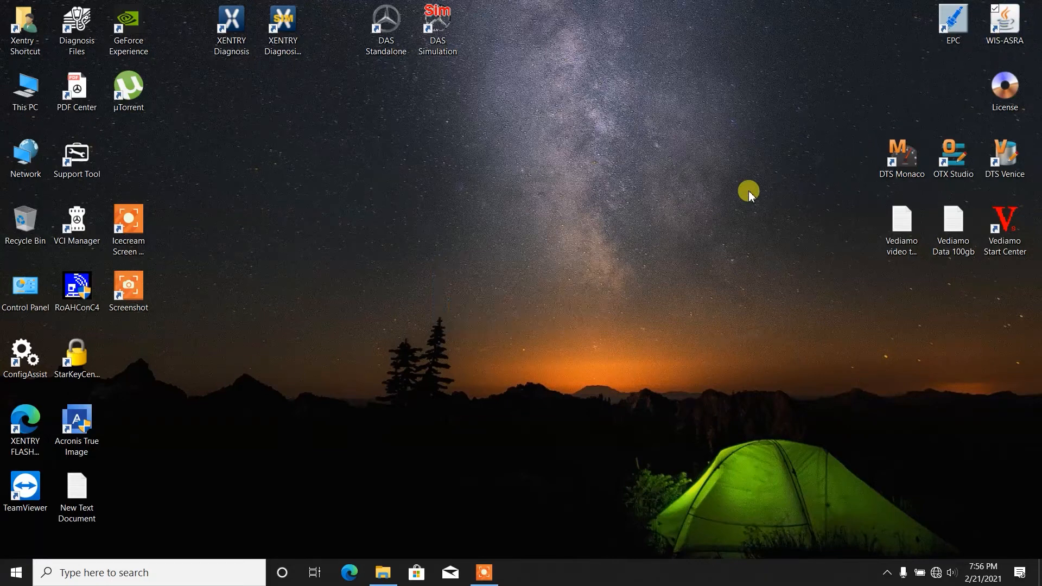
double_click(1004, 23)
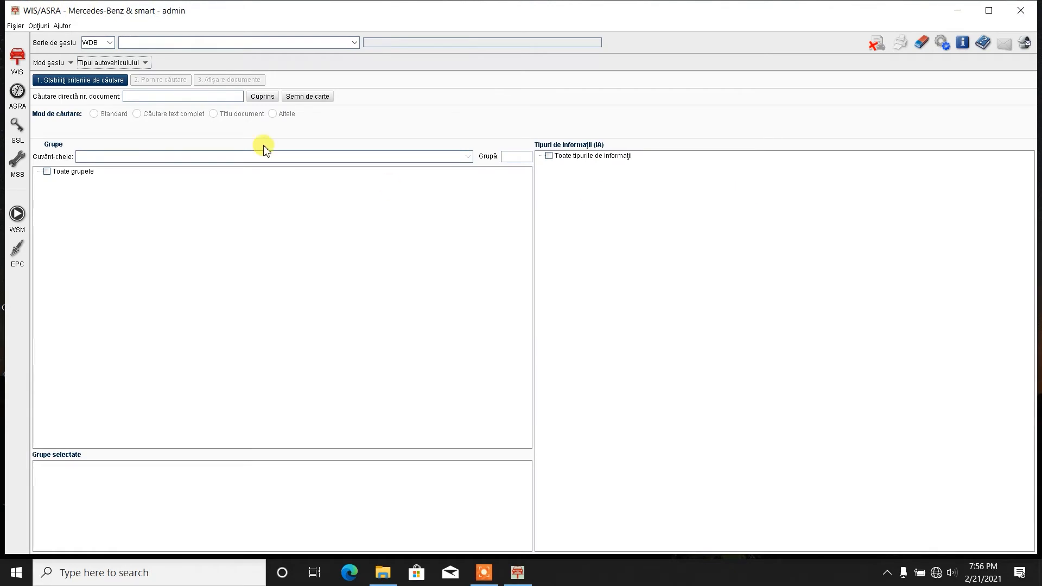
mouse_move(326, 42)
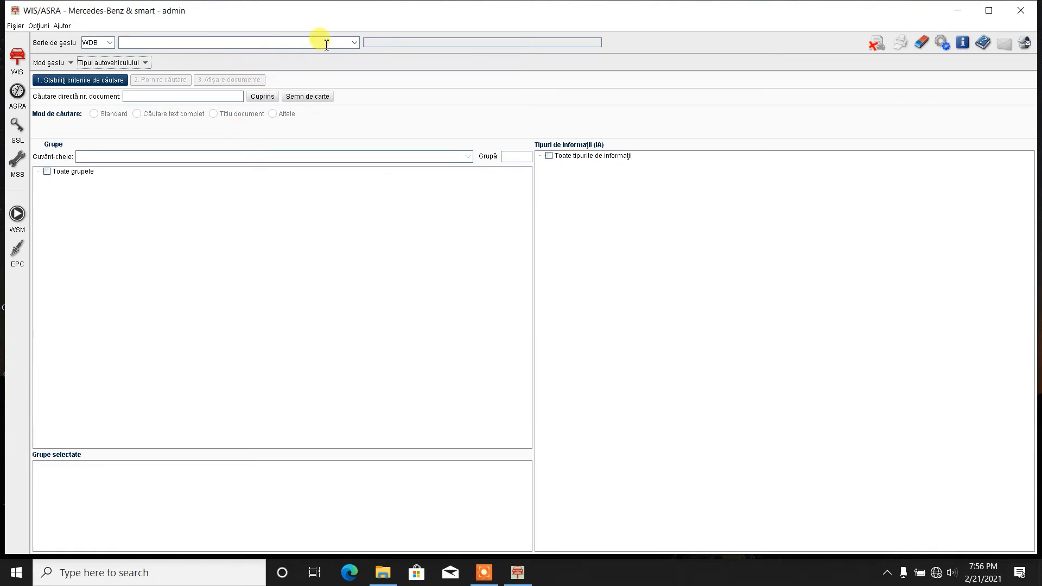
- Load stored chassis WDB2032041F268067 (203.204 C 200 CDI) from the chassis number list
left_click(353, 41)
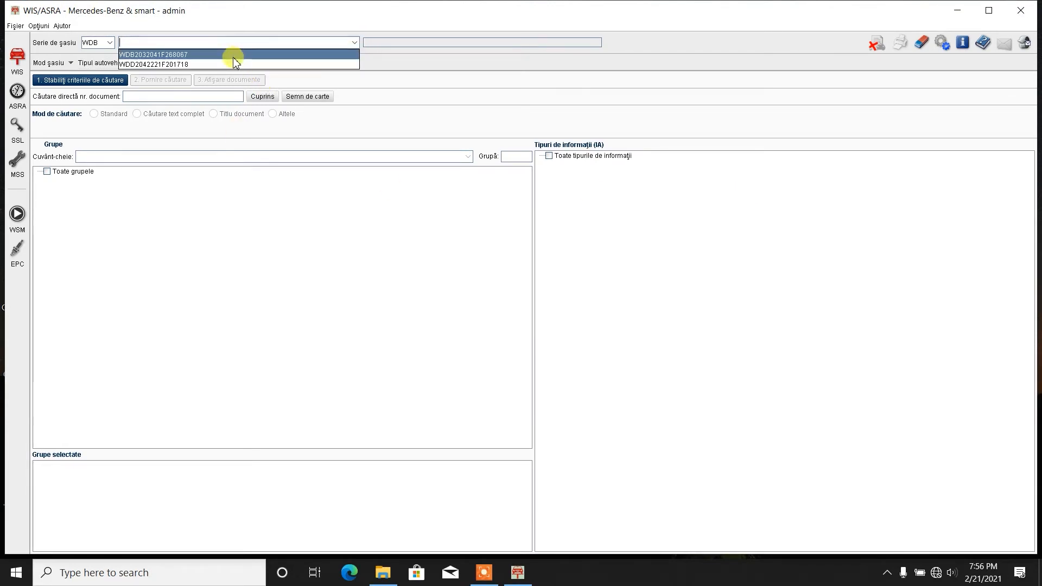
mouse_move(137, 55)
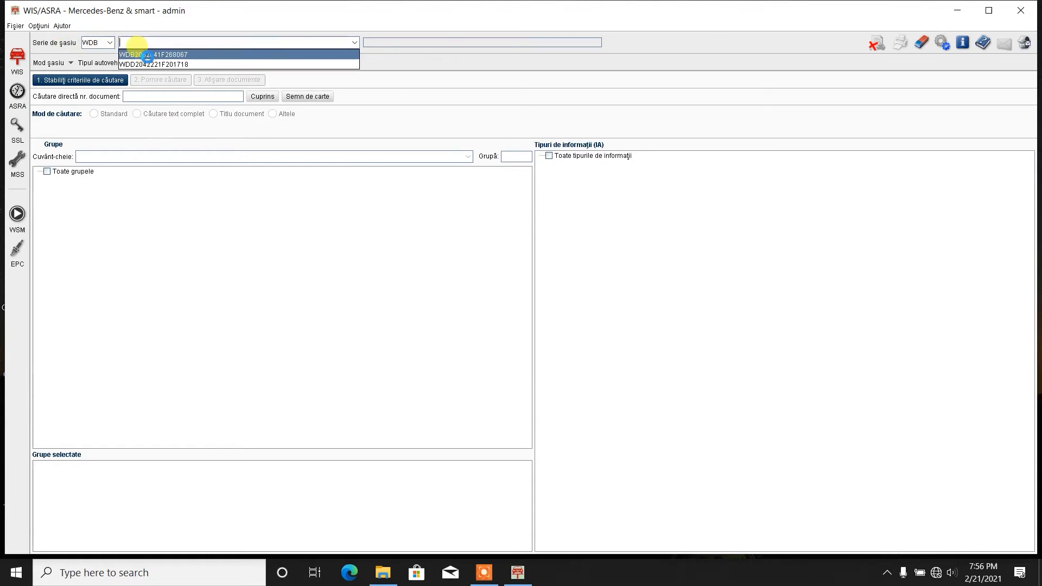
left_click(170, 54)
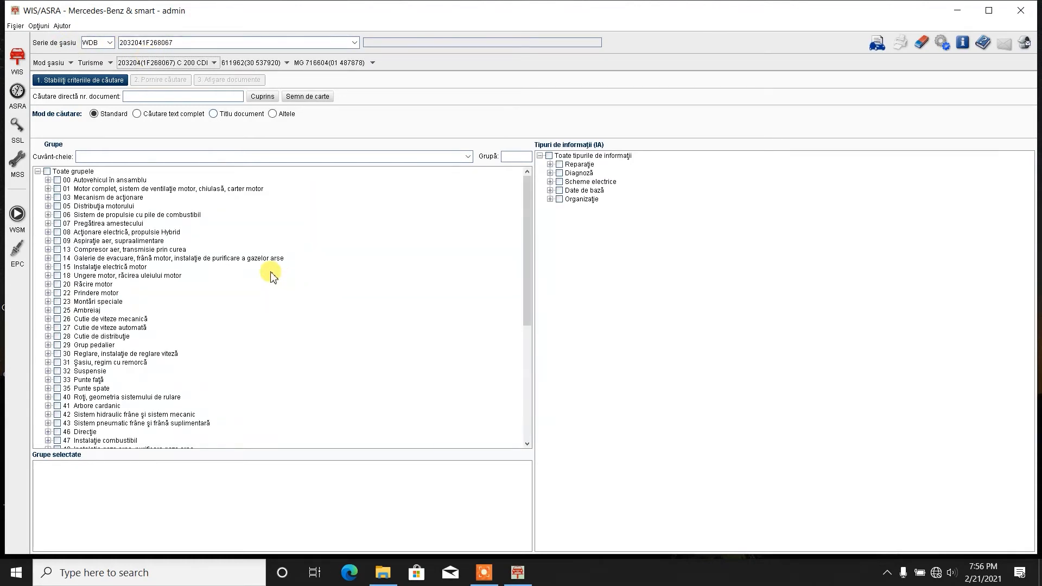
- Select only subgroup 46.20 Casetă de direcție with all information types included
scroll("down", 3)
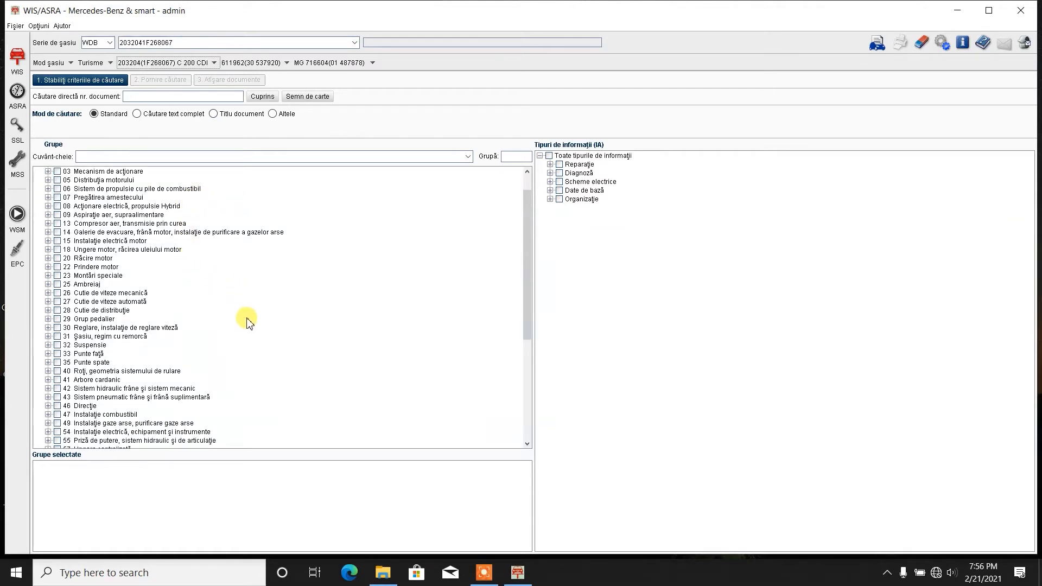
scroll("down", 3)
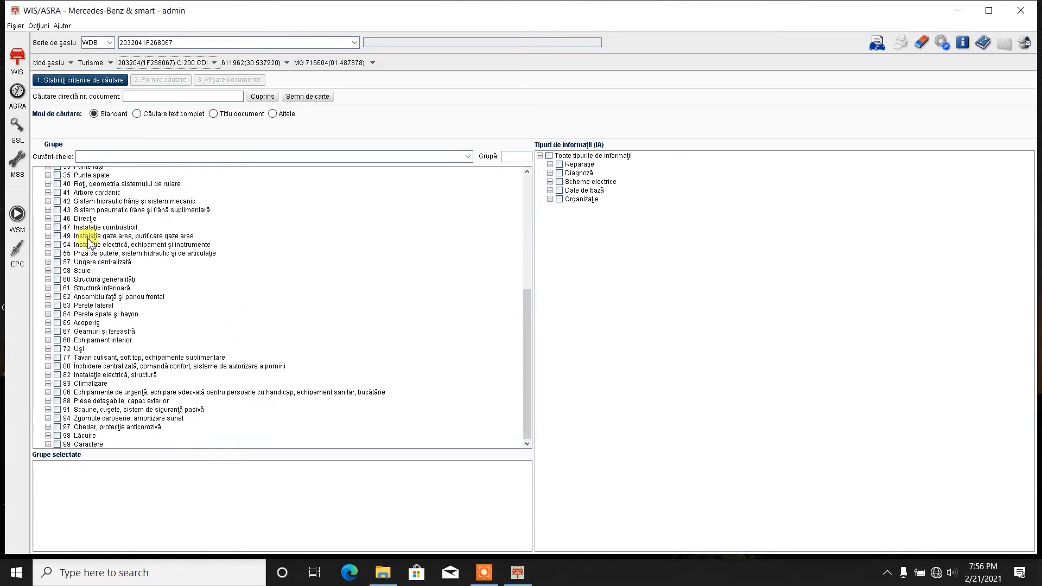
mouse_move(85, 218)
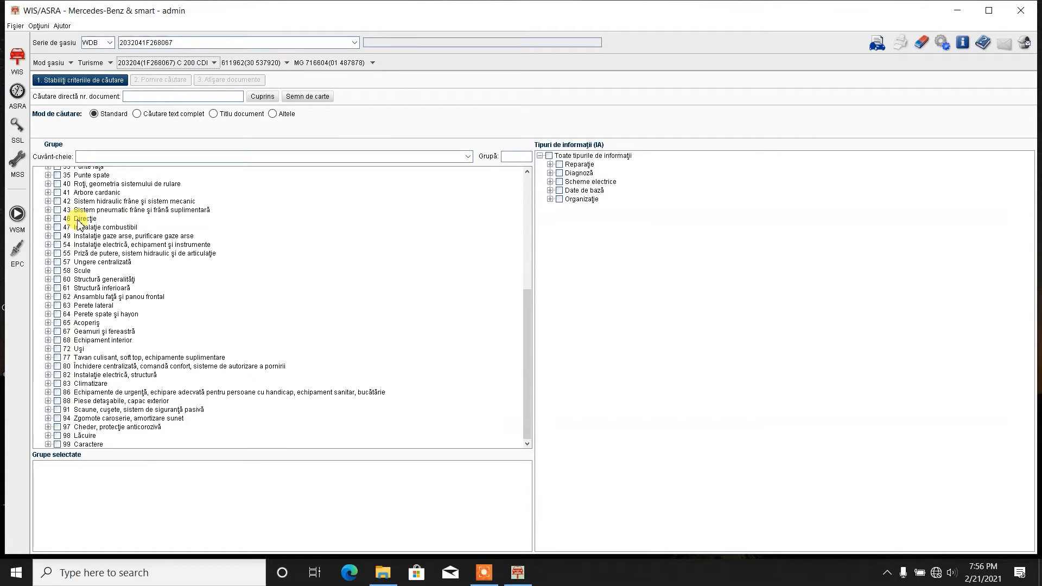
left_click(48, 219)
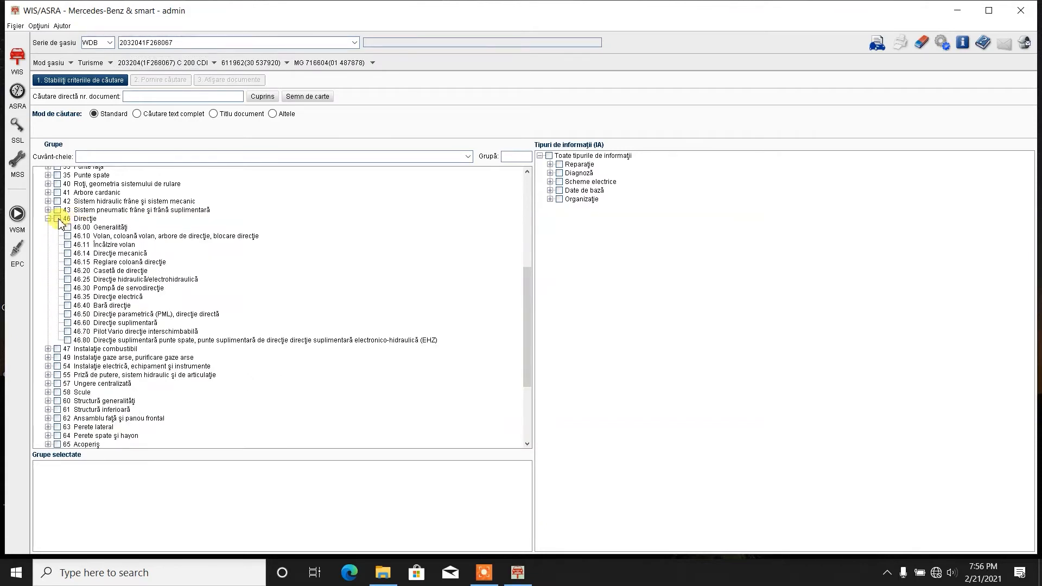
left_click(57, 218)
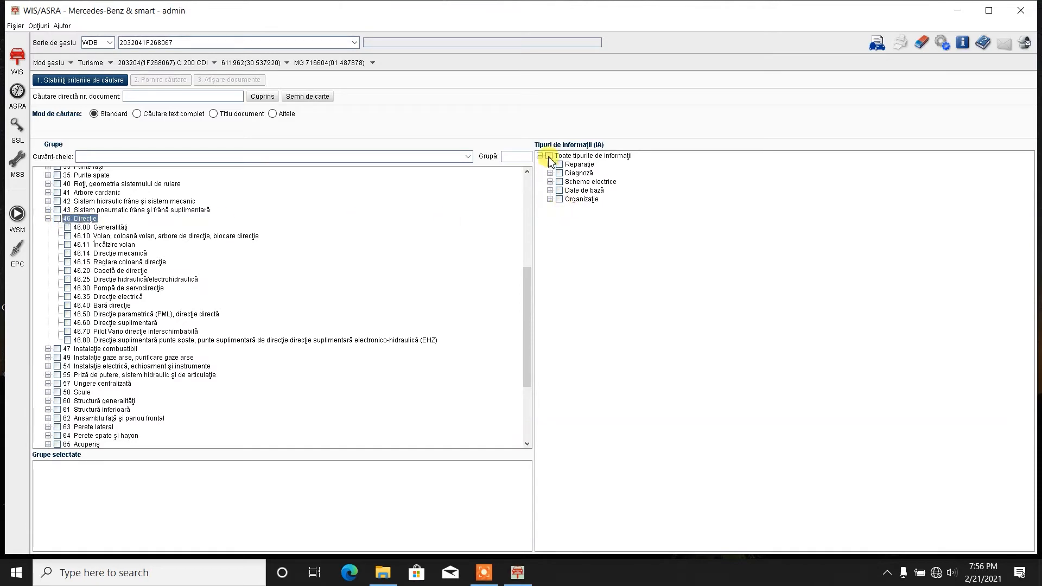
left_click(548, 155)
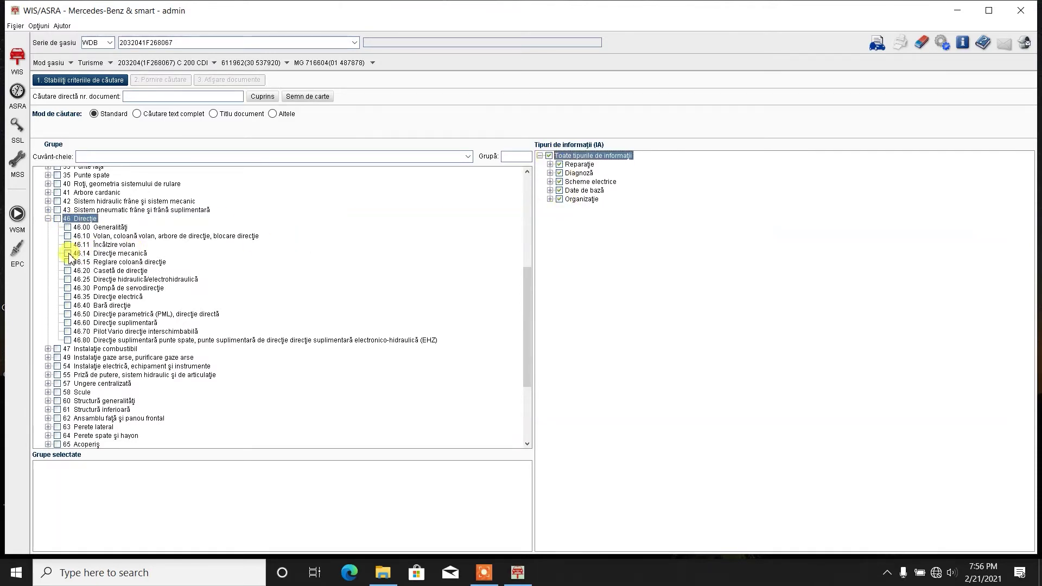
mouse_move(71, 270)
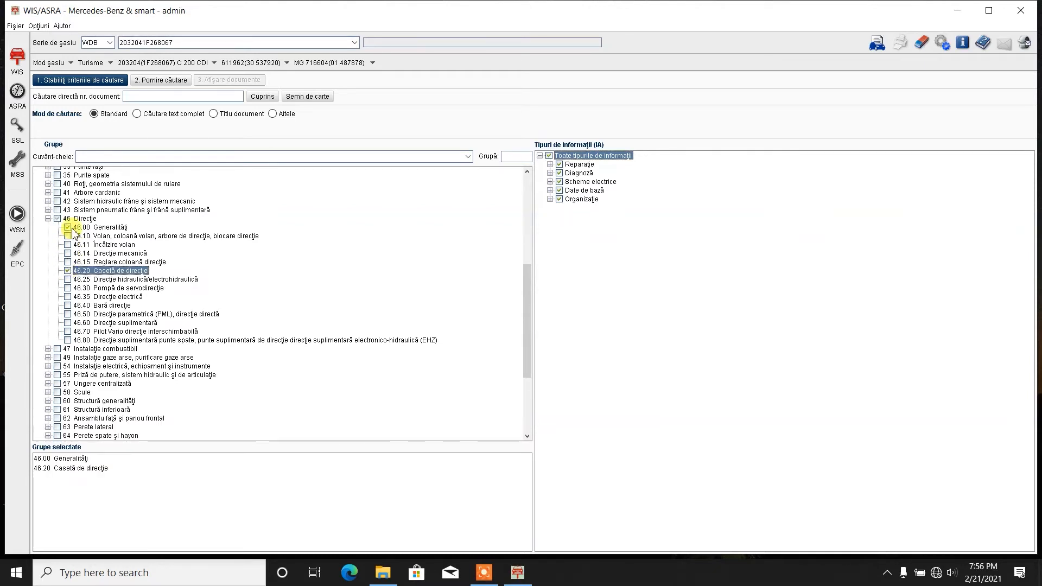
left_click(67, 227)
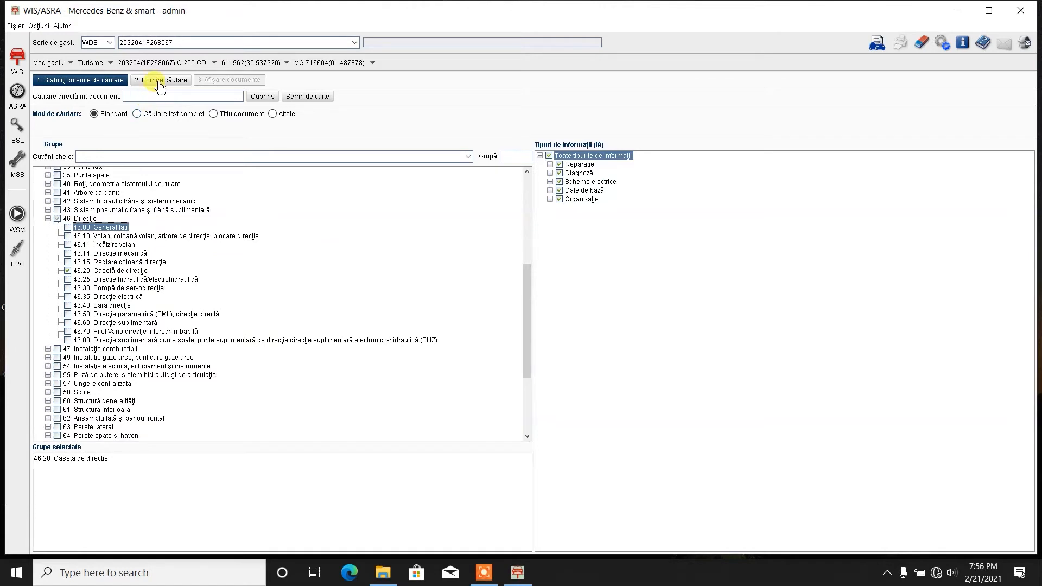
- Search, then open AR46.20-P-3015P and scroll to its adjustment steps
left_click(160, 80)
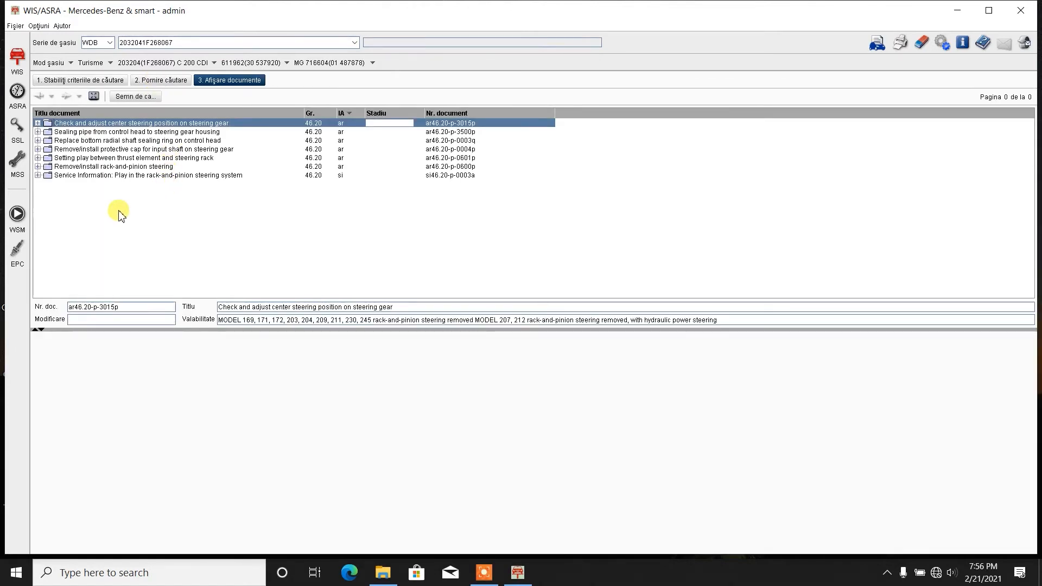
left_click(38, 123)
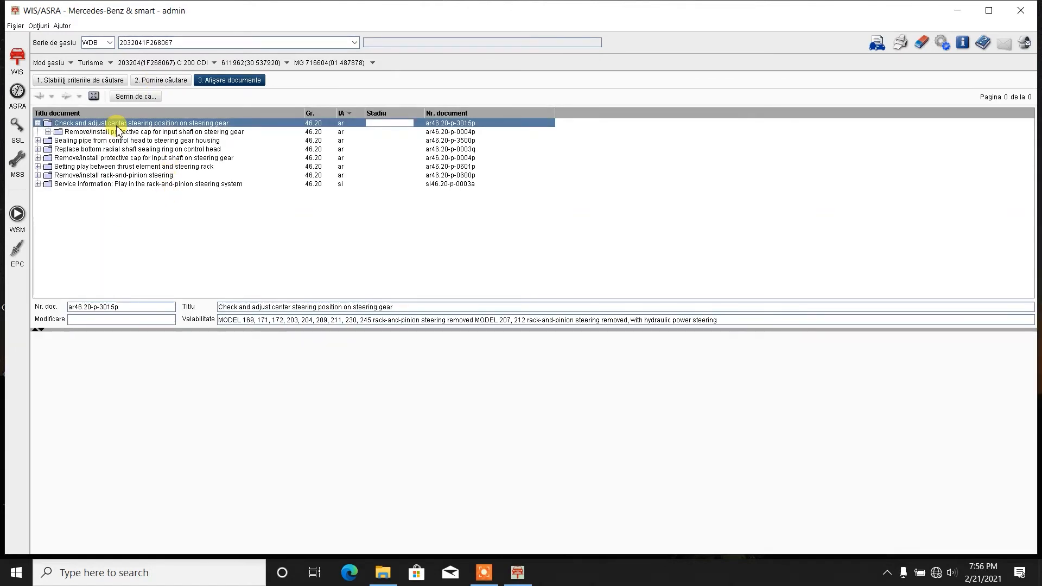
double_click(140, 124)
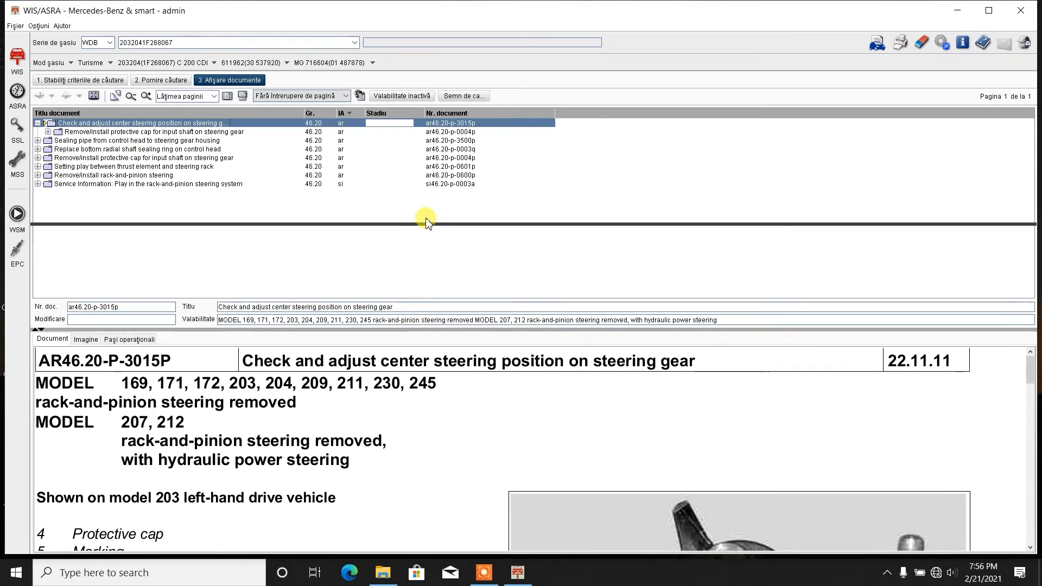
scroll("down", 3)
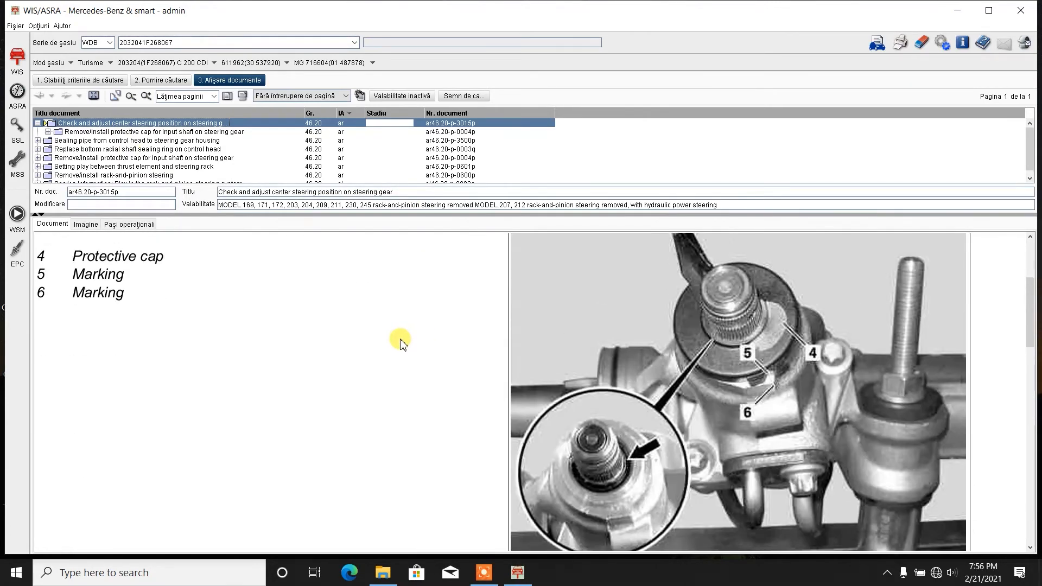
scroll("down", 3)
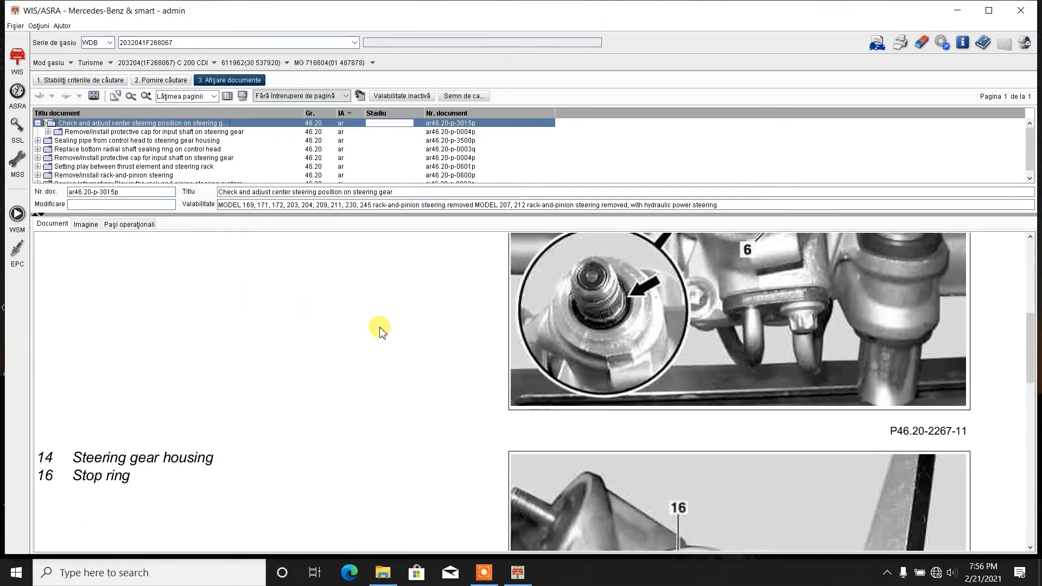
scroll("down", 3)
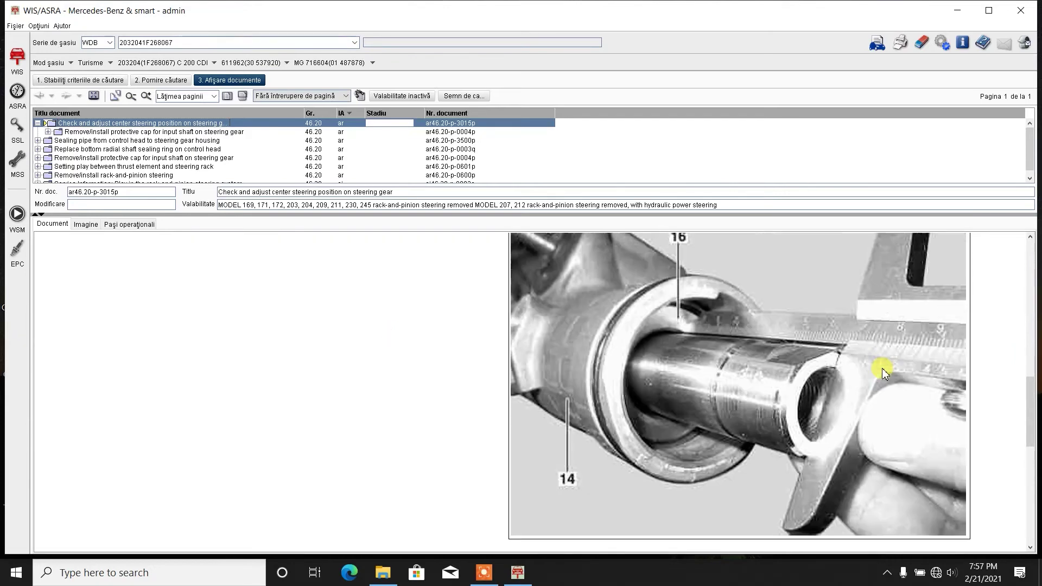
left_click(129, 224)
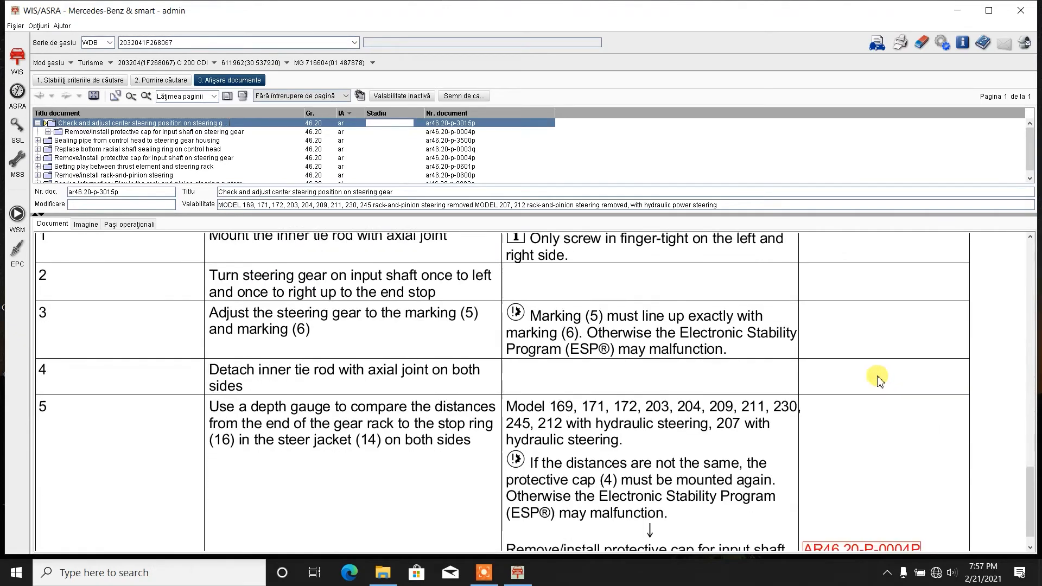
scroll("down", 3)
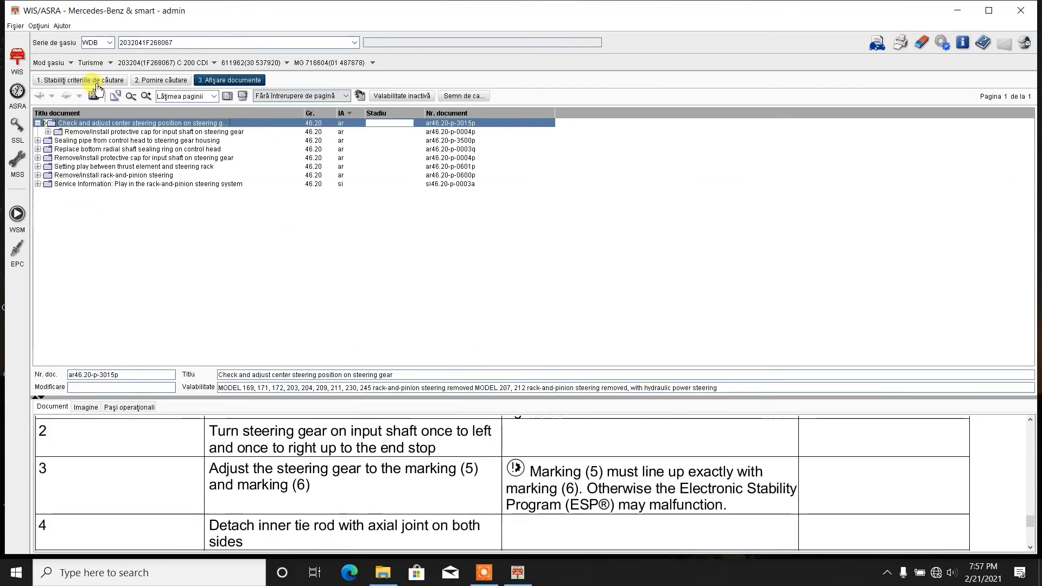
- Switch the criteria from 46.20 to 46.30 Pompă de servodirecție and rerun the search
left_click(79, 80)
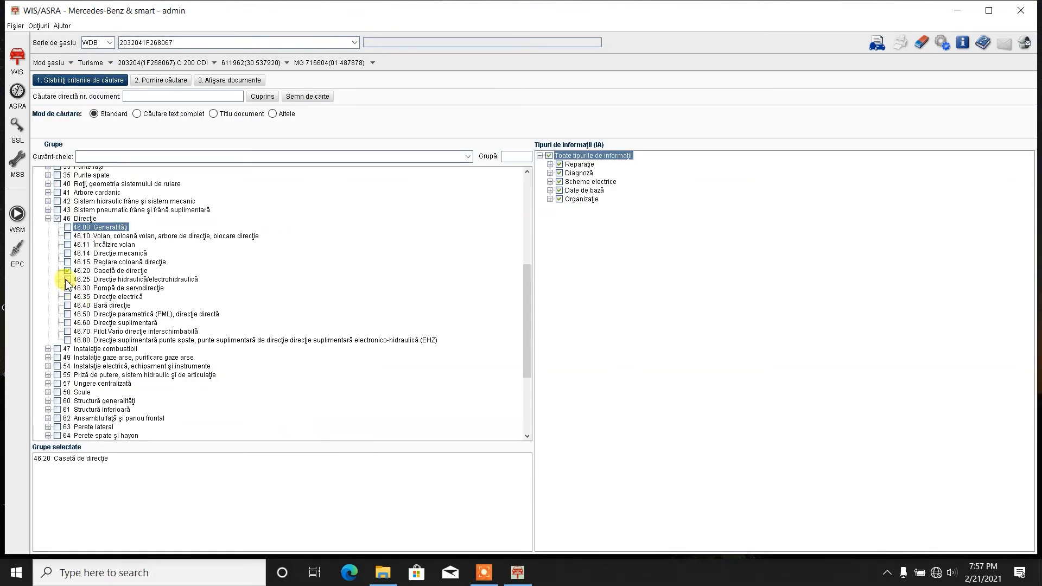
left_click(67, 270)
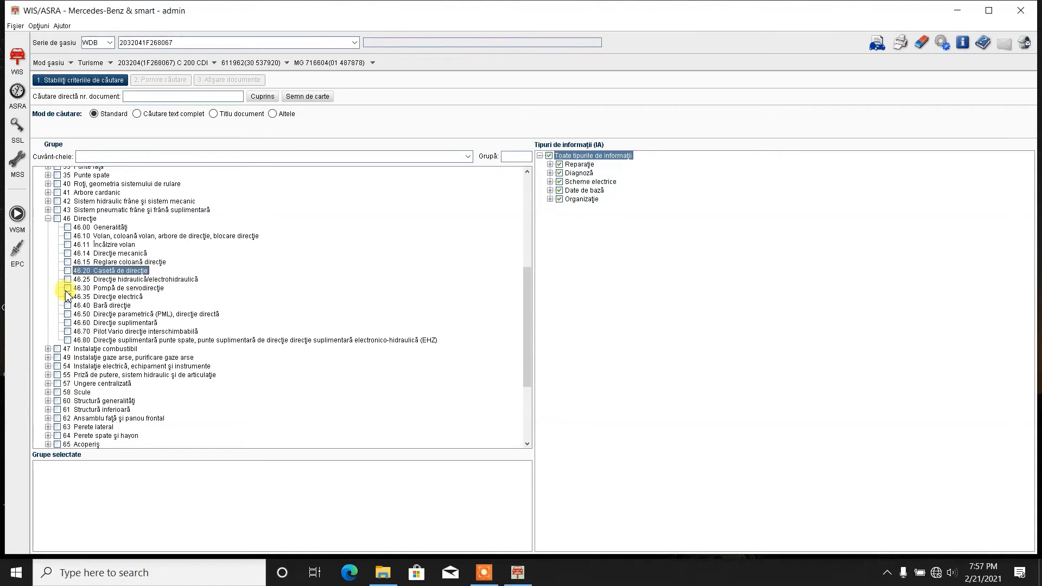
left_click(67, 288)
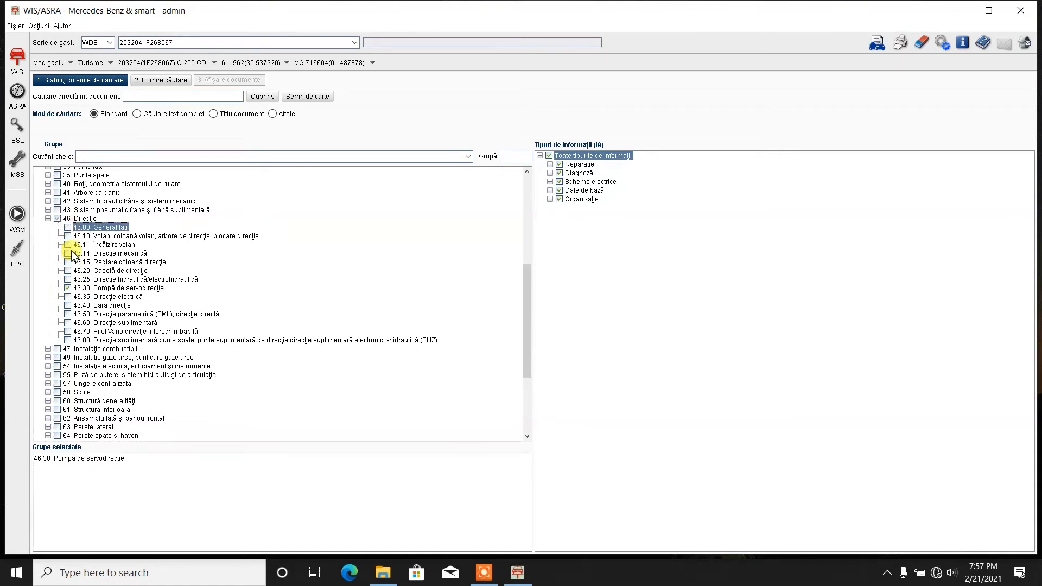
left_click(228, 79)
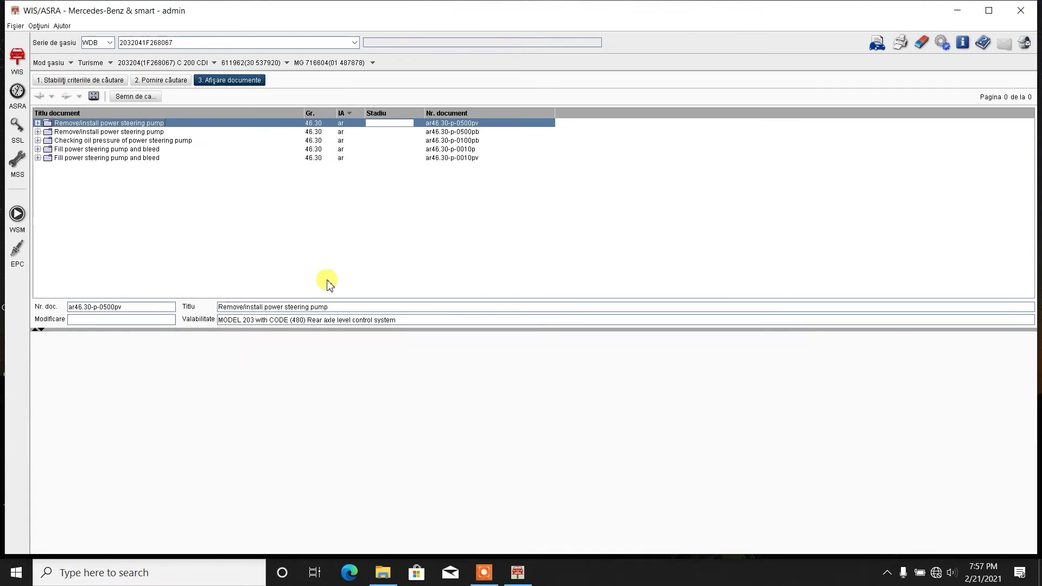
- Open AR46.30-P-0500PB Remove/install power steering pump and scroll its legend and diagram
left_click(107, 131)
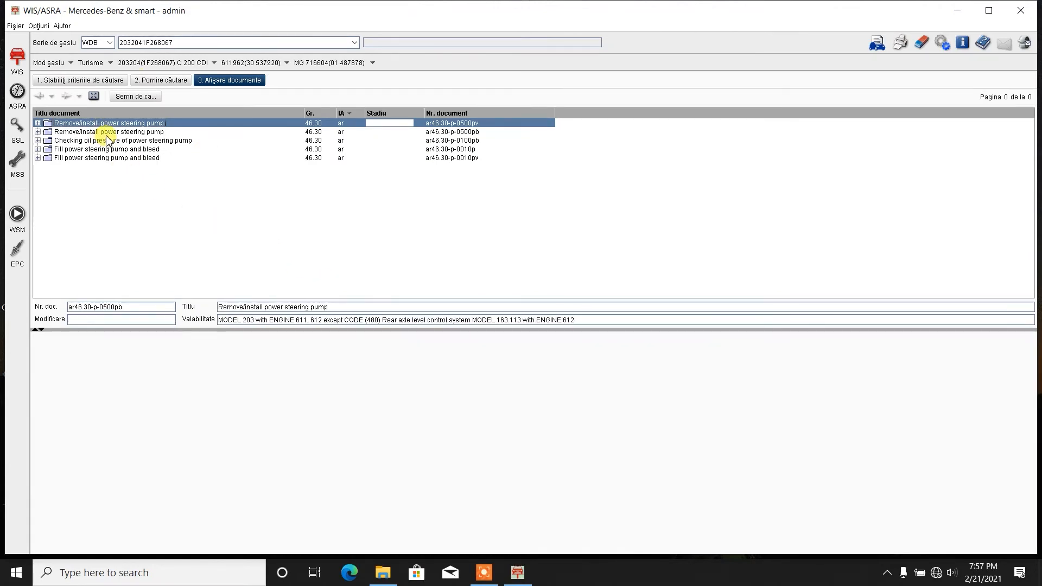
double_click(108, 131)
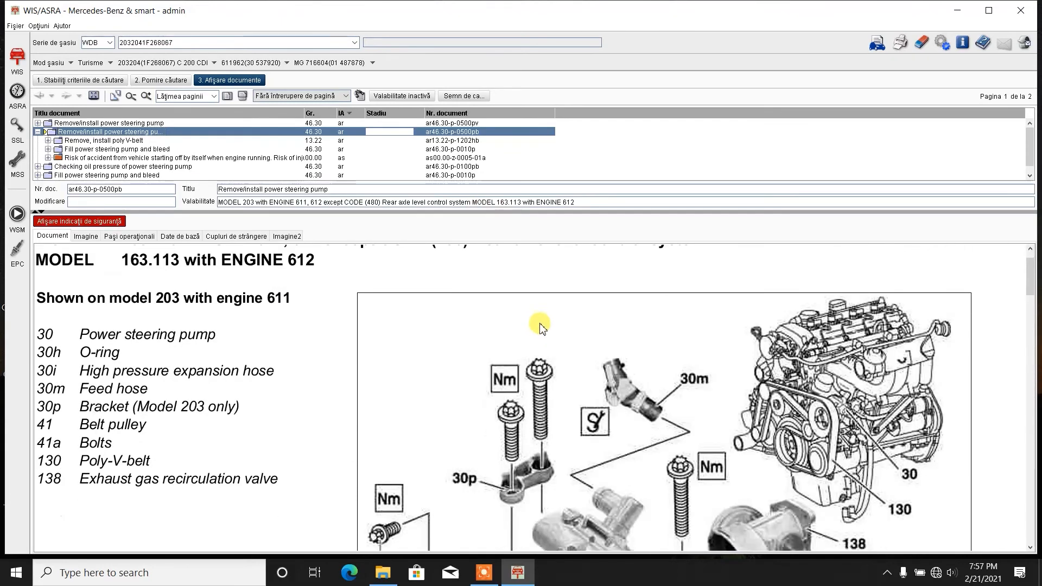
scroll("down", 3)
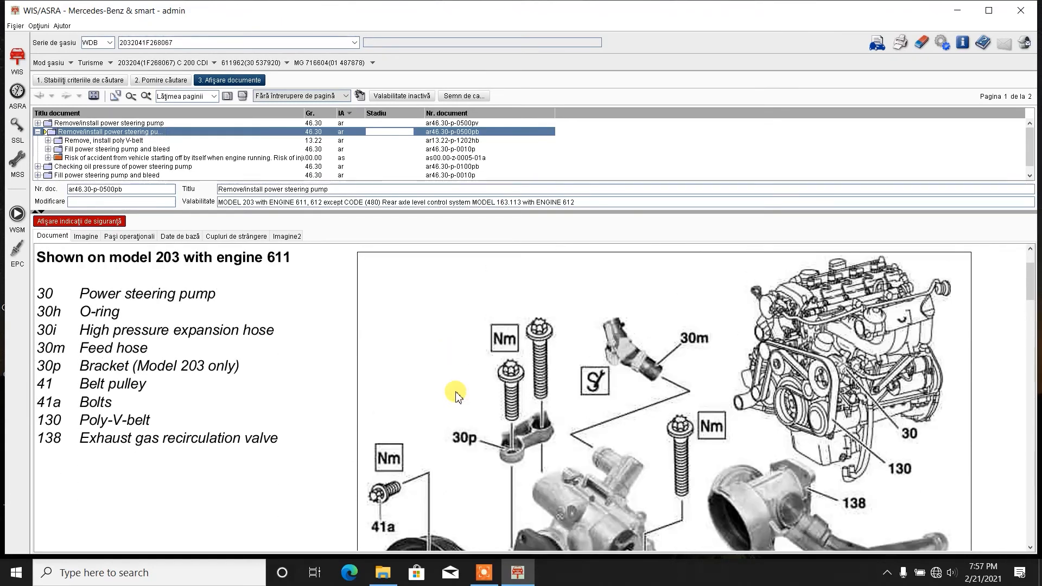
scroll("down", 3)
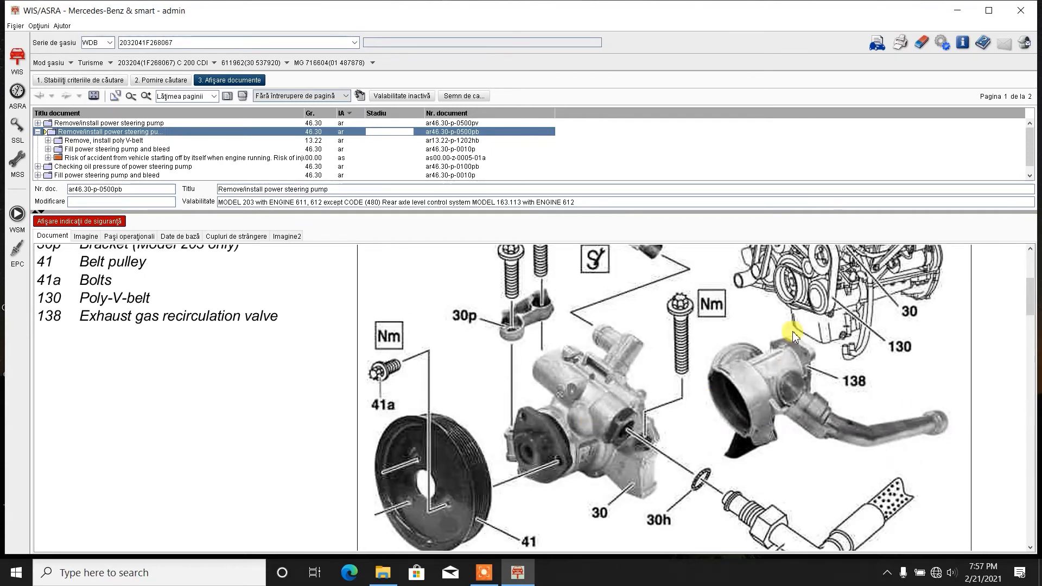
scroll("down", 3)
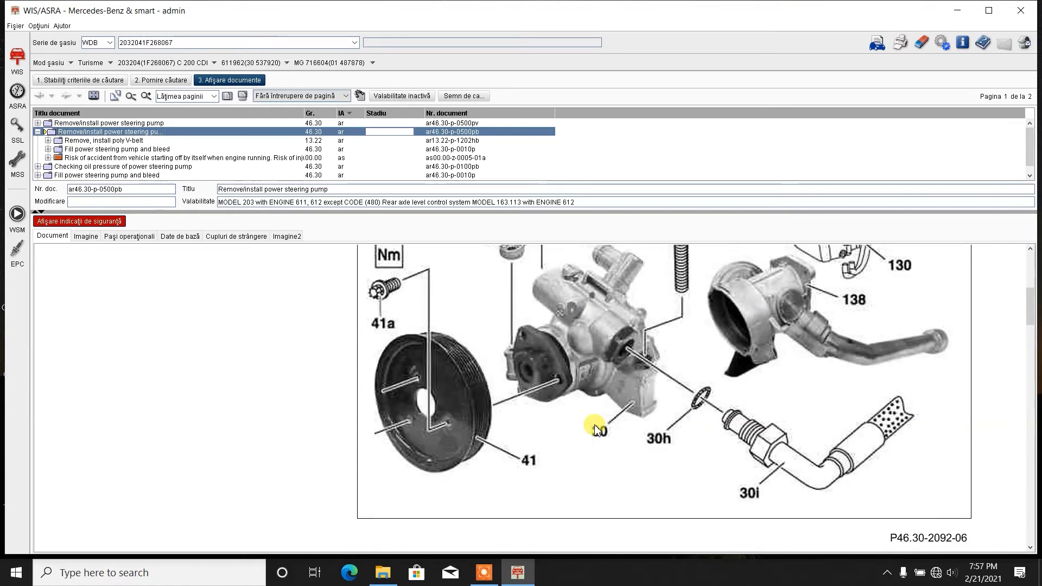
scroll("up", 3)
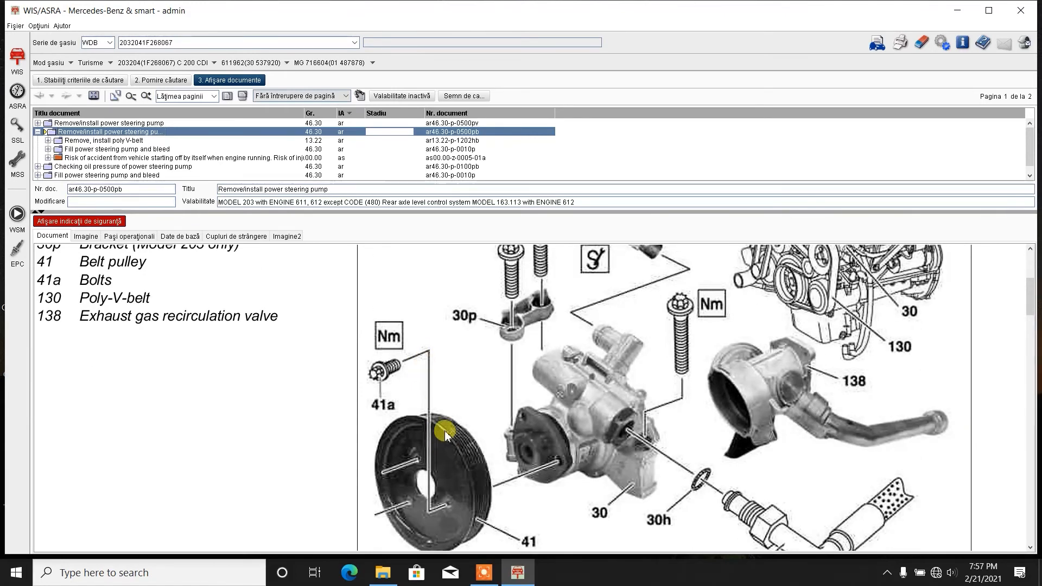
mouse_move(467, 454)
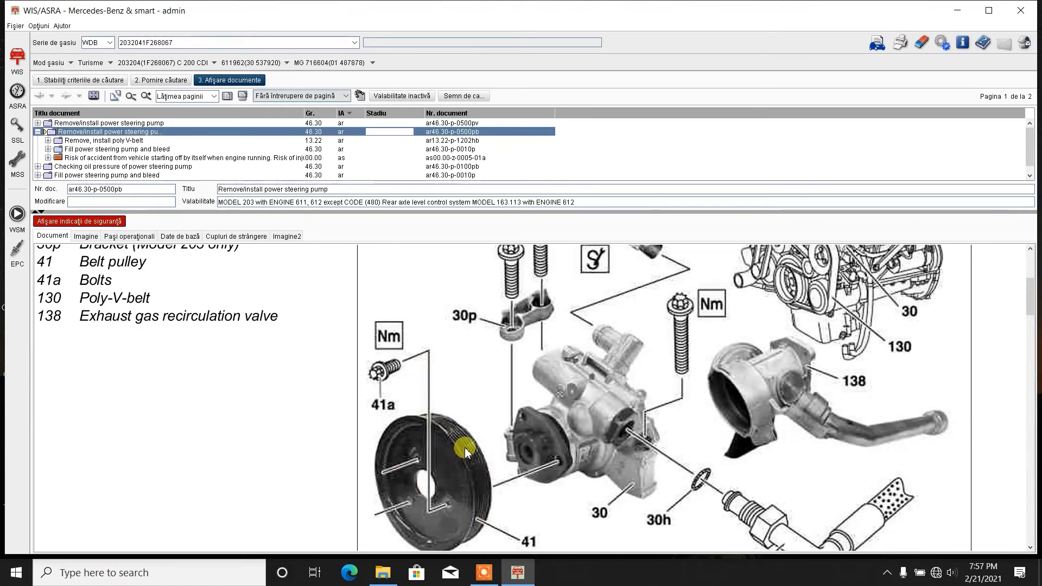
mouse_move(483, 433)
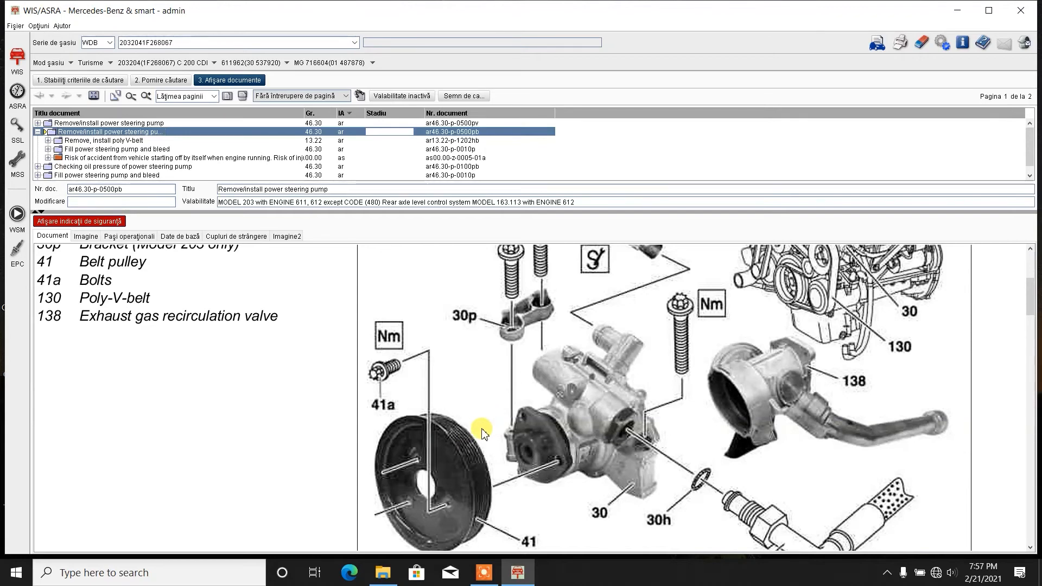
scroll("up", 3)
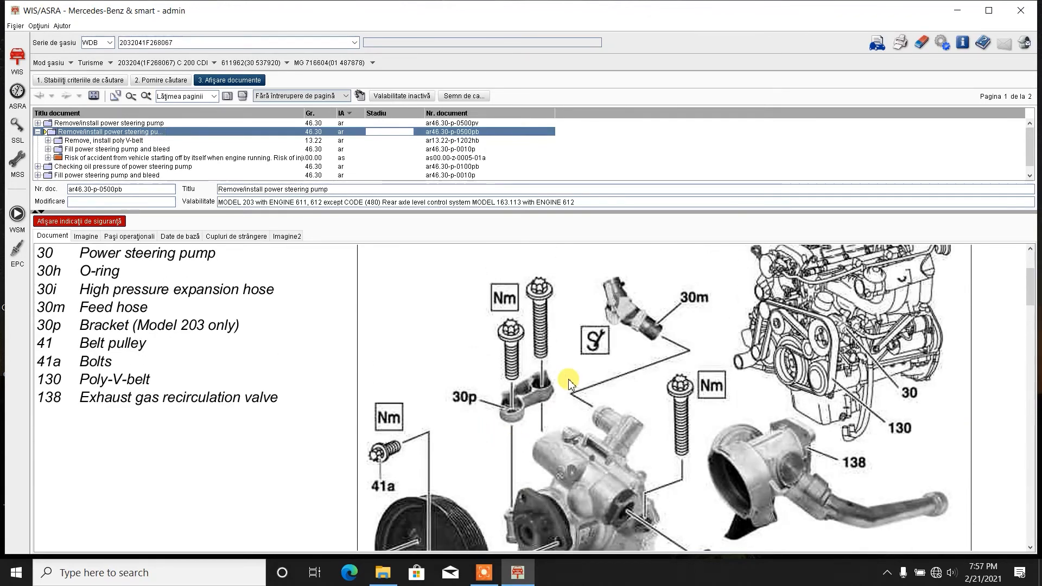
mouse_move(648, 338)
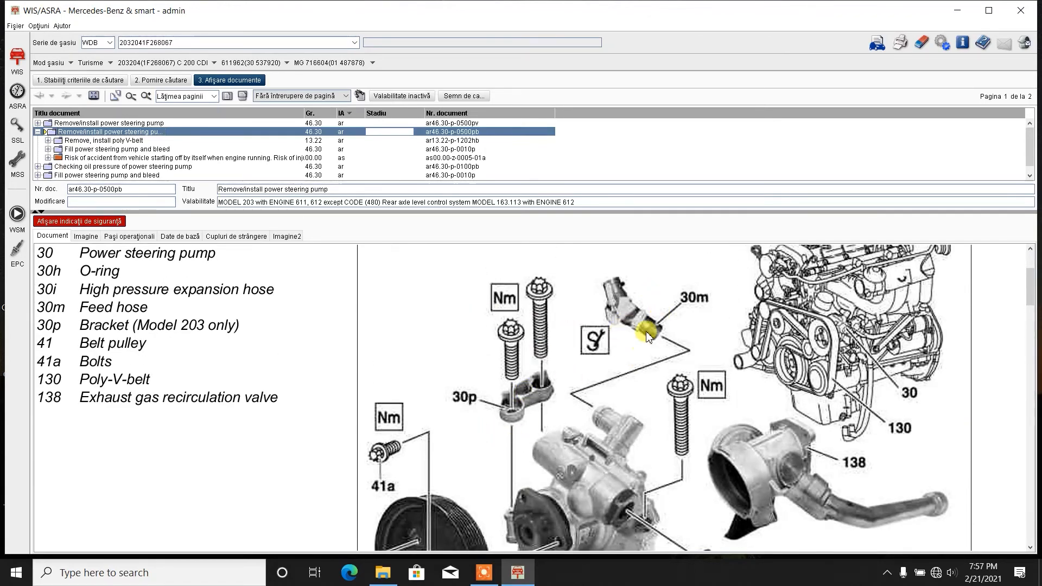
mouse_move(690, 359)
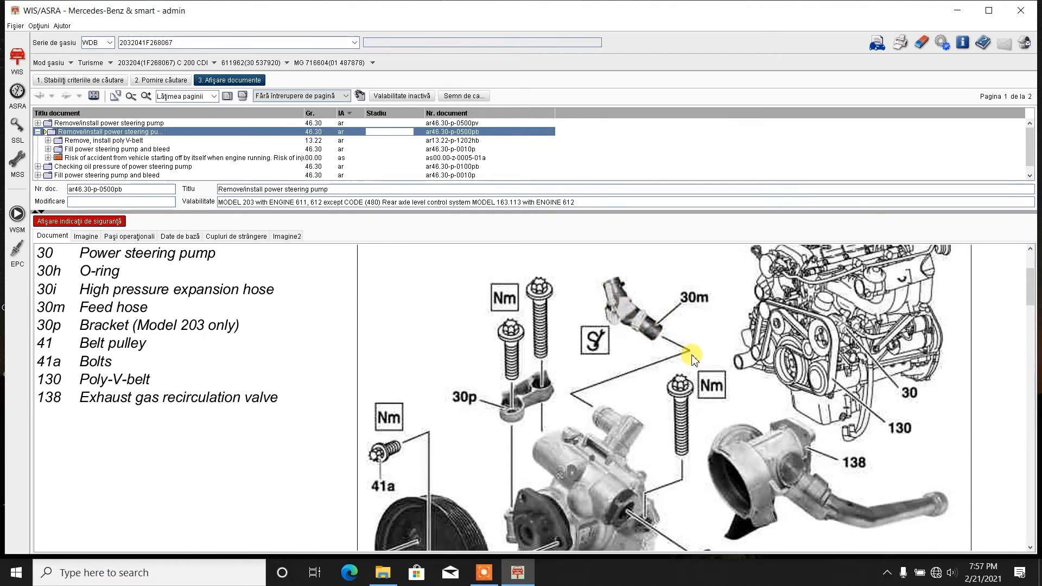
- Scroll the remove/install steps past the step 12 leak check to the torque table
scroll("down", 3)
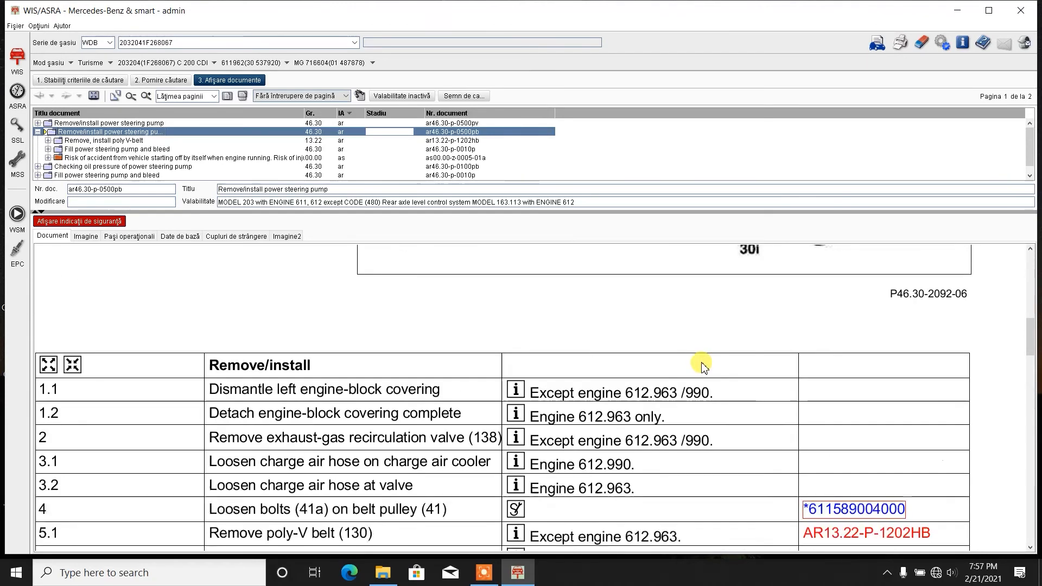
scroll("down", 3)
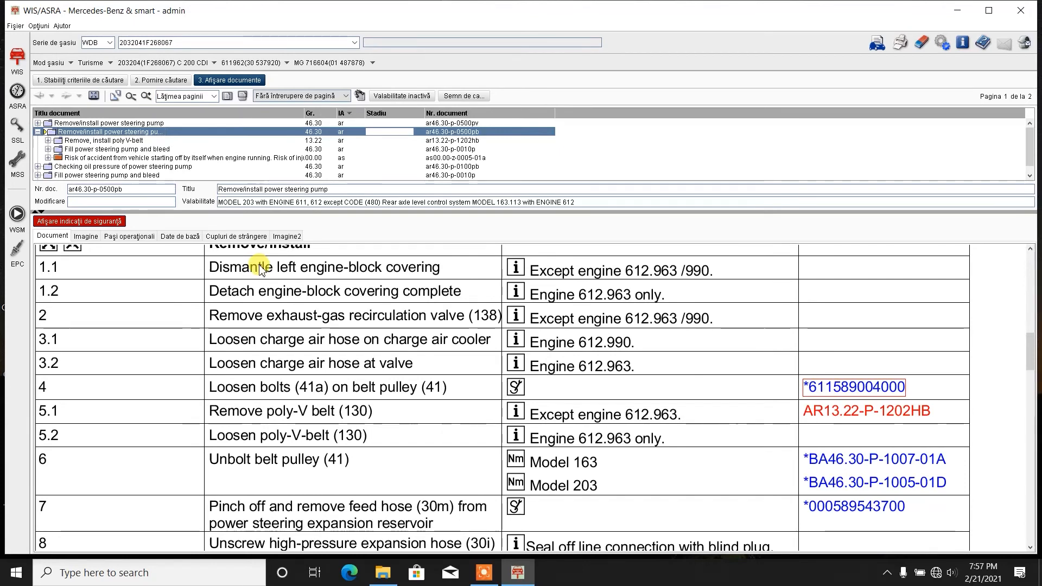
scroll("down", 3)
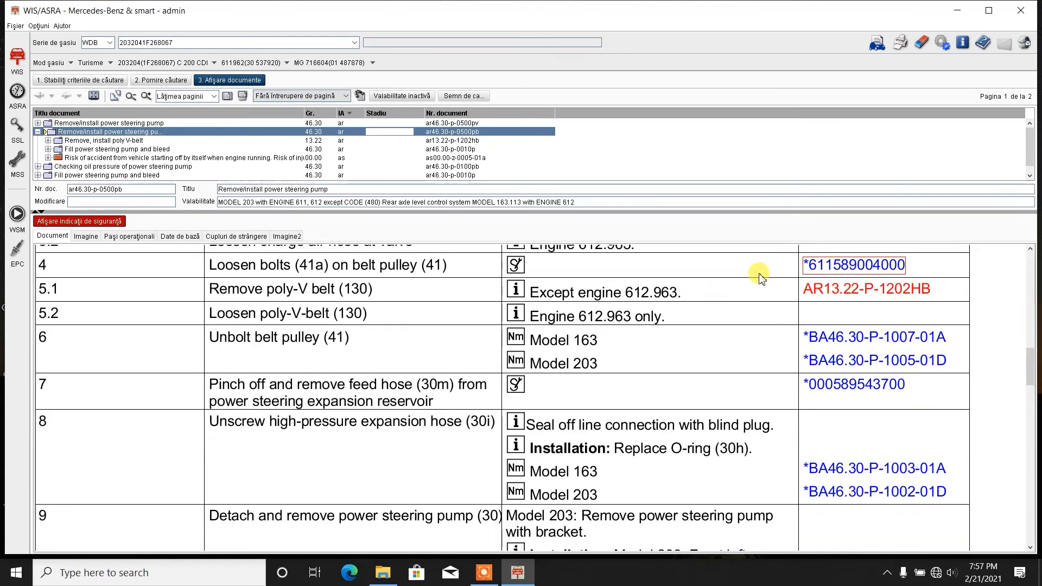
left_click(866, 288)
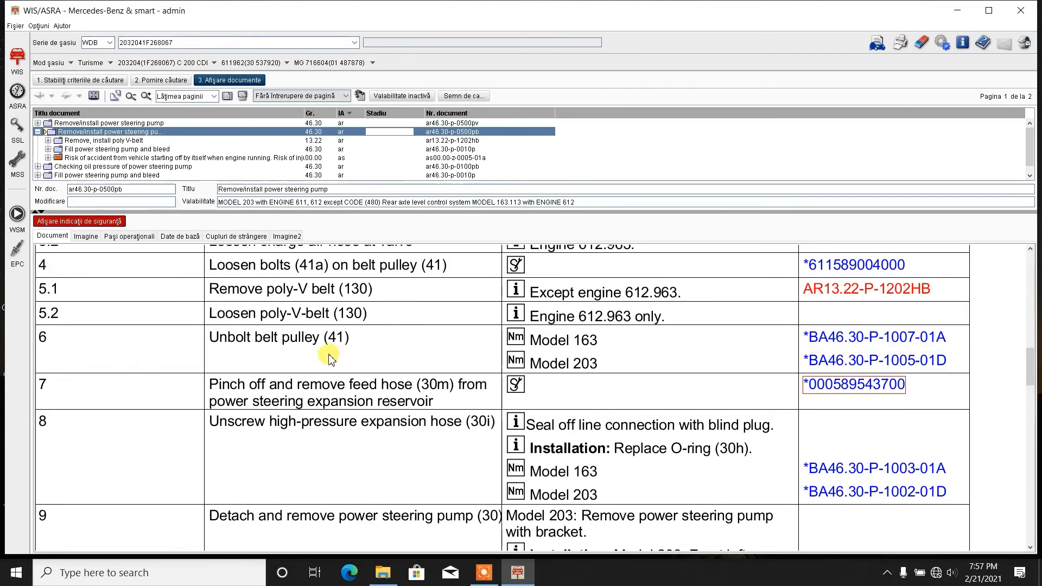
mouse_move(457, 340)
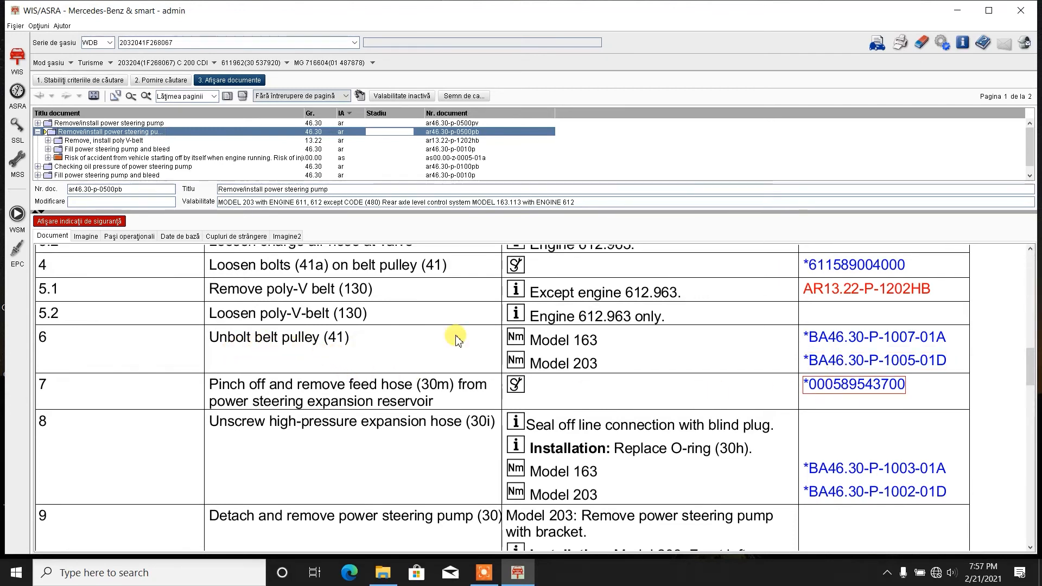
left_click(874, 360)
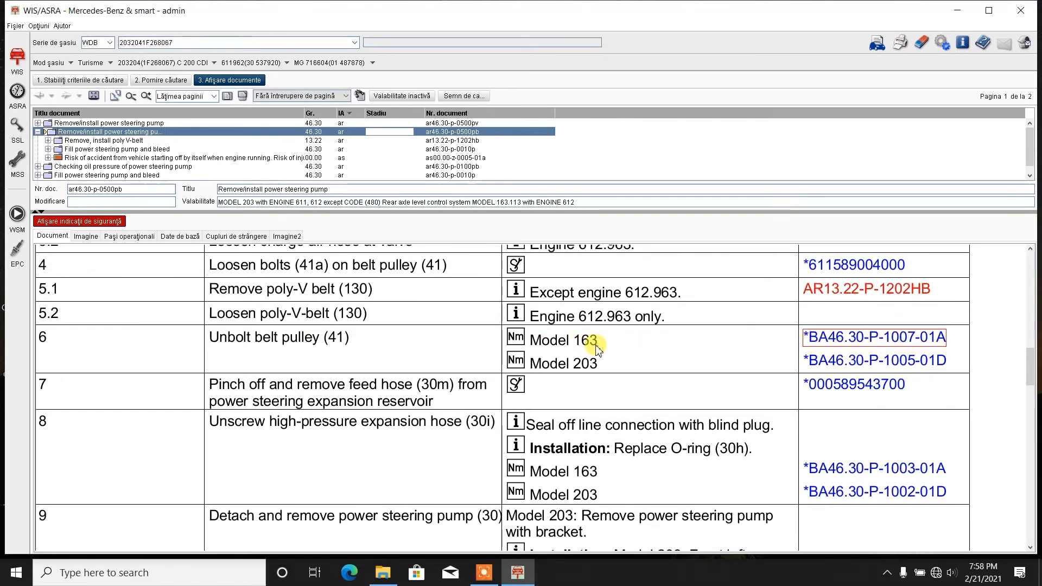
mouse_move(580, 371)
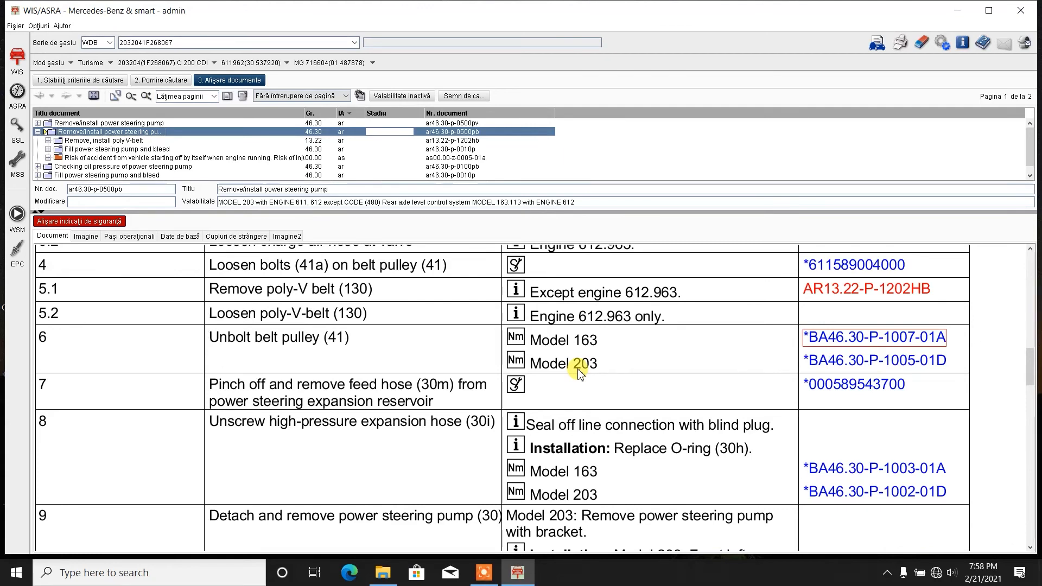
mouse_move(672, 355)
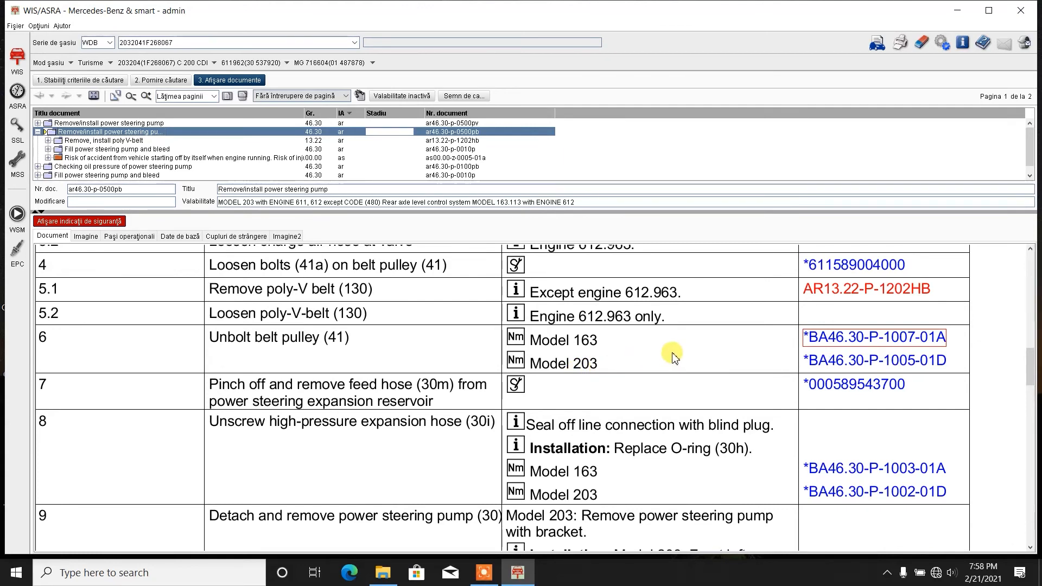
scroll("down", 3)
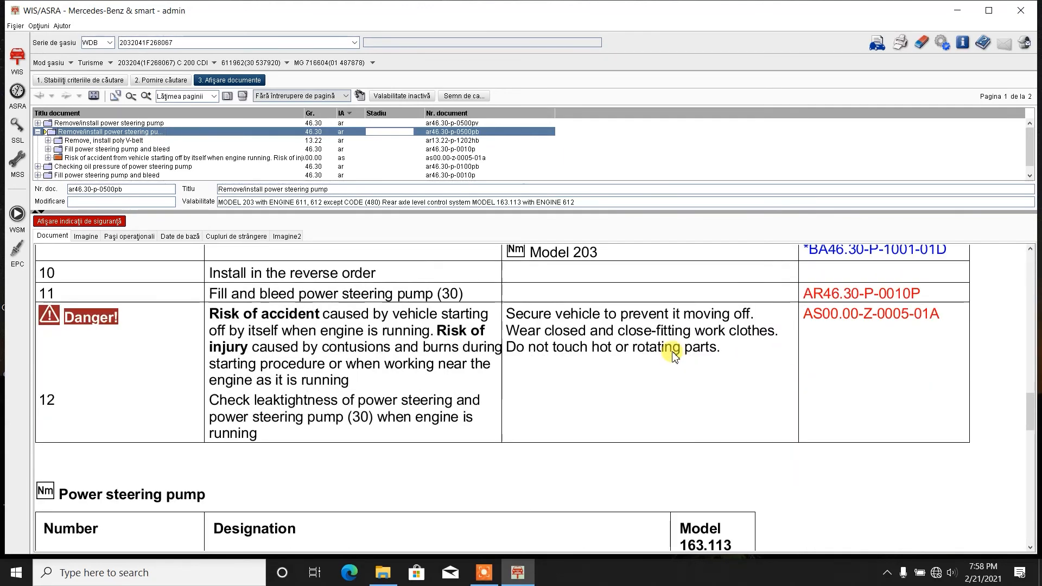
scroll("down", 3)
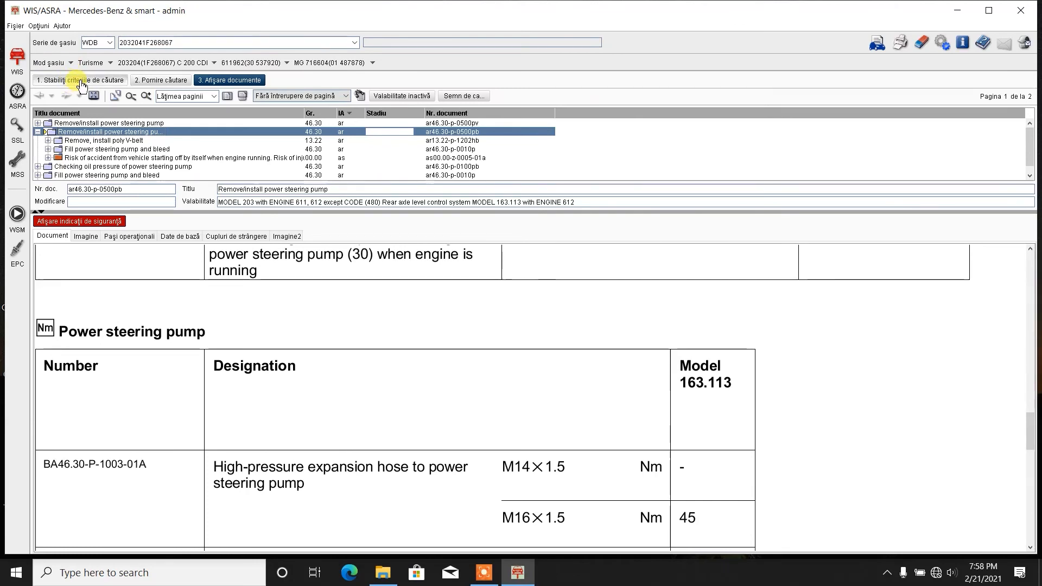
- Go back to the search criteria and untick 46.00 Generalități, leaving 46.40 Bară direcție
left_click(81, 79)
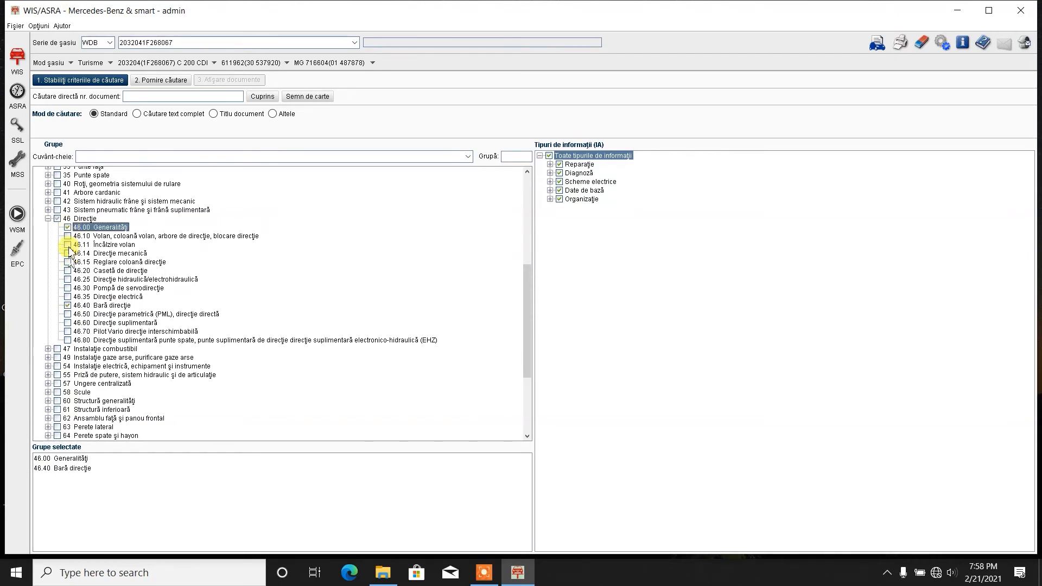
left_click(66, 227)
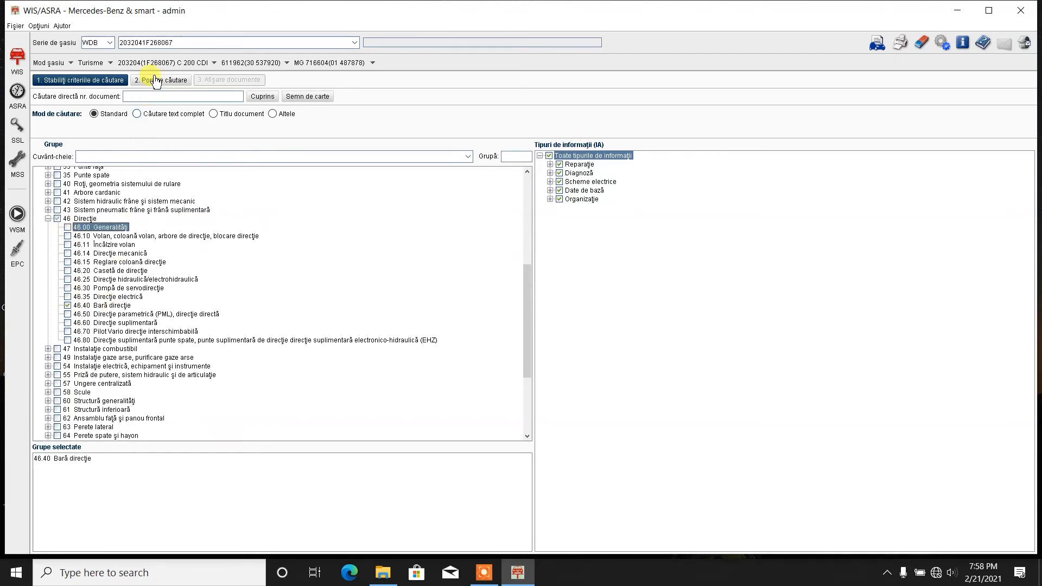
- Search group 46.40 and show AR46.40-P-0201I Remove/install inner tie rod with axial joint
left_click(160, 80)
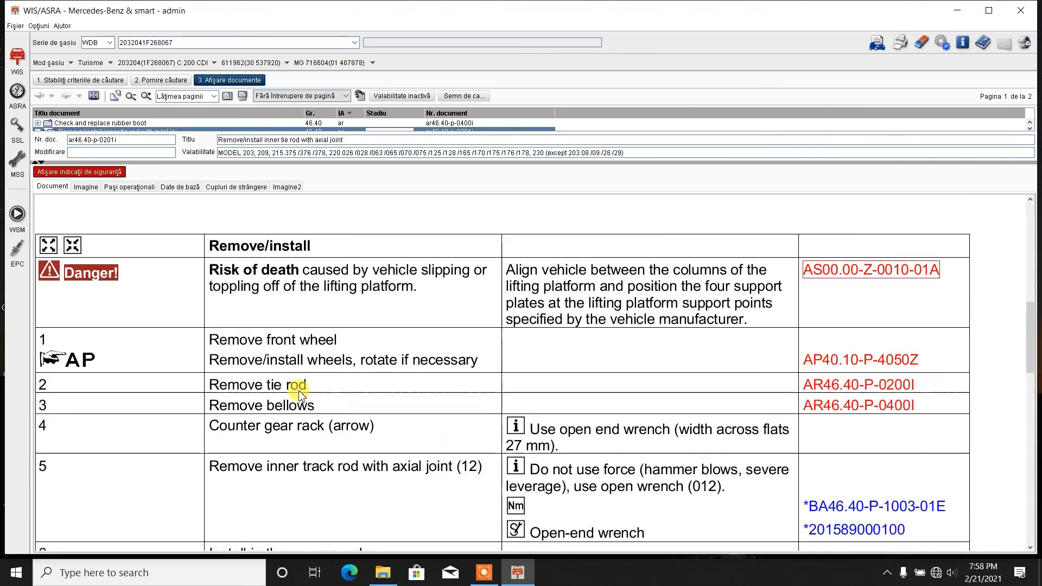
scroll("down", 3)
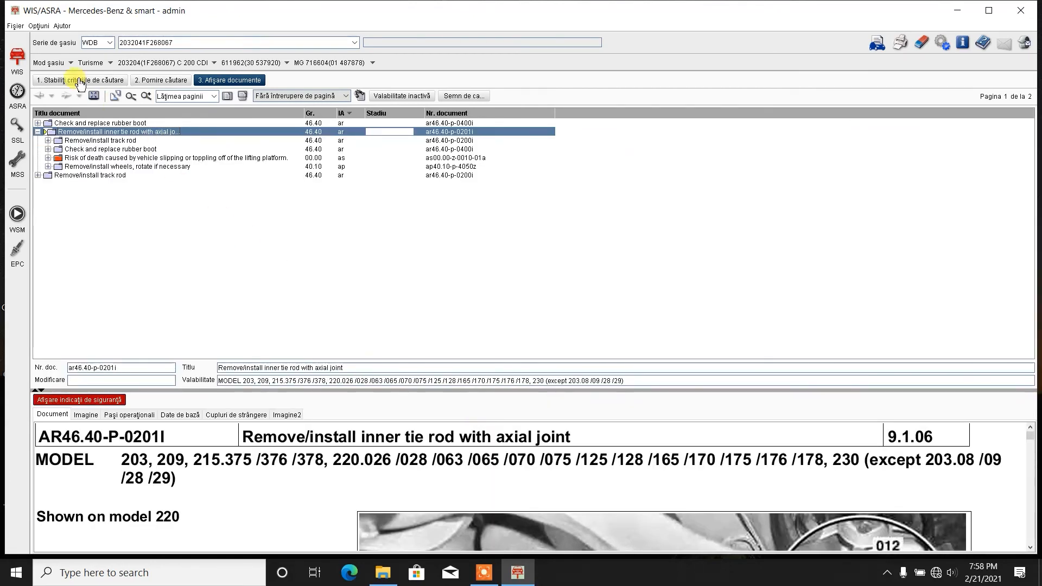
- Return to the Grupe tree and scroll it, with 46.40 Bară direcție still selected
left_click(80, 80)
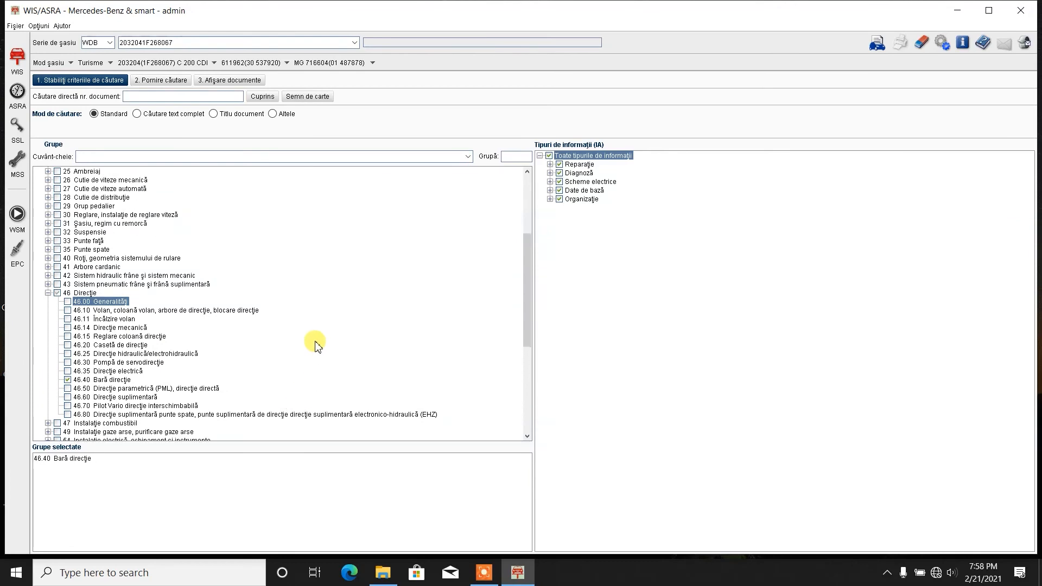
scroll("up", 3)
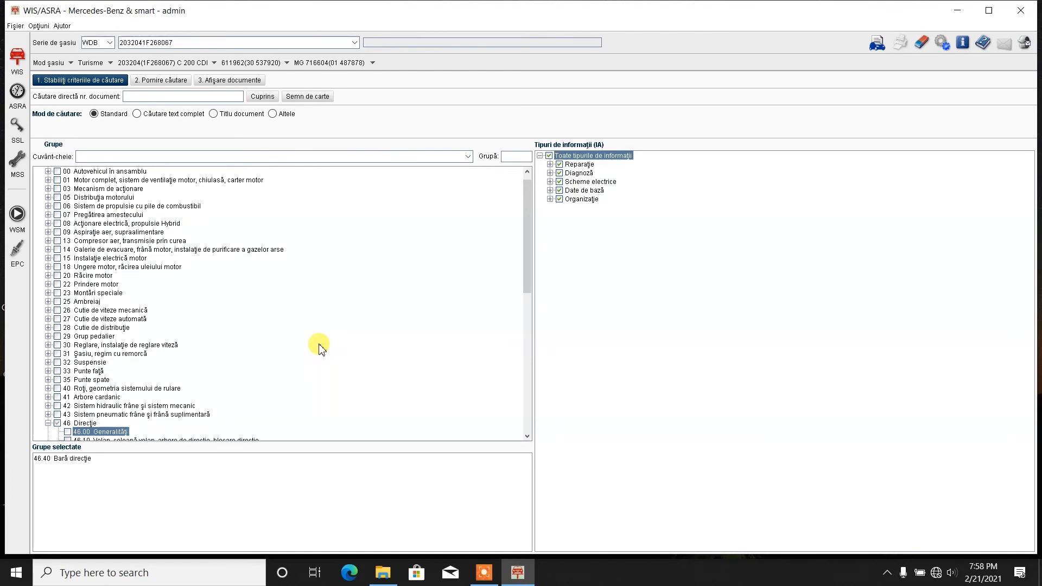
mouse_move(389, 240)
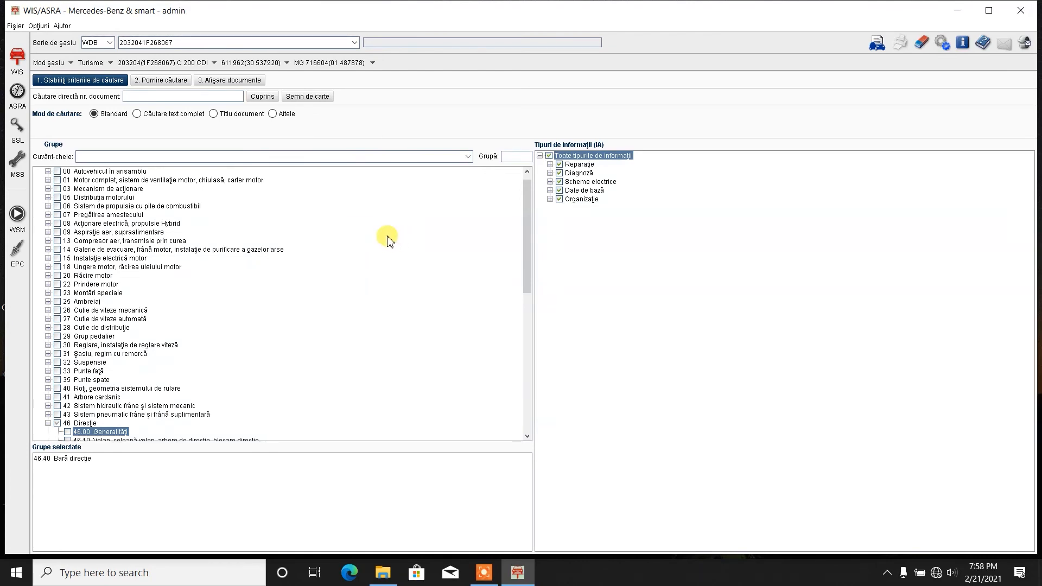
mouse_move(355, 298)
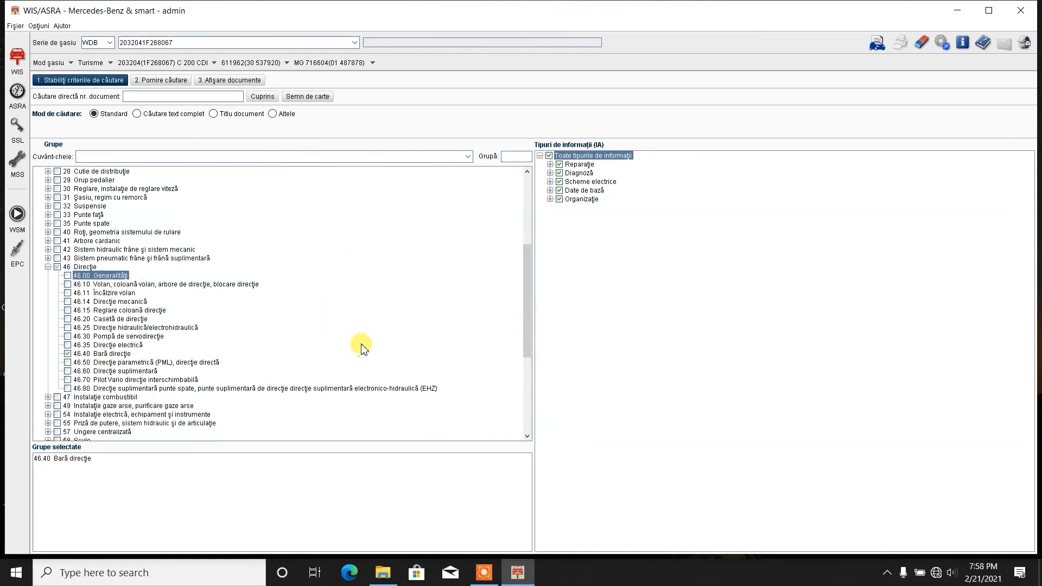
scroll("down", 3)
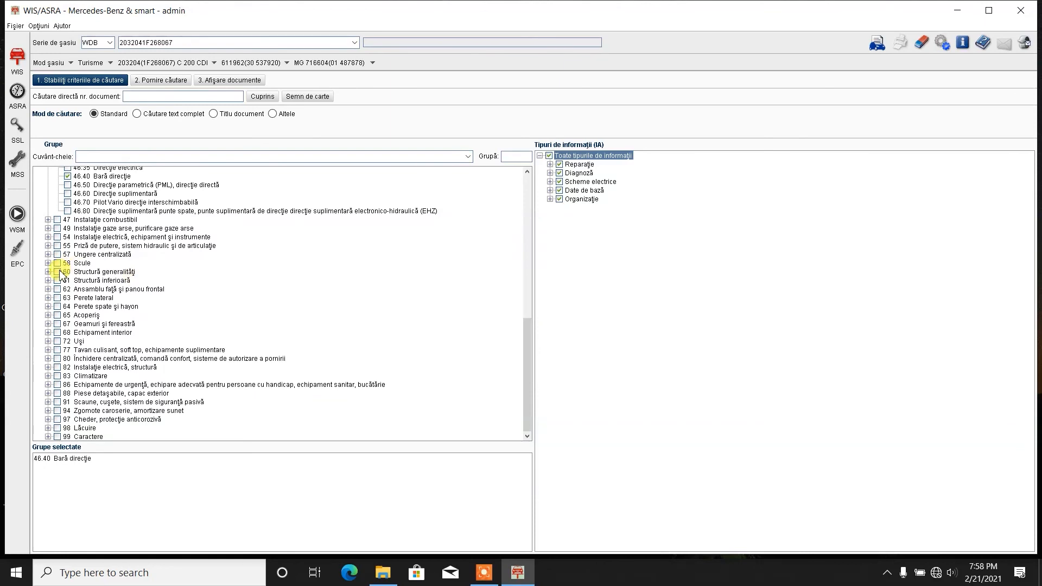
mouse_move(314, 288)
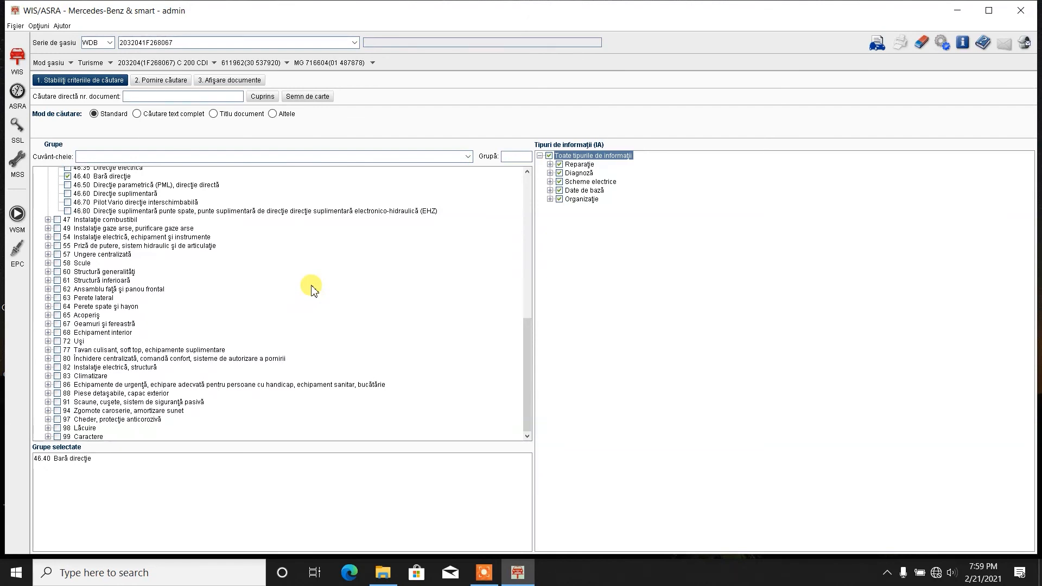
mouse_move(313, 303)
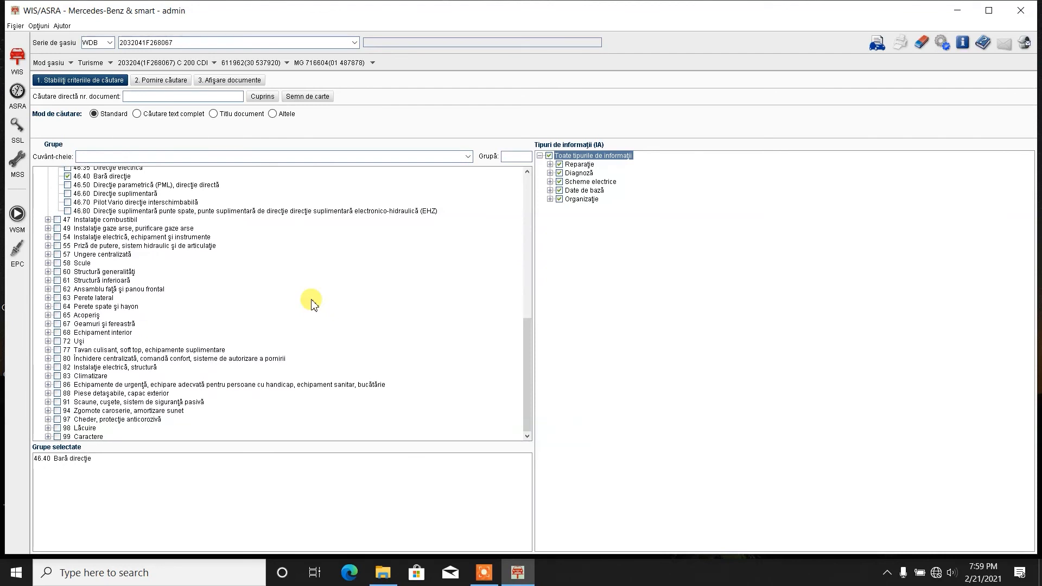
mouse_move(395, 304)
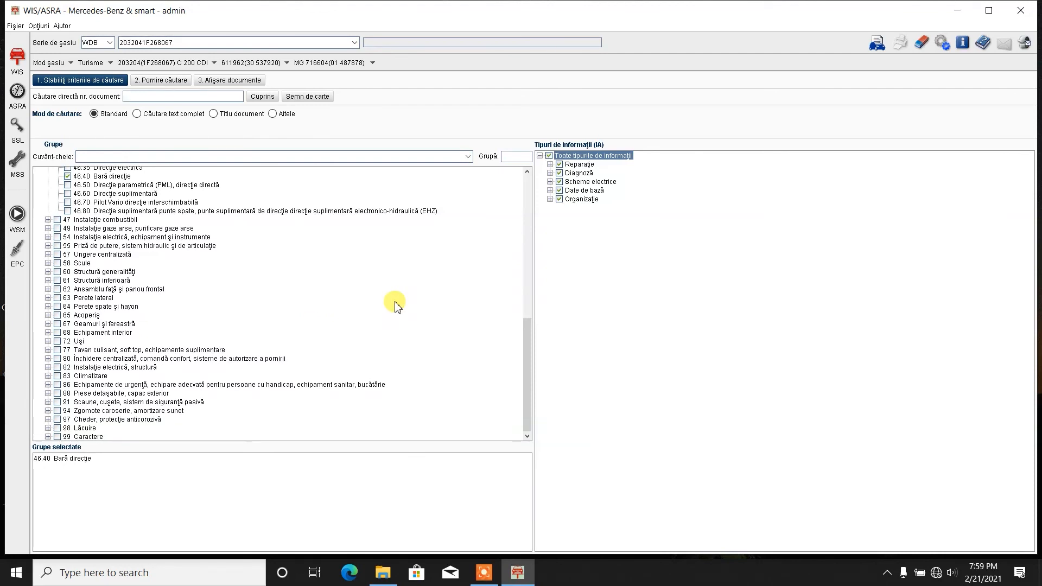
mouse_move(623, 277)
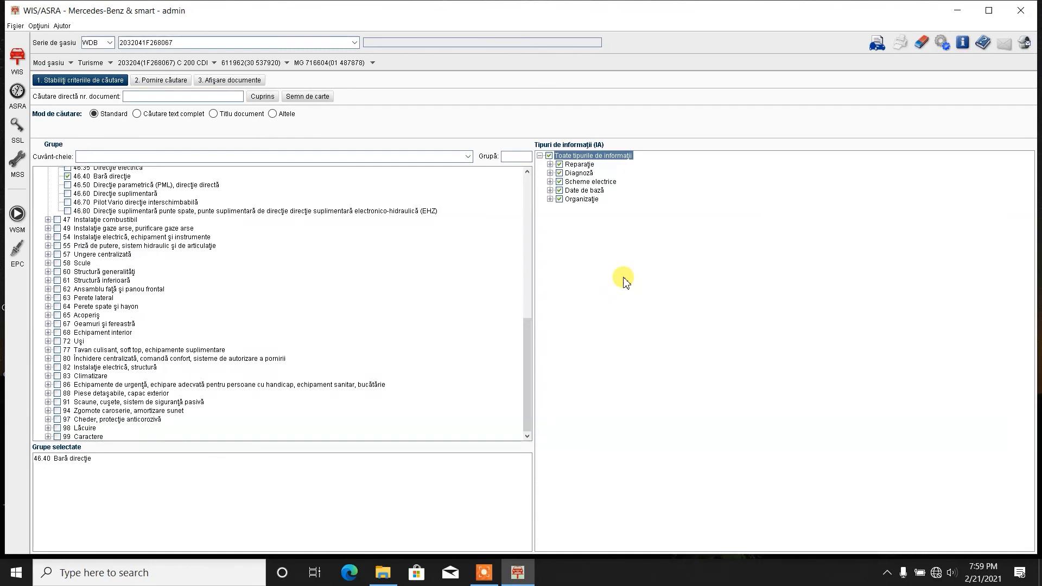
mouse_move(606, 338)
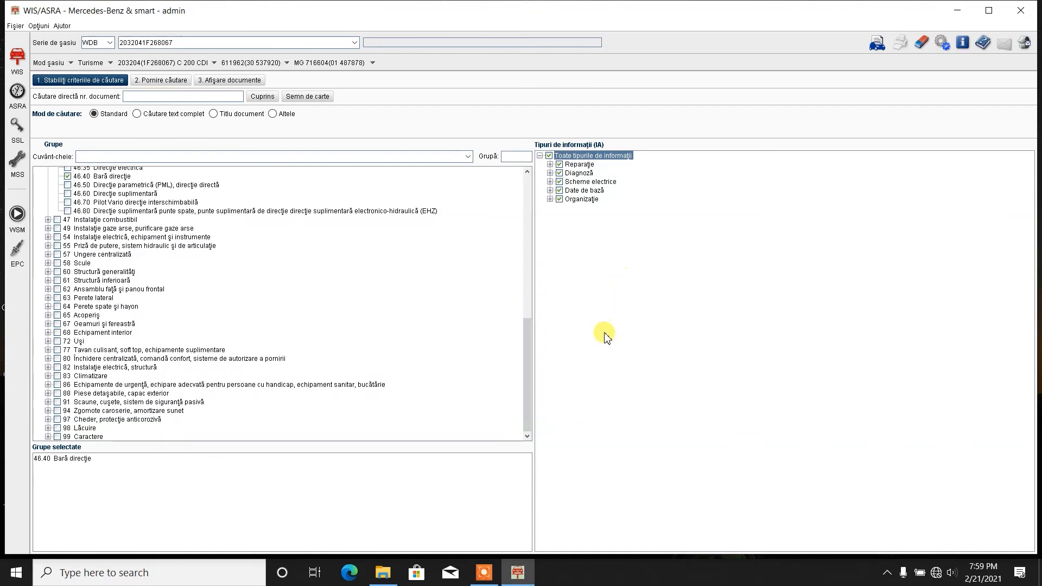